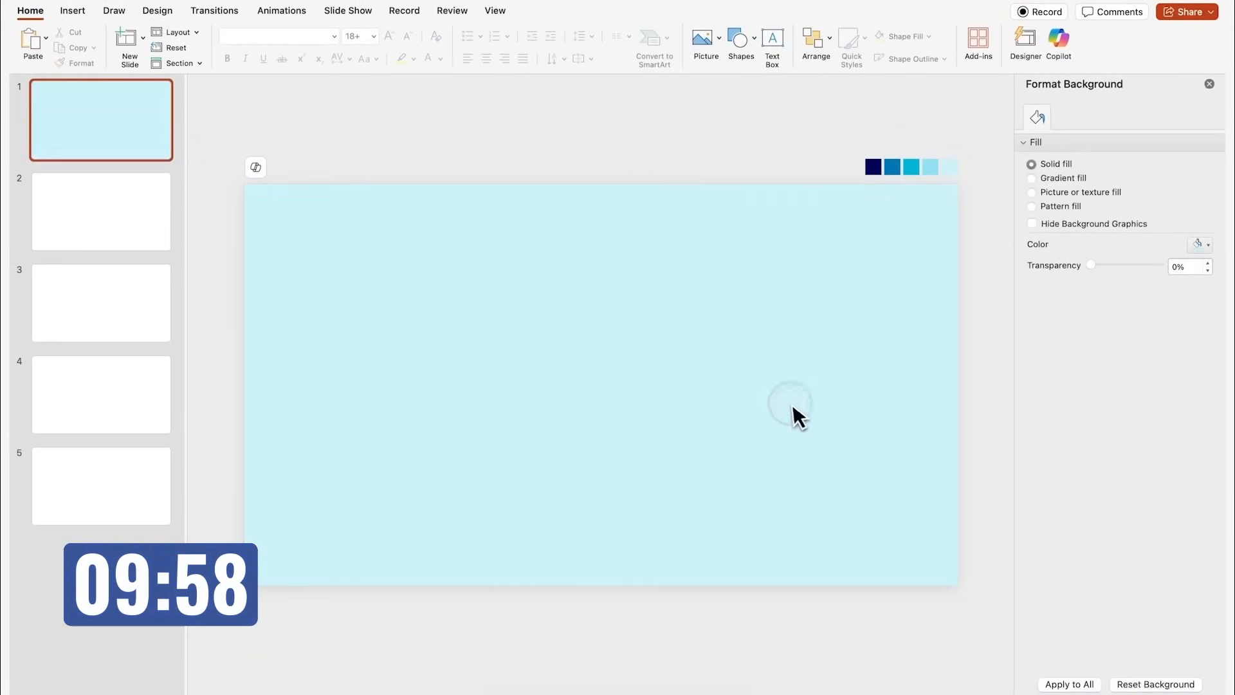
- Draw a circle with the Oval tool over the centre of the four-box grid and start fragmenting it
left_click(741, 37)
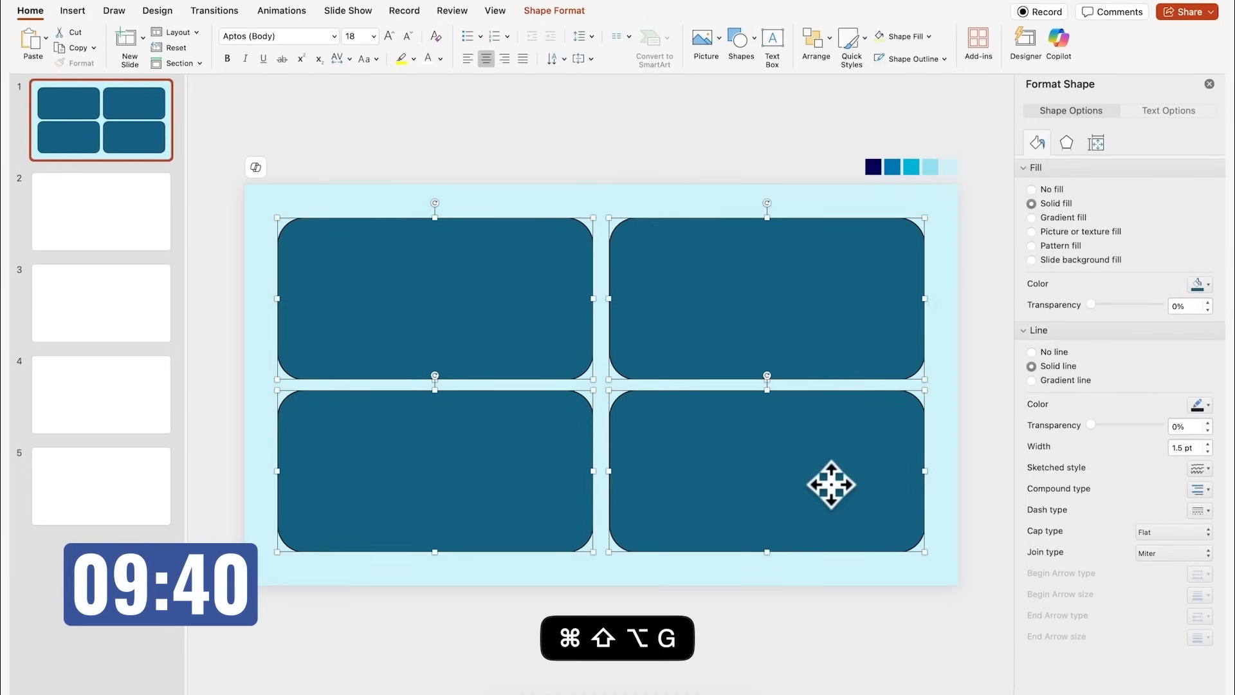
left_click(740, 44)
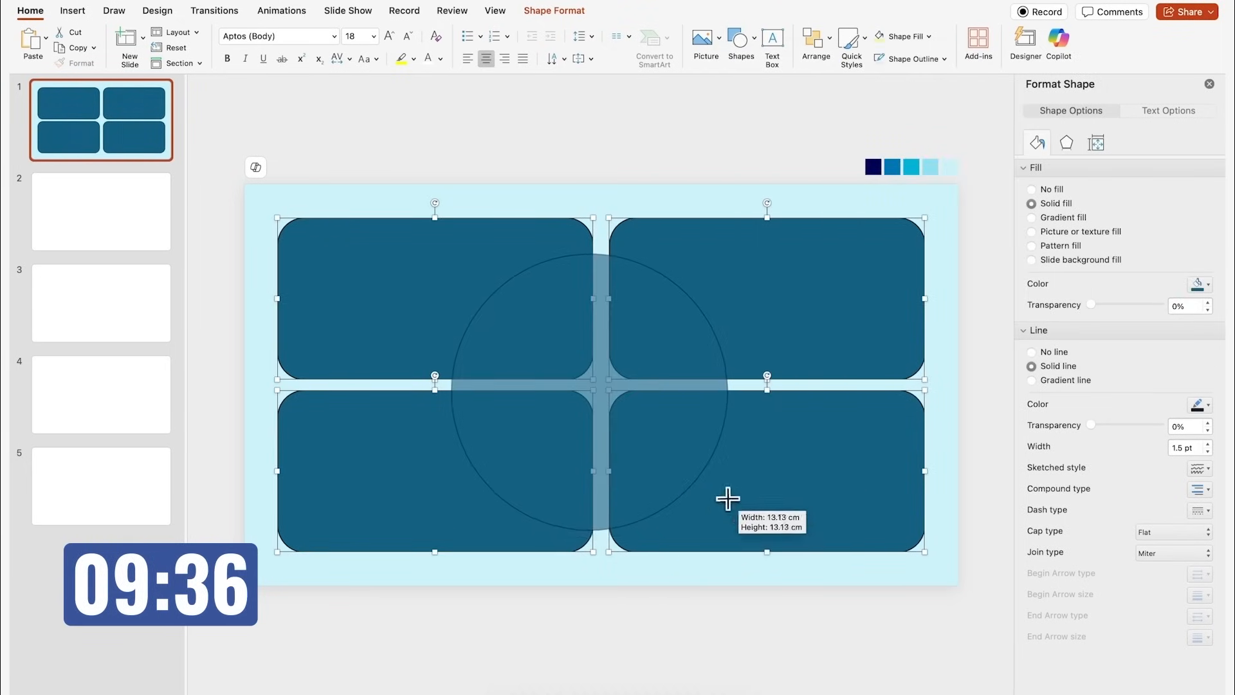
left_click(901, 36)
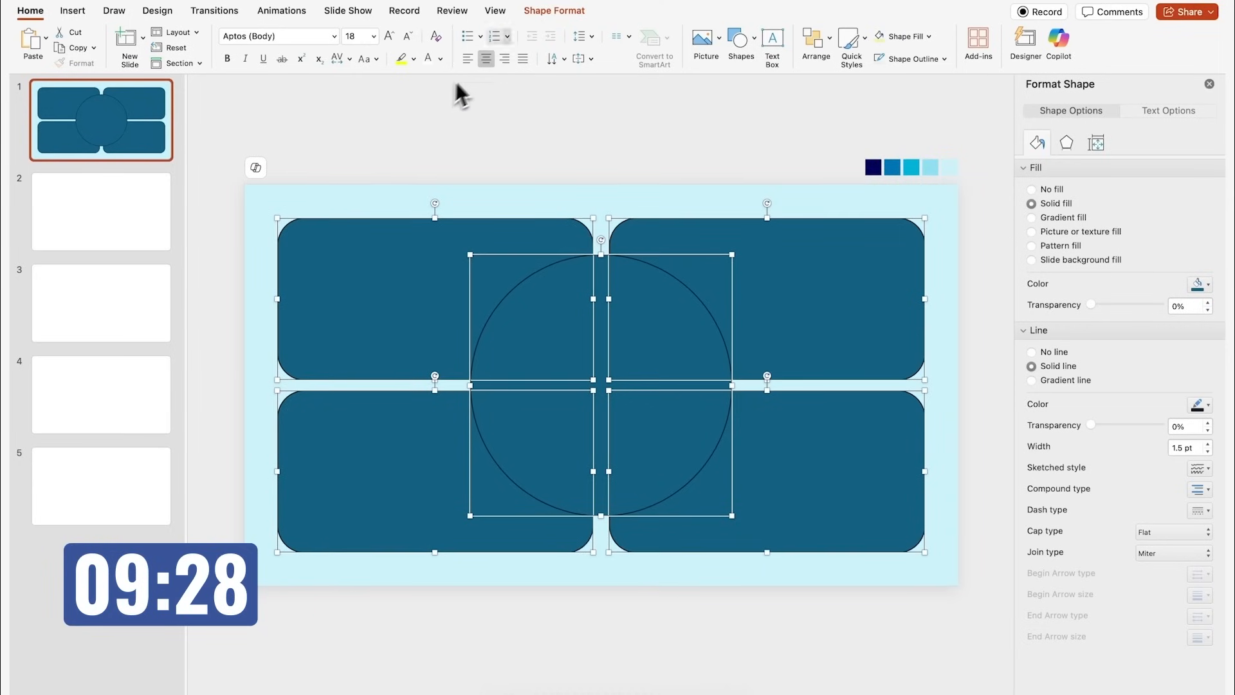
left_click(193, 58)
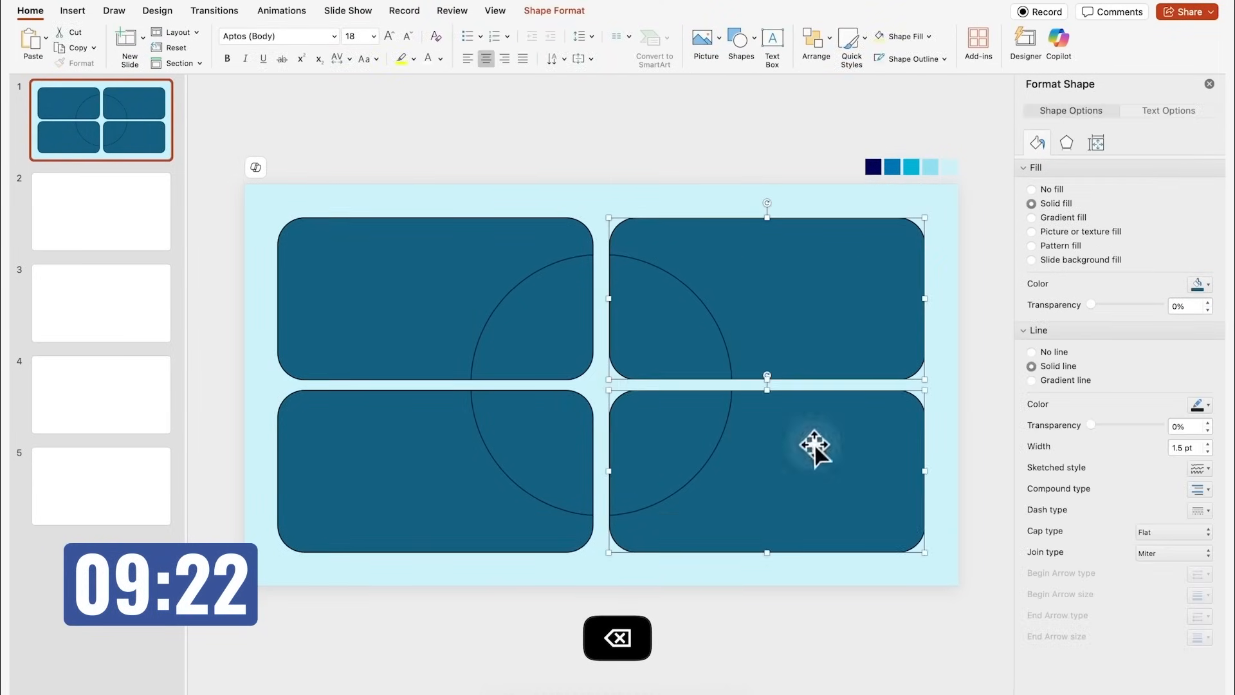
- Make the four boxes white with no outline
left_click(1033, 353)
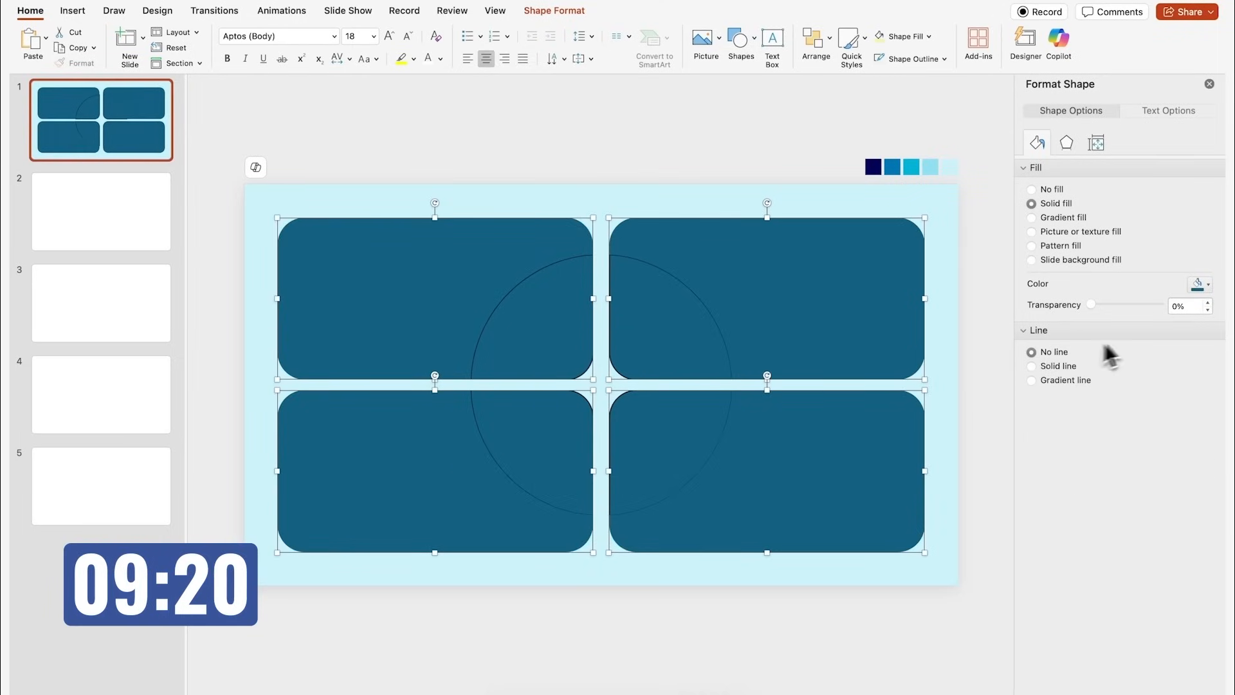
left_click(1208, 284)
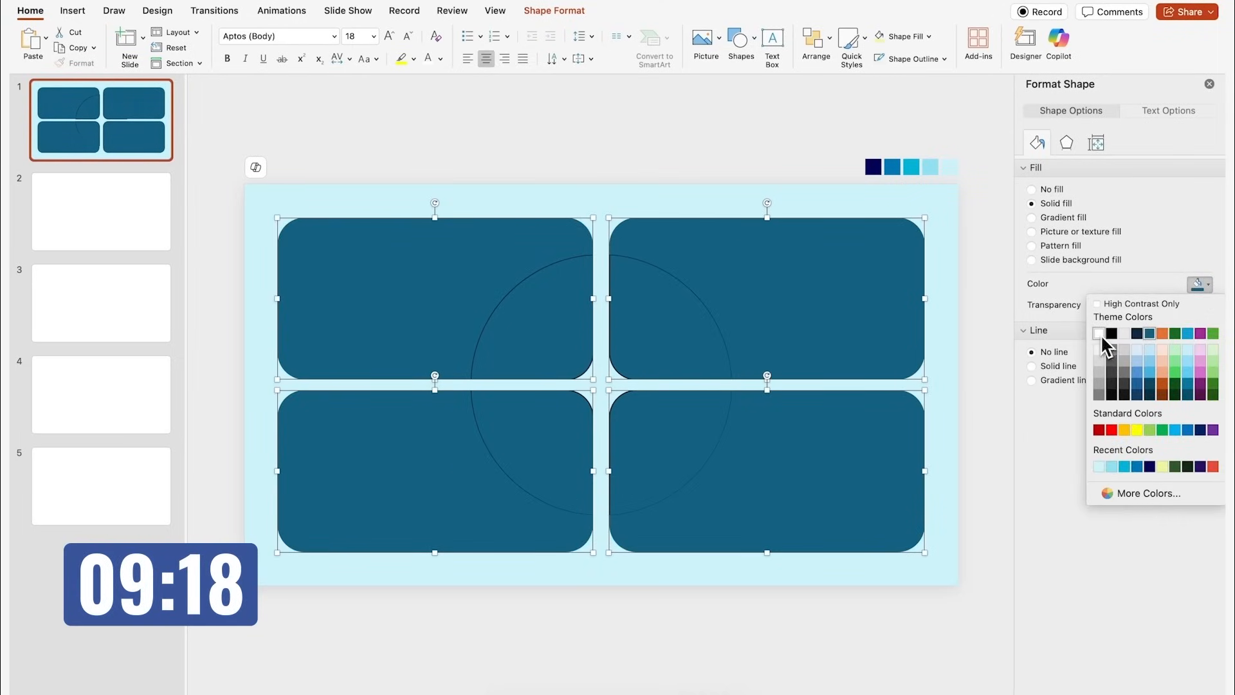
left_click(1100, 332)
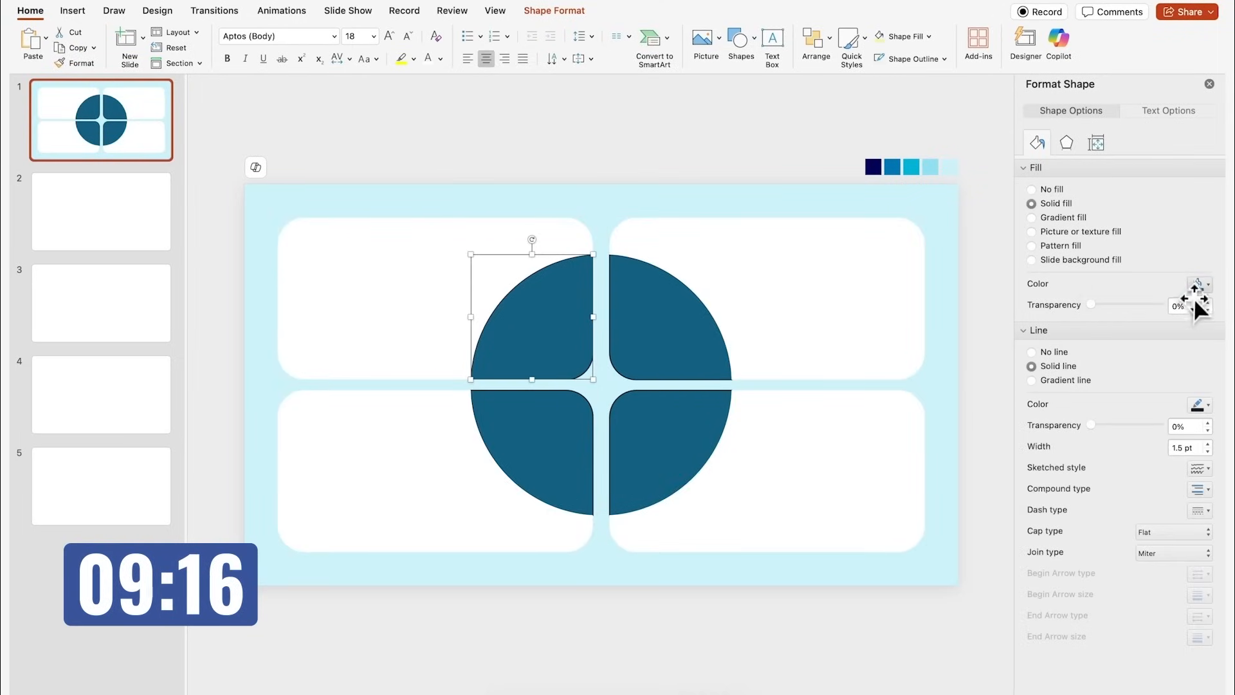
- Fill the circle quarters dark navy, blue and light blue from Recent Colors, removing outlines
left_click(1204, 283)
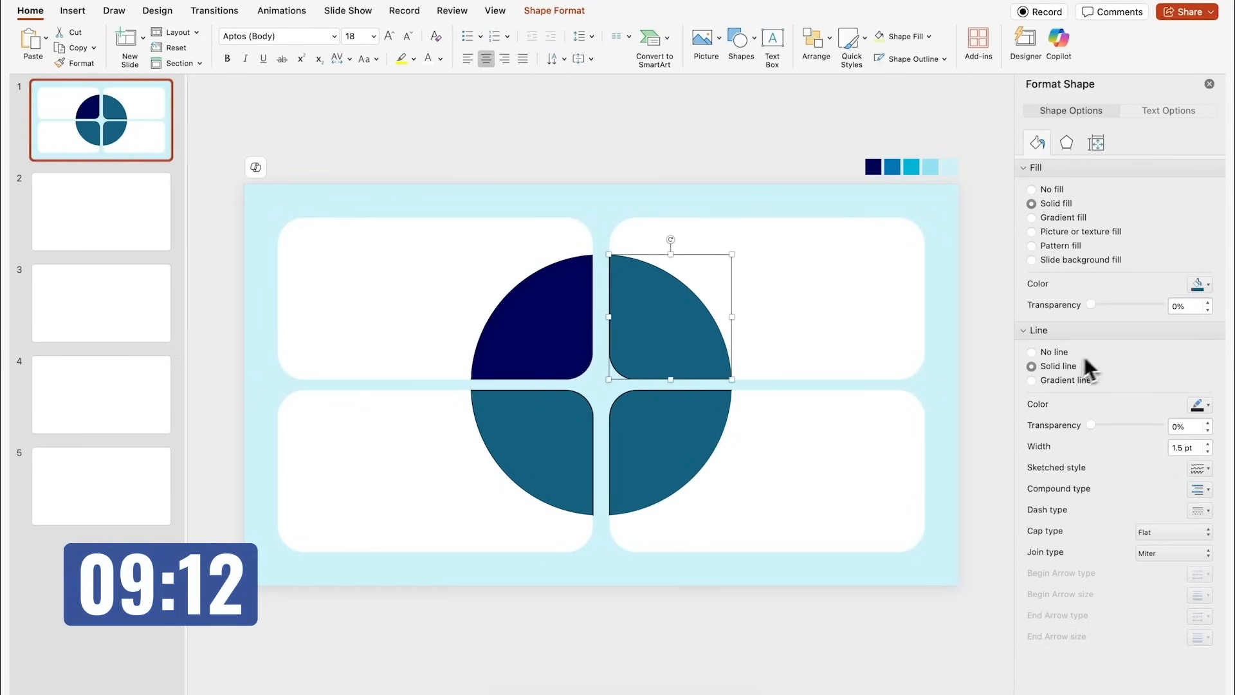
left_click(1200, 283)
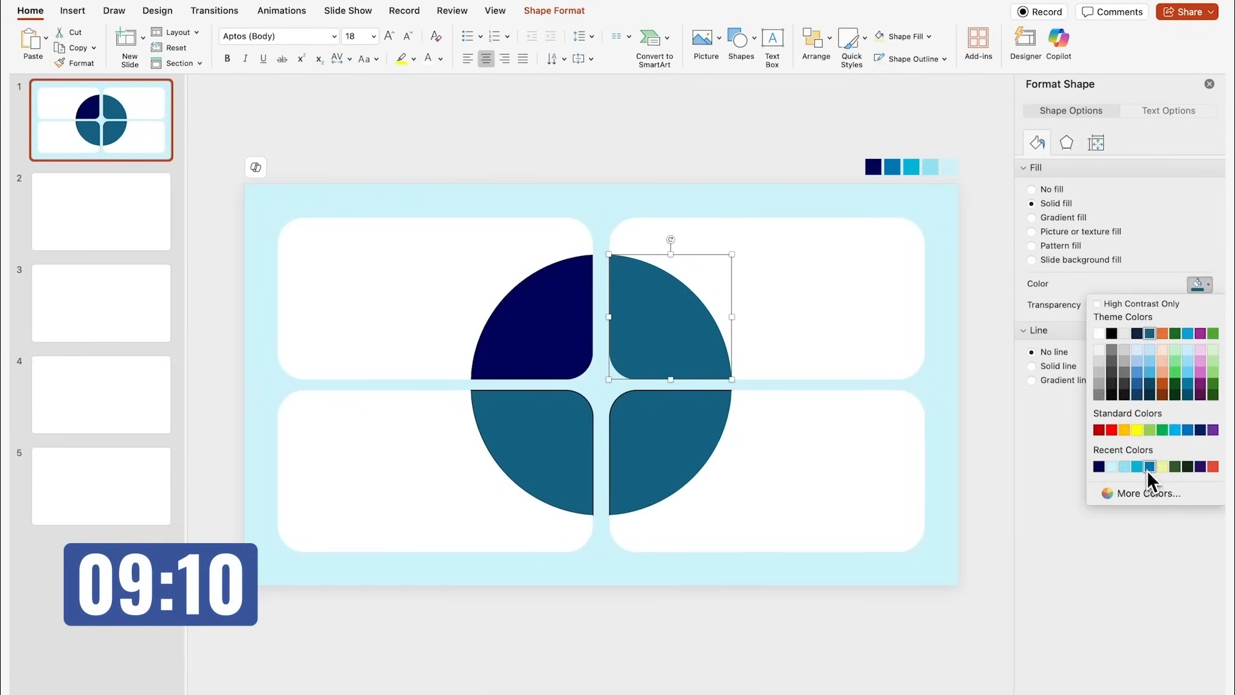
left_click(1149, 466)
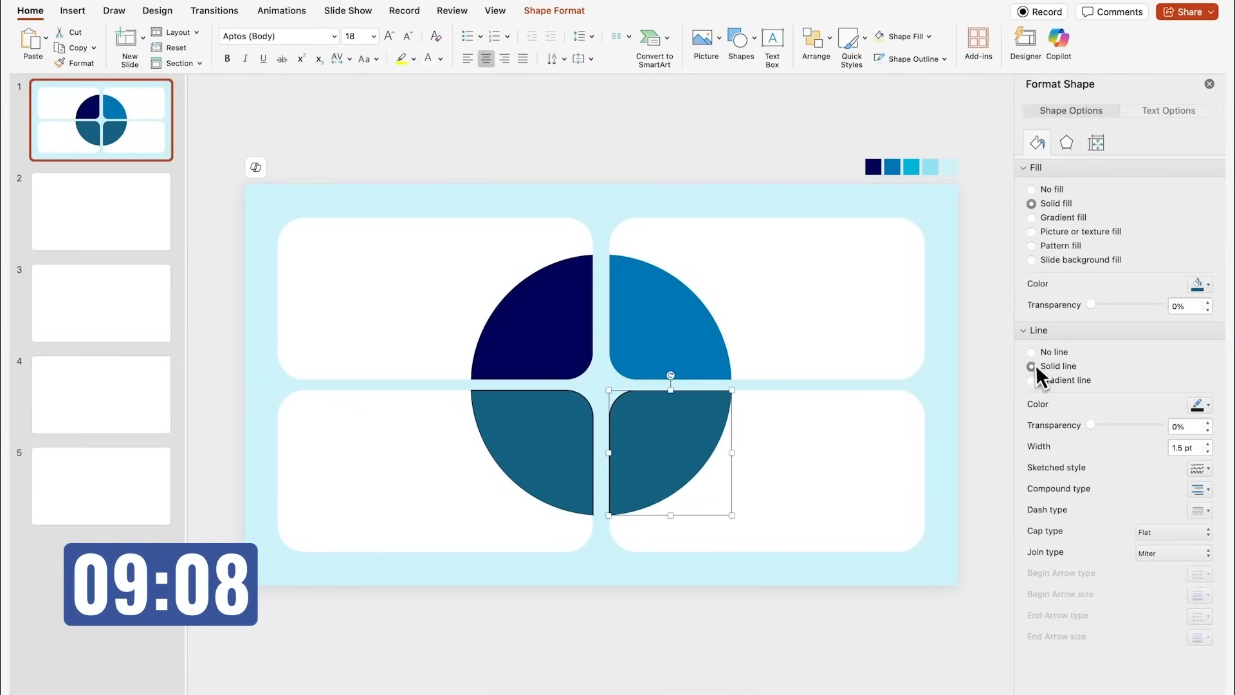
left_click(1201, 283)
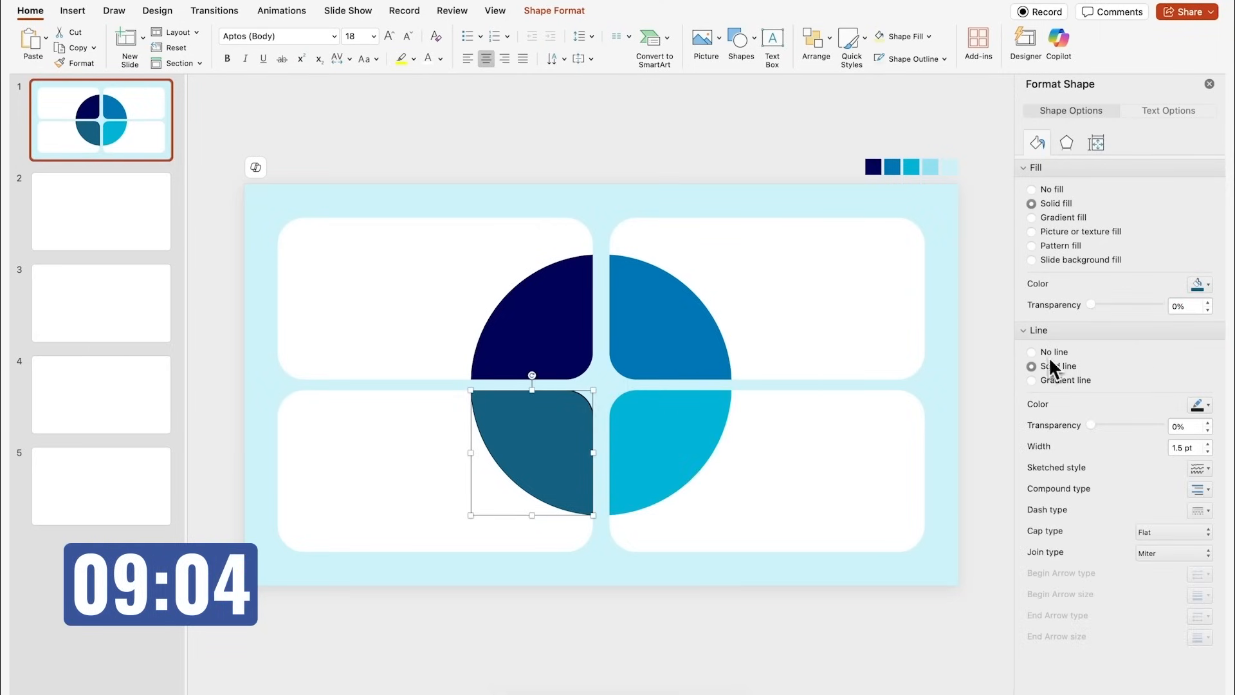
left_click(1198, 283)
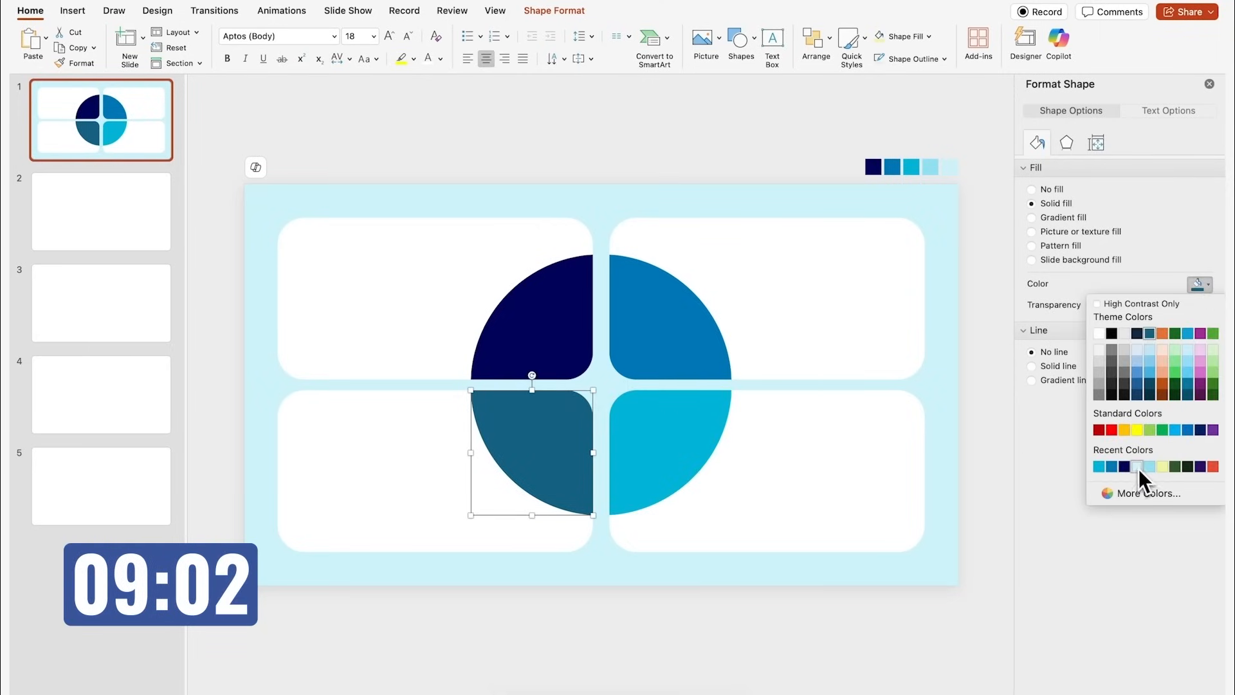
left_click(1135, 466)
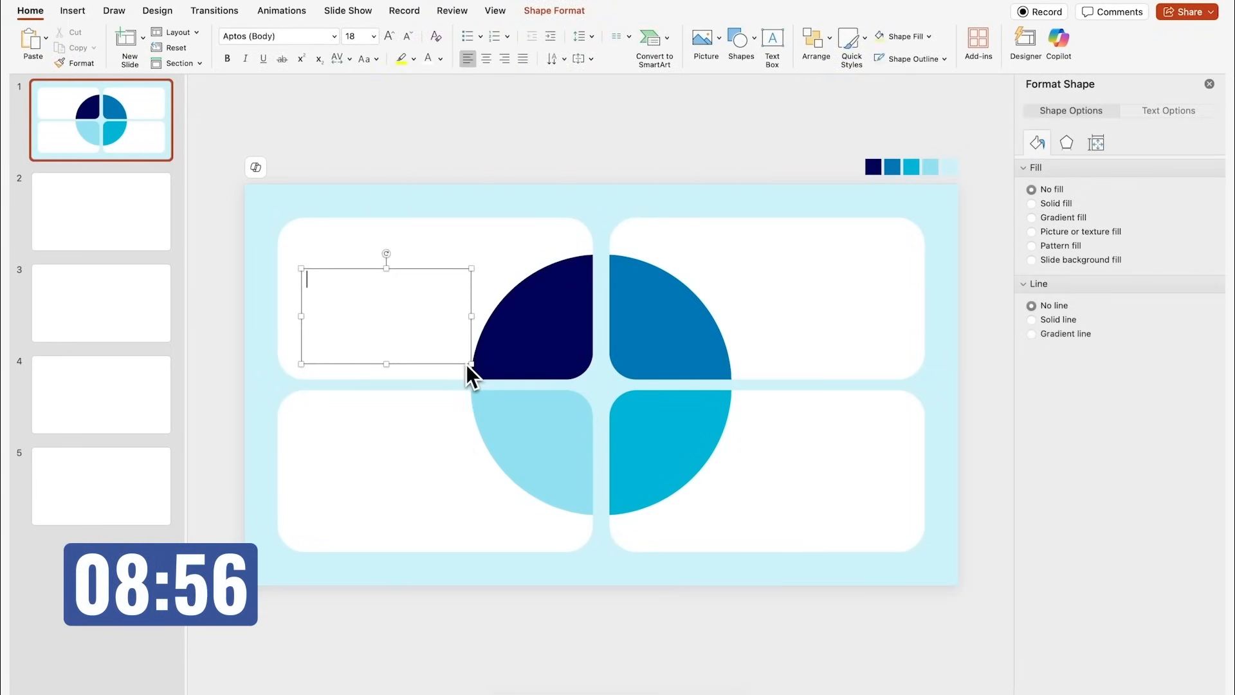
- Add a bold 'Title goes here' heading over =lorem() body text and copy the block into the other boxes
type("=lor")
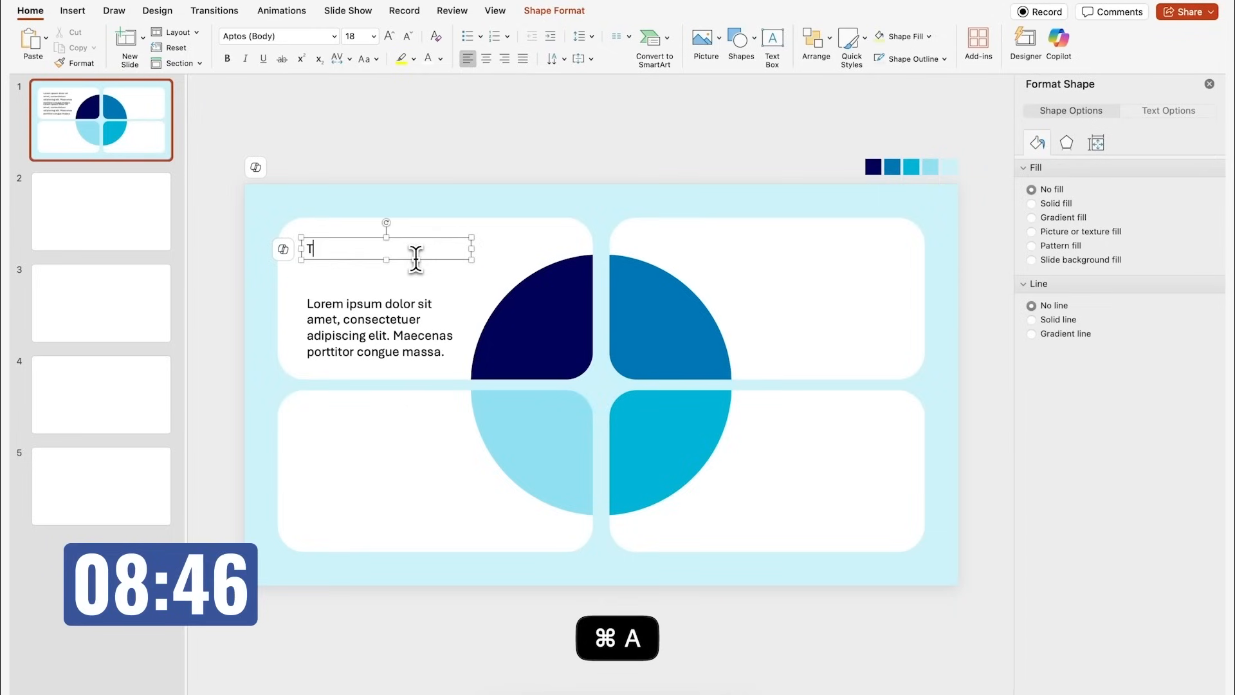
type("Title goes here")
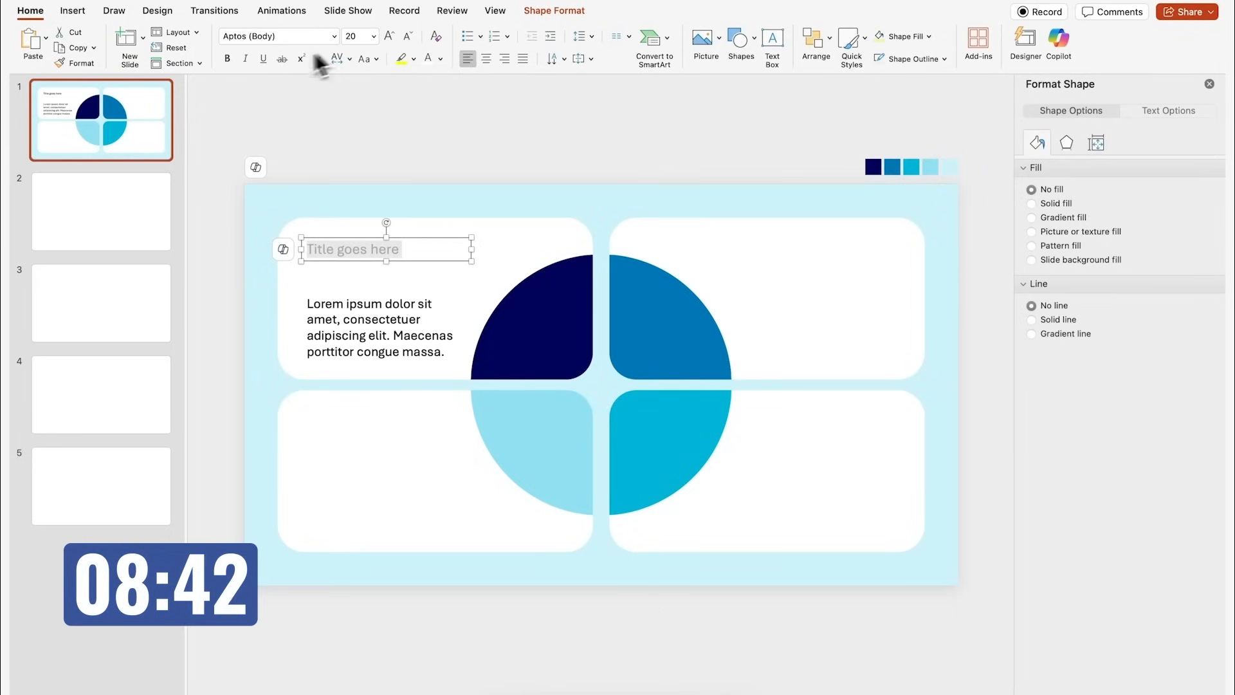
key("cmd+a")
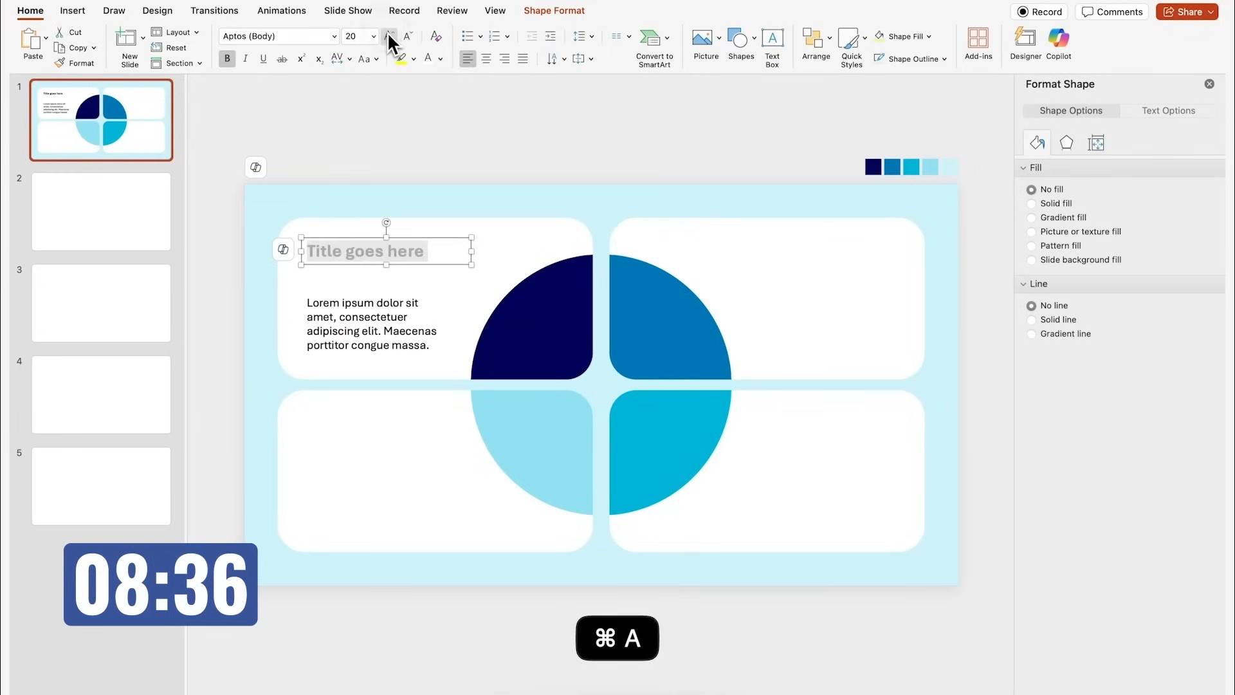
left_click_drag(386, 251, 401, 279)
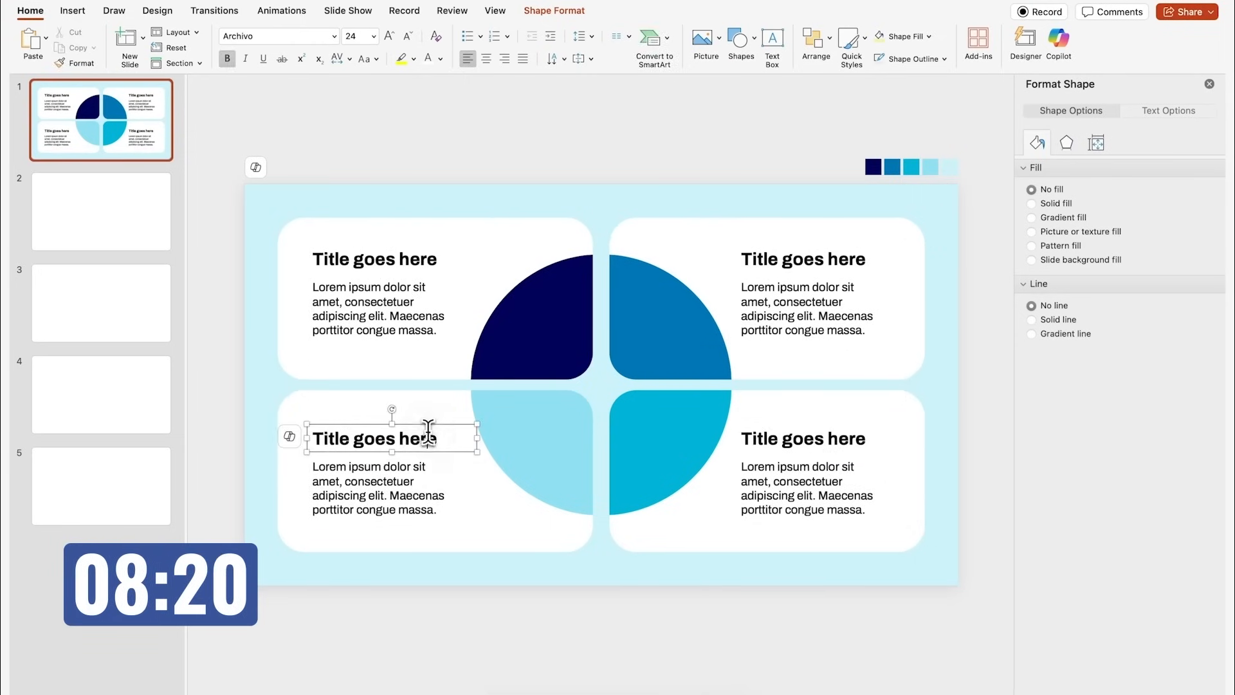
key("cmd+a")
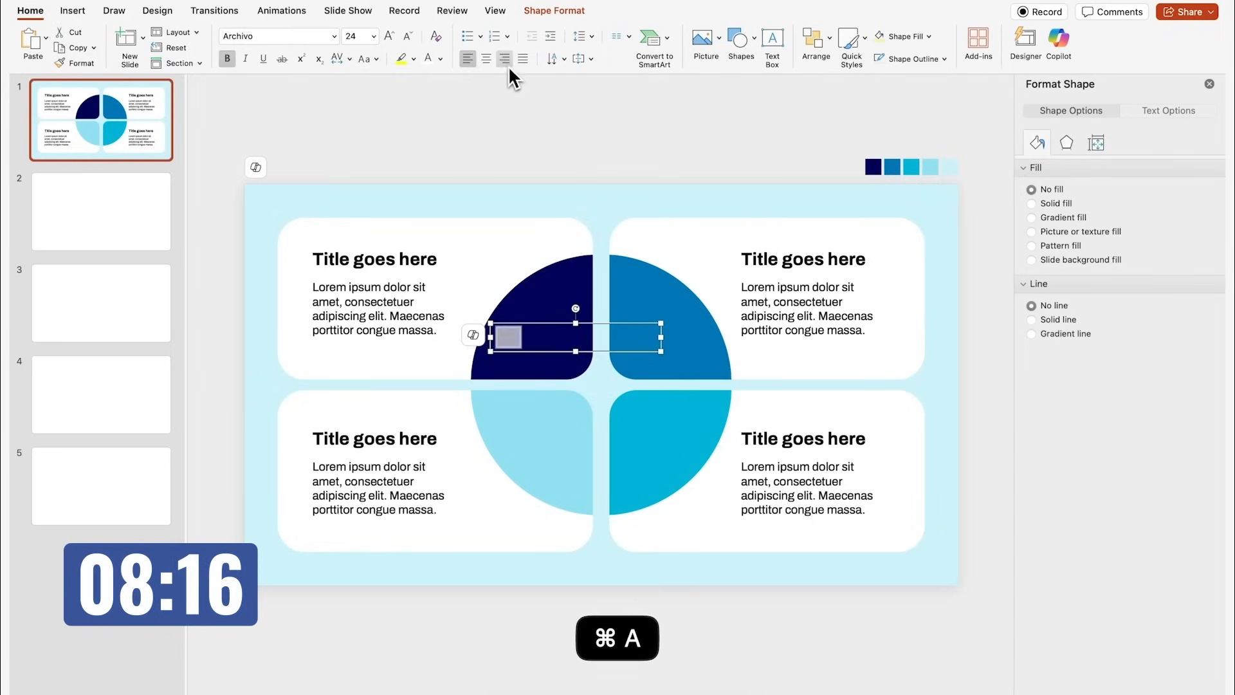
- Centre and enlarge the '01' number text on its quarter before duplicating for 02–04
left_click(388, 38)
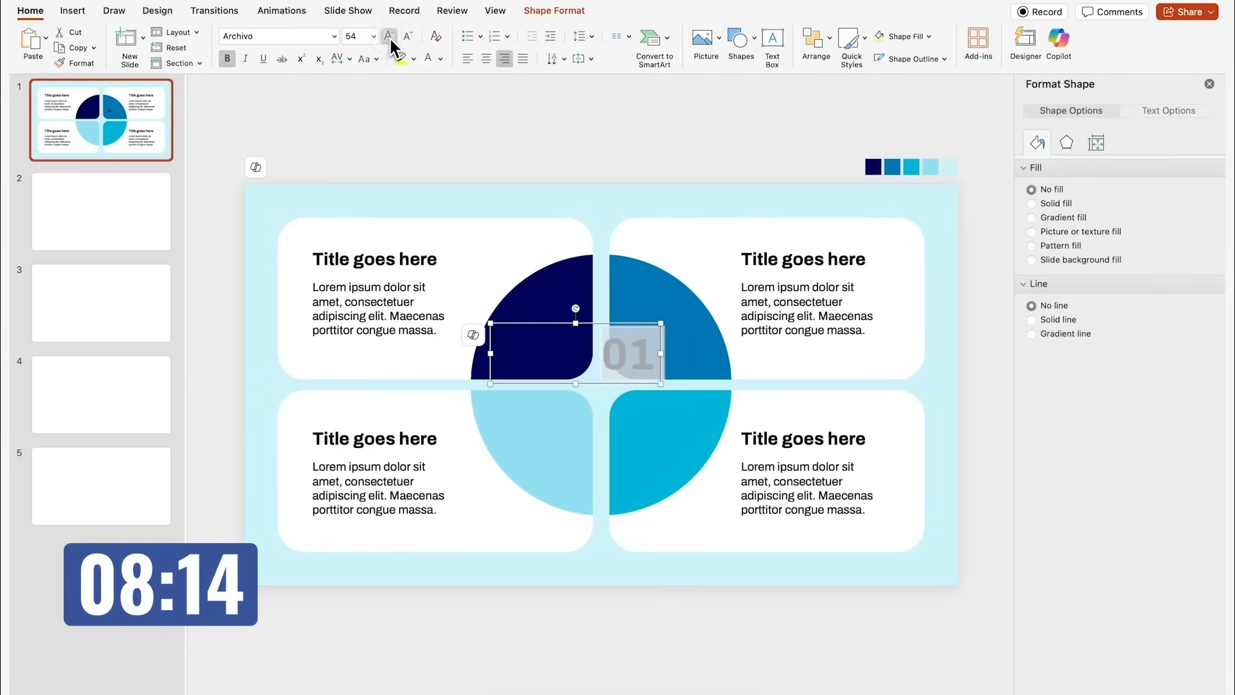
left_click(388, 36)
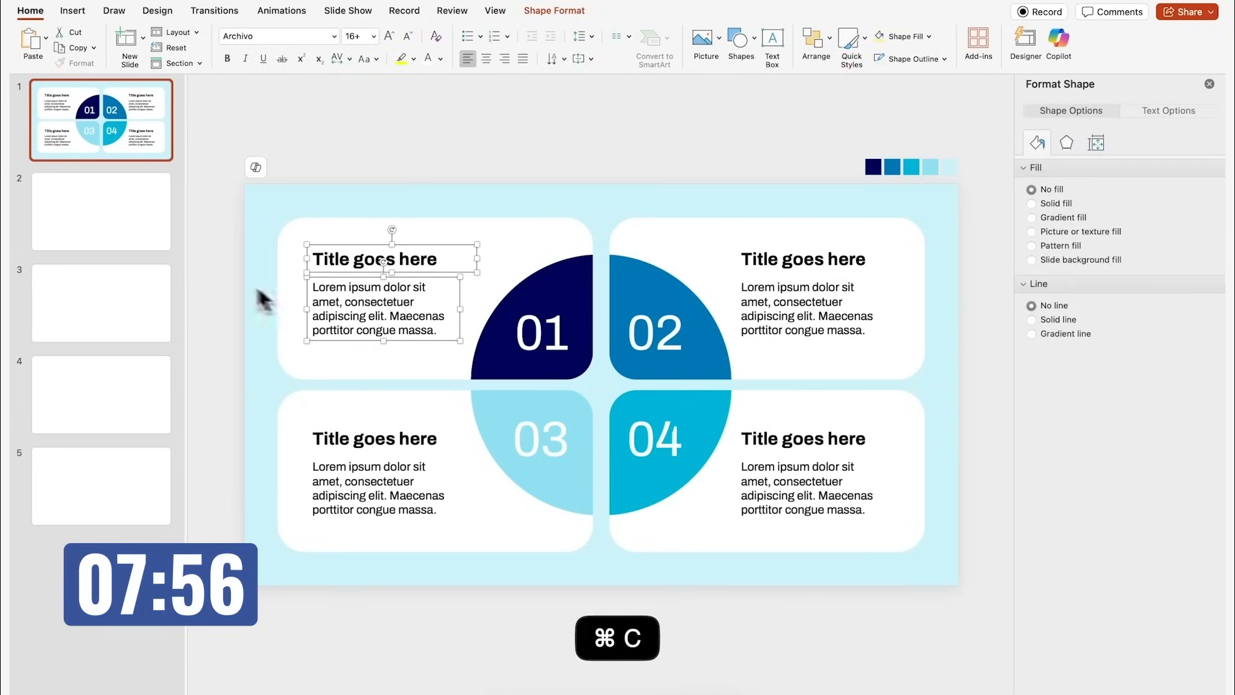
- Paste the text block on slide 2, distribute four copies horizontally, and add enlarged 01–04 headings
right_click(478, 247)
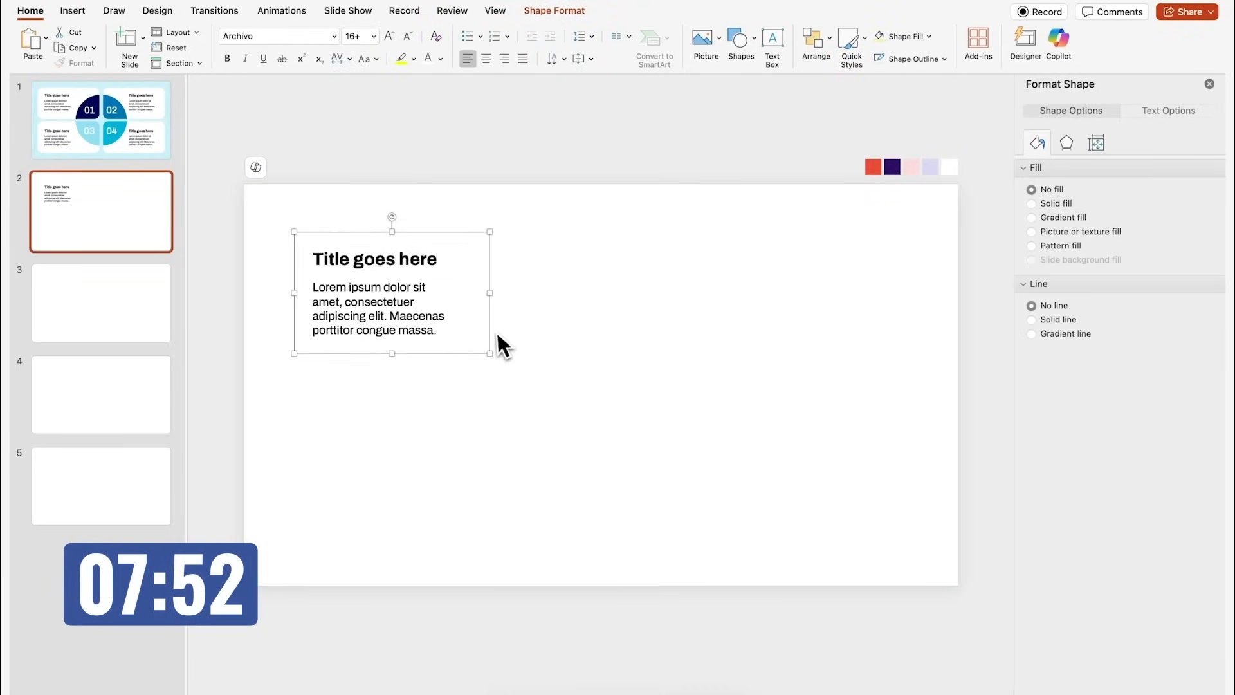
left_click_drag(493, 289, 466, 290)
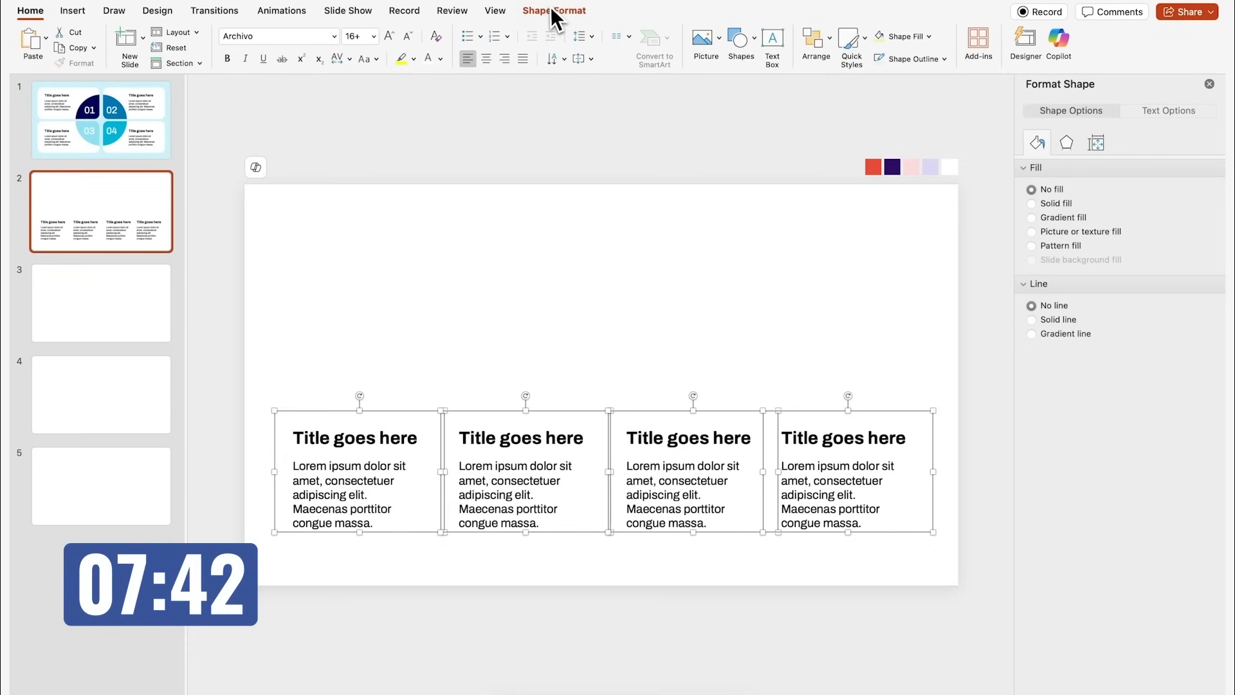
left_click(900, 36)
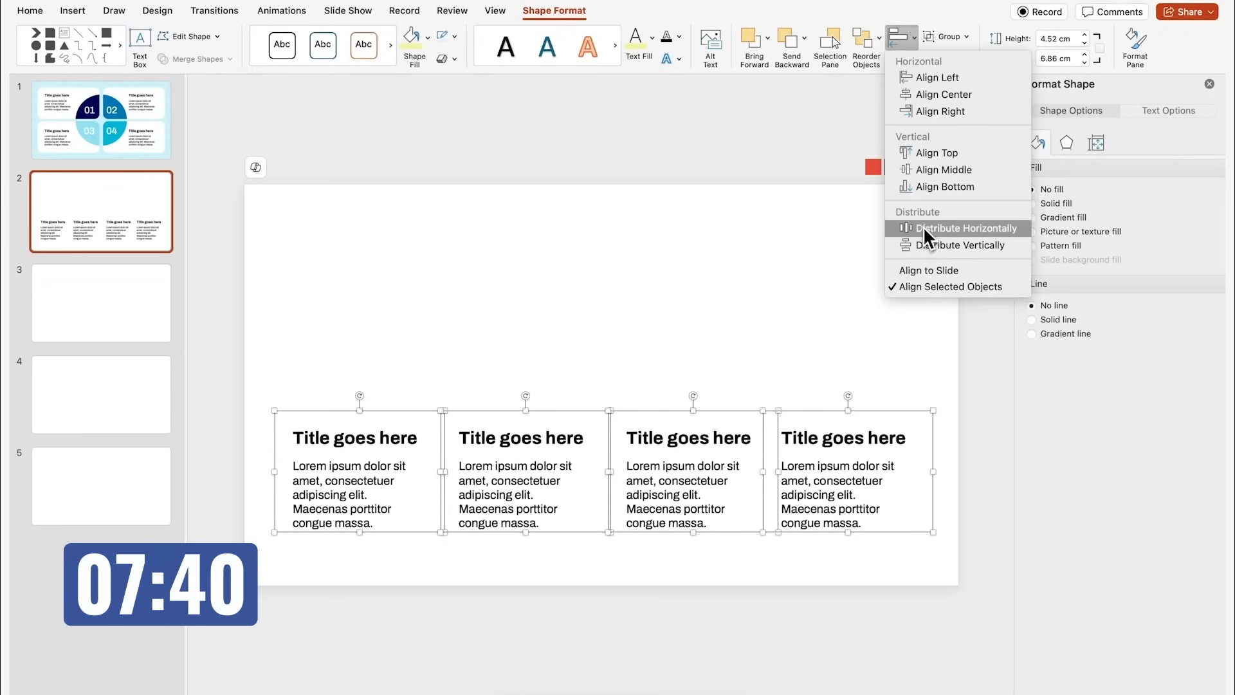
left_click(962, 228)
type("01")
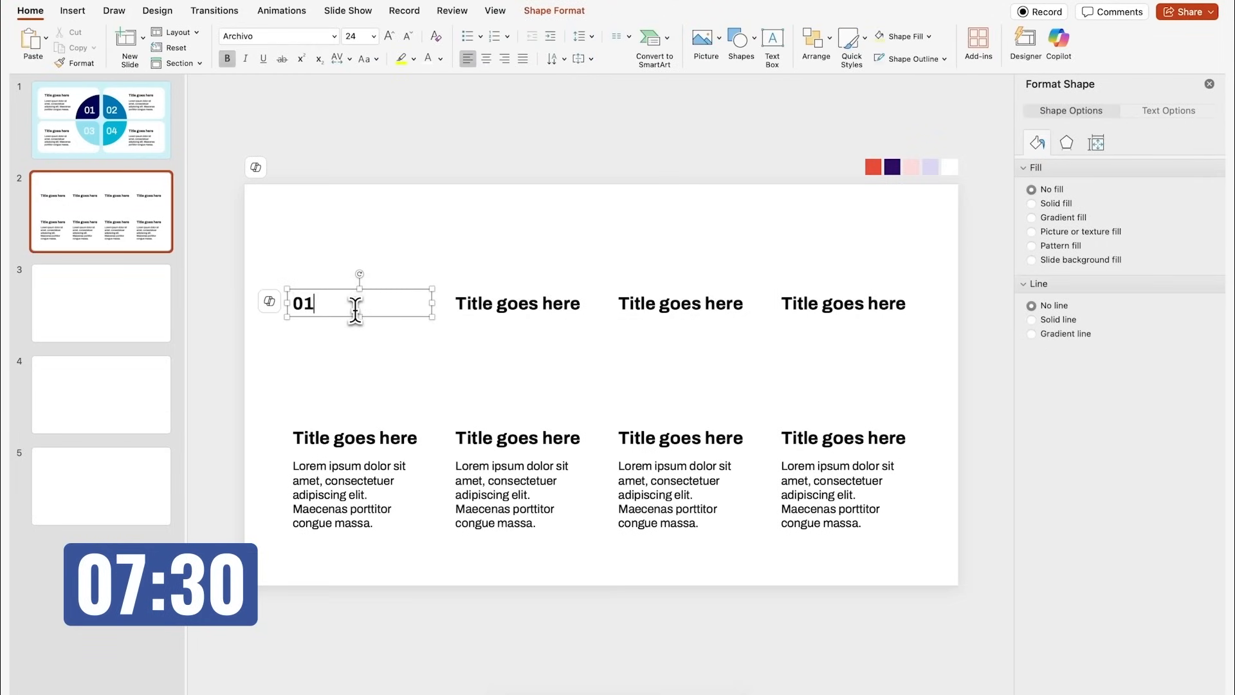
left_click(520, 303)
type("02")
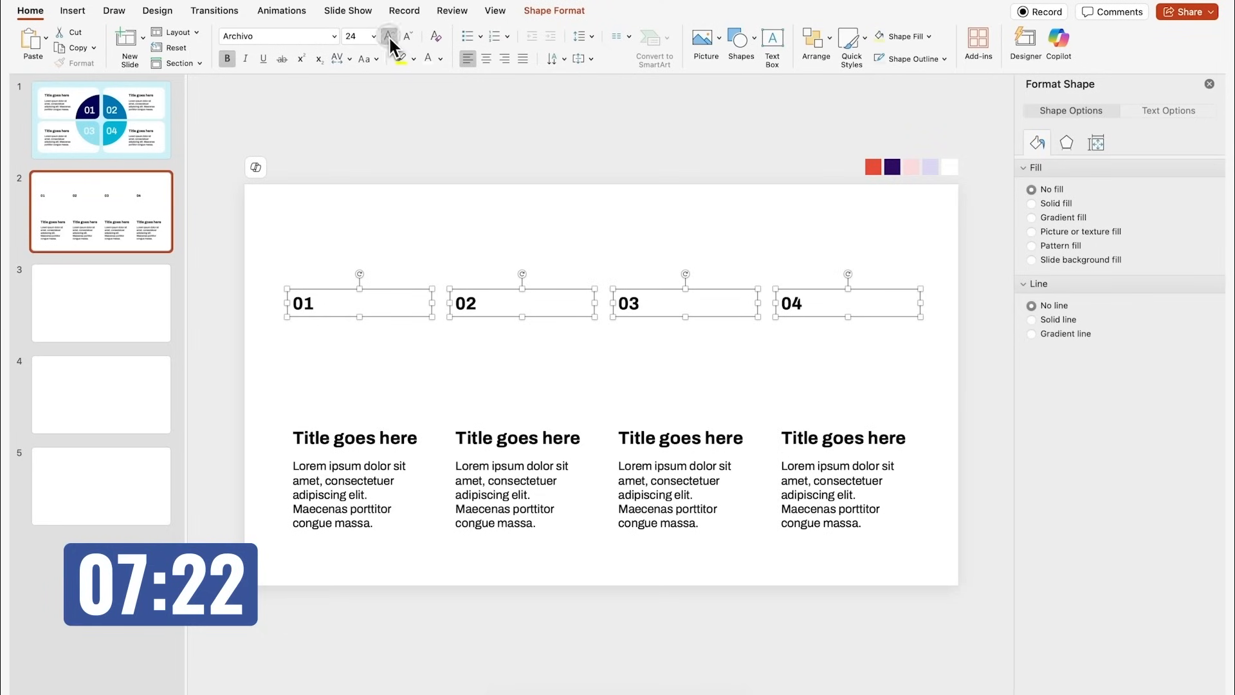
left_click(739, 40)
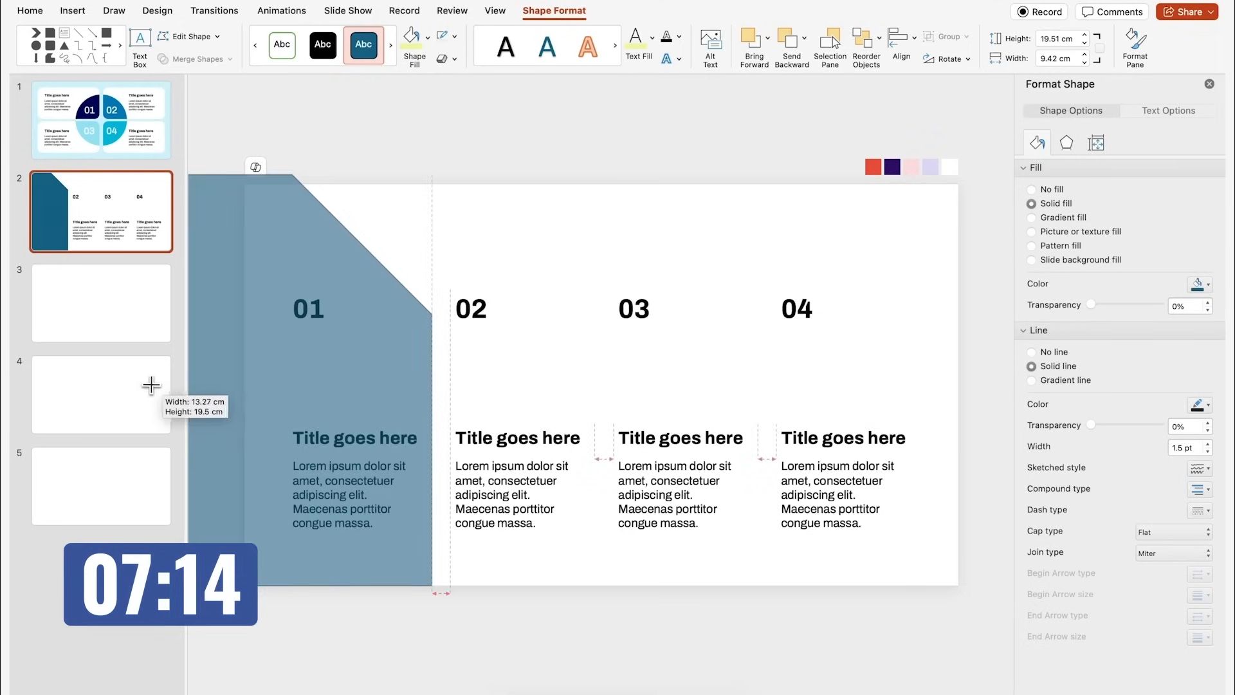
- Draw the slanted dark-blue panels and send them behind columns 01–03
left_click(330, 315)
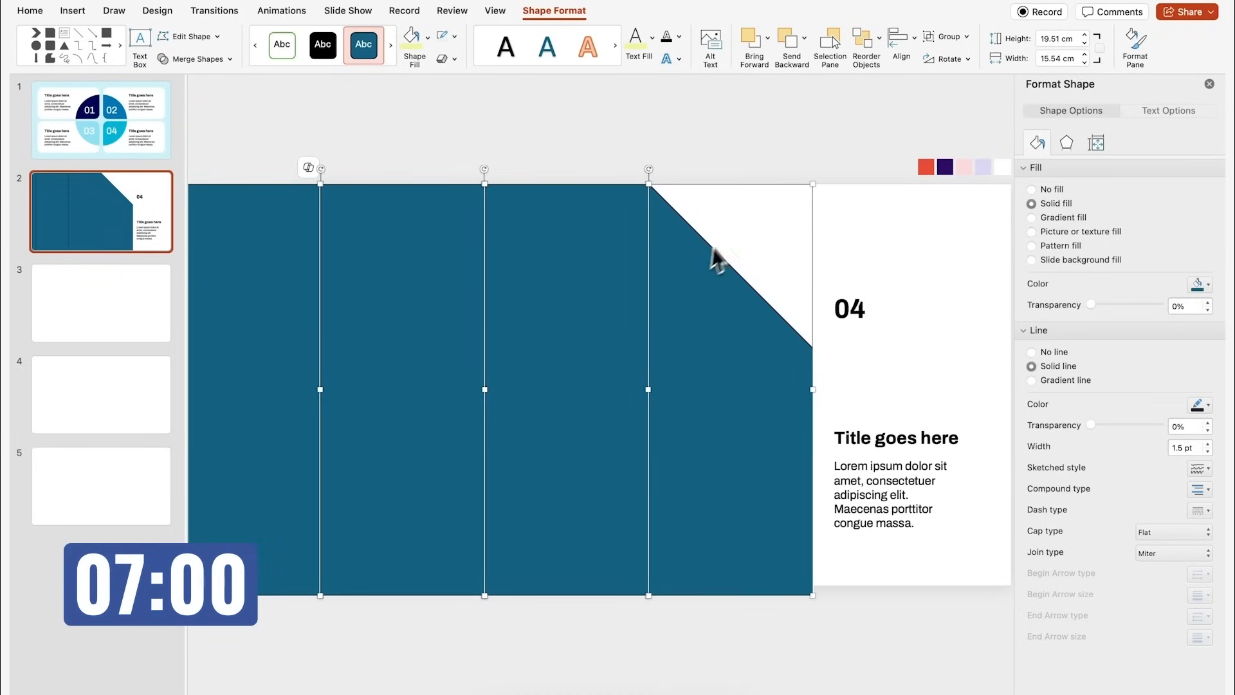
right_click(716, 260)
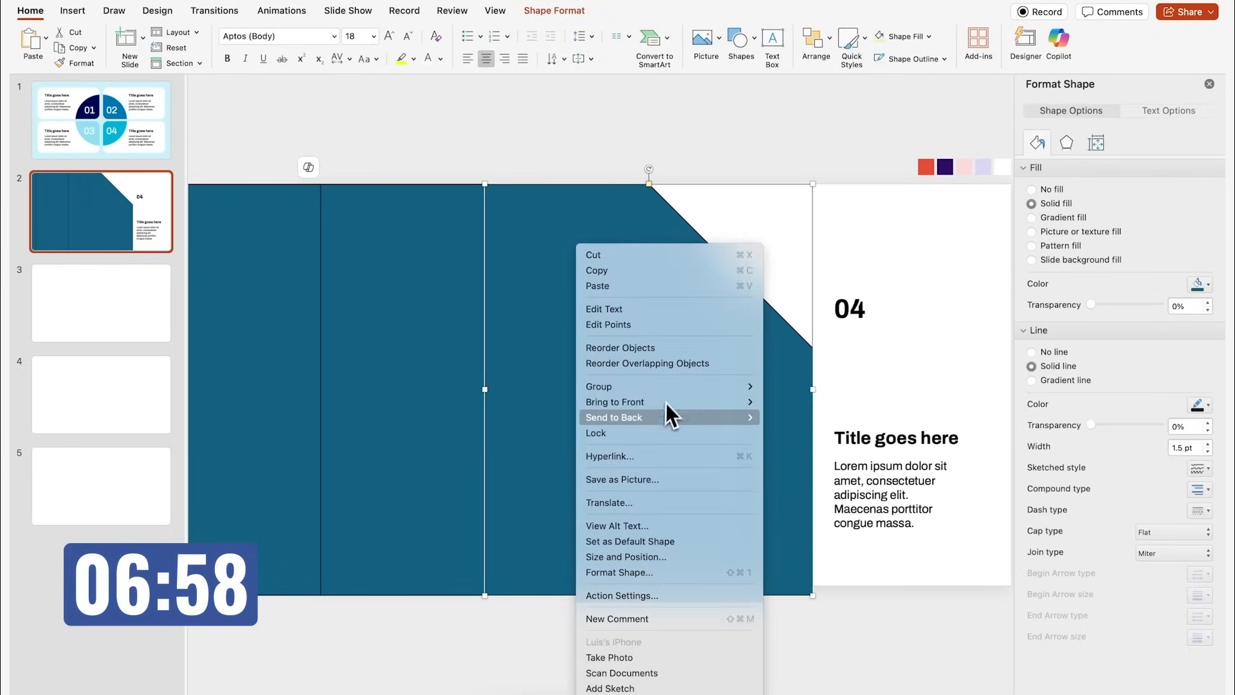
left_click(616, 417)
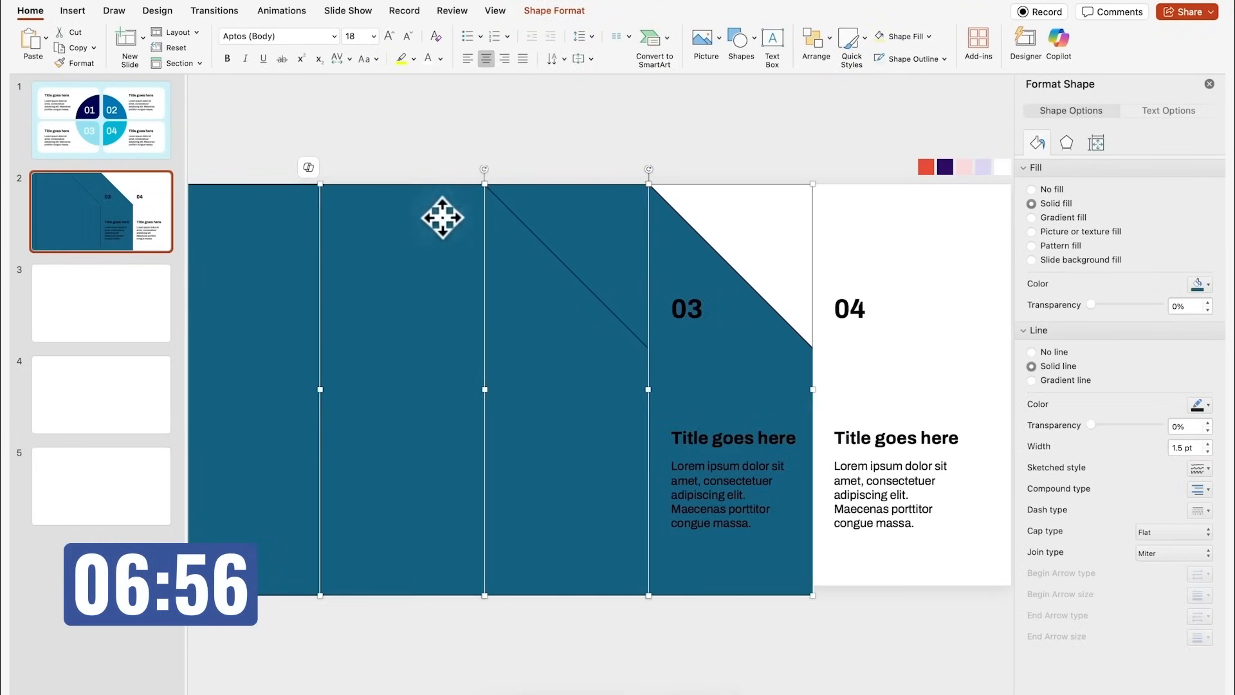
mouse_move(700, 240)
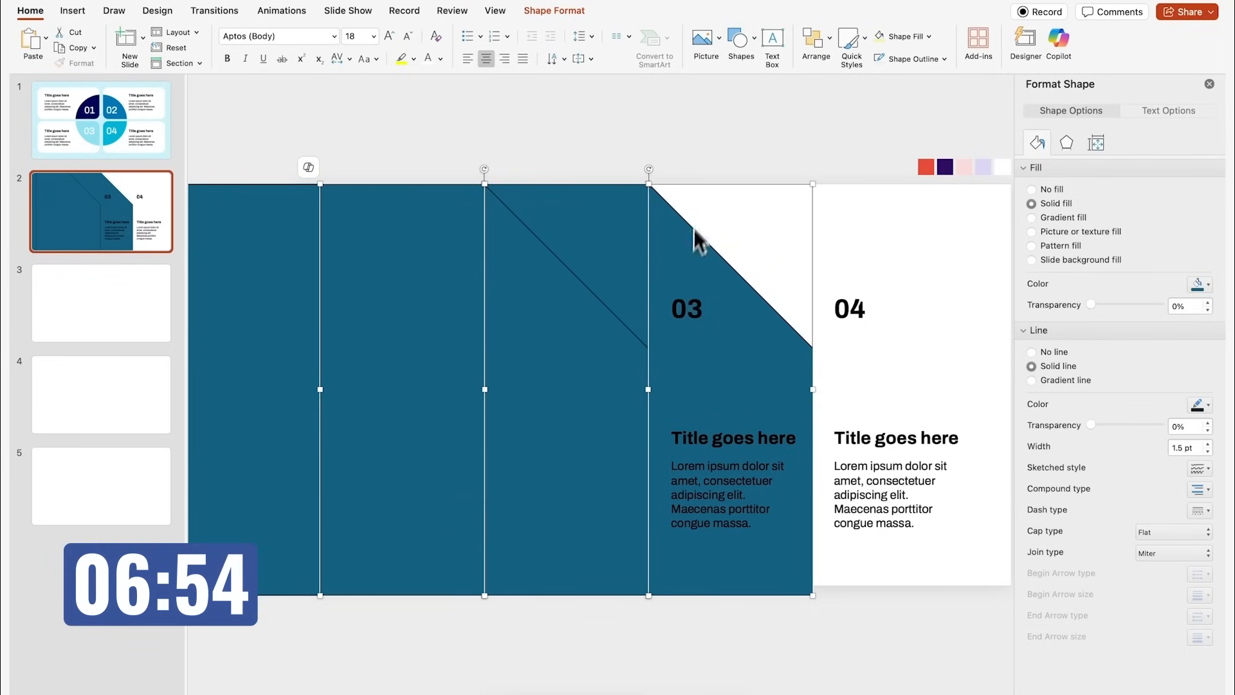
right_click(275, 234)
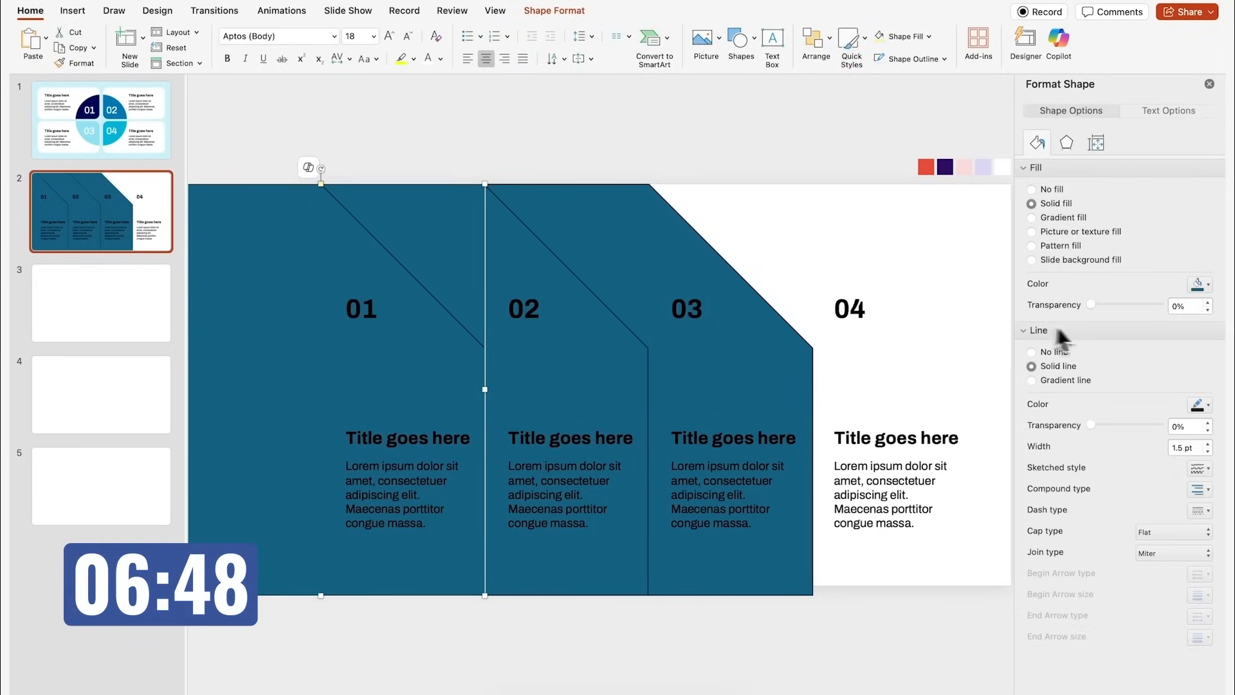
- Fill the three panels red-orange (custom hex), eyedropped pale pink and deep purple, then start recolouring the background
left_click(1199, 283)
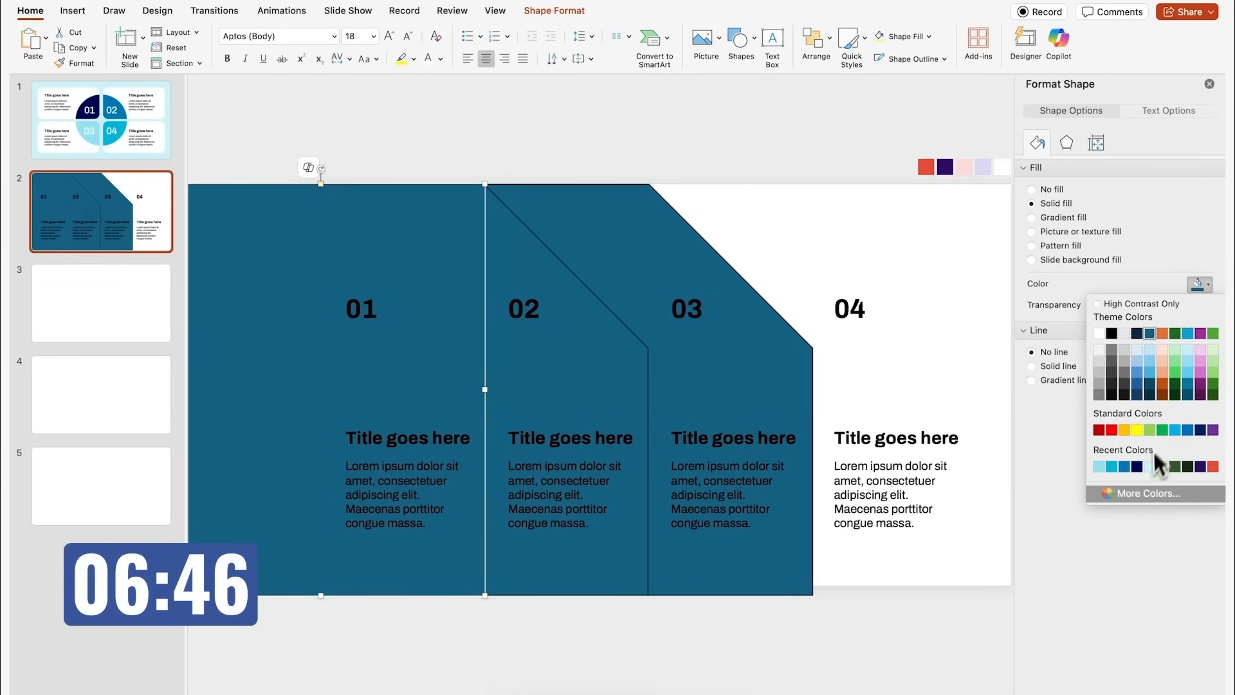
left_click(1135, 493)
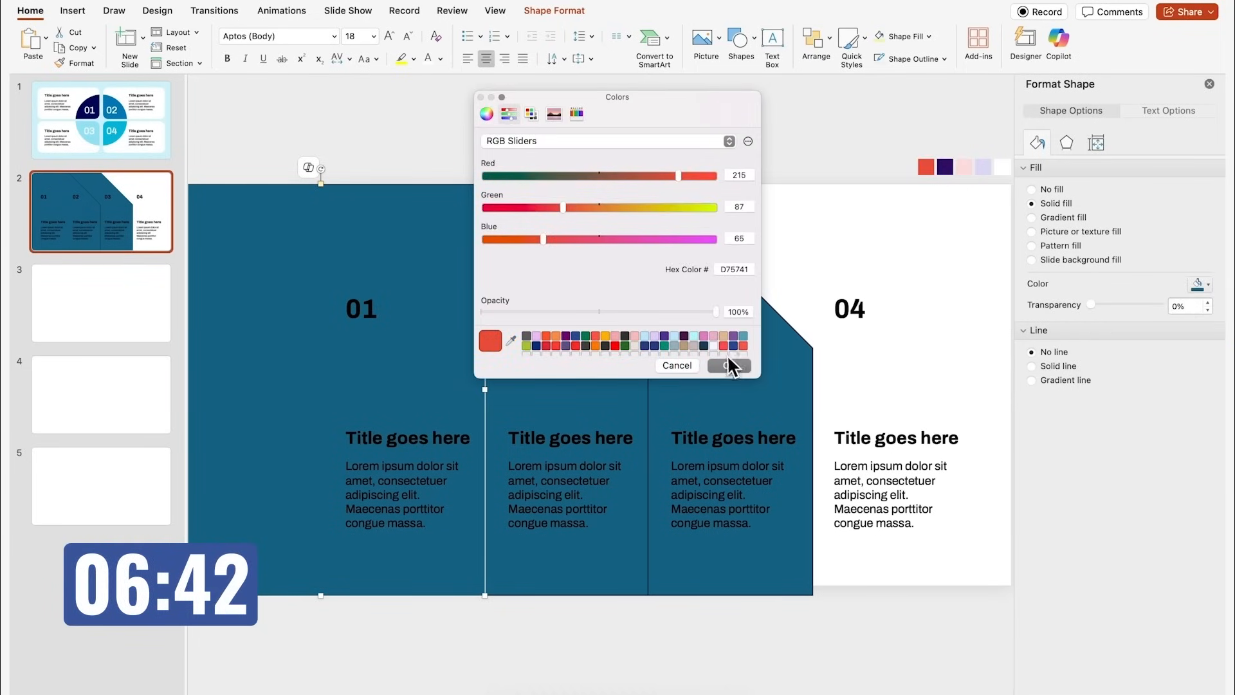
left_click(727, 364)
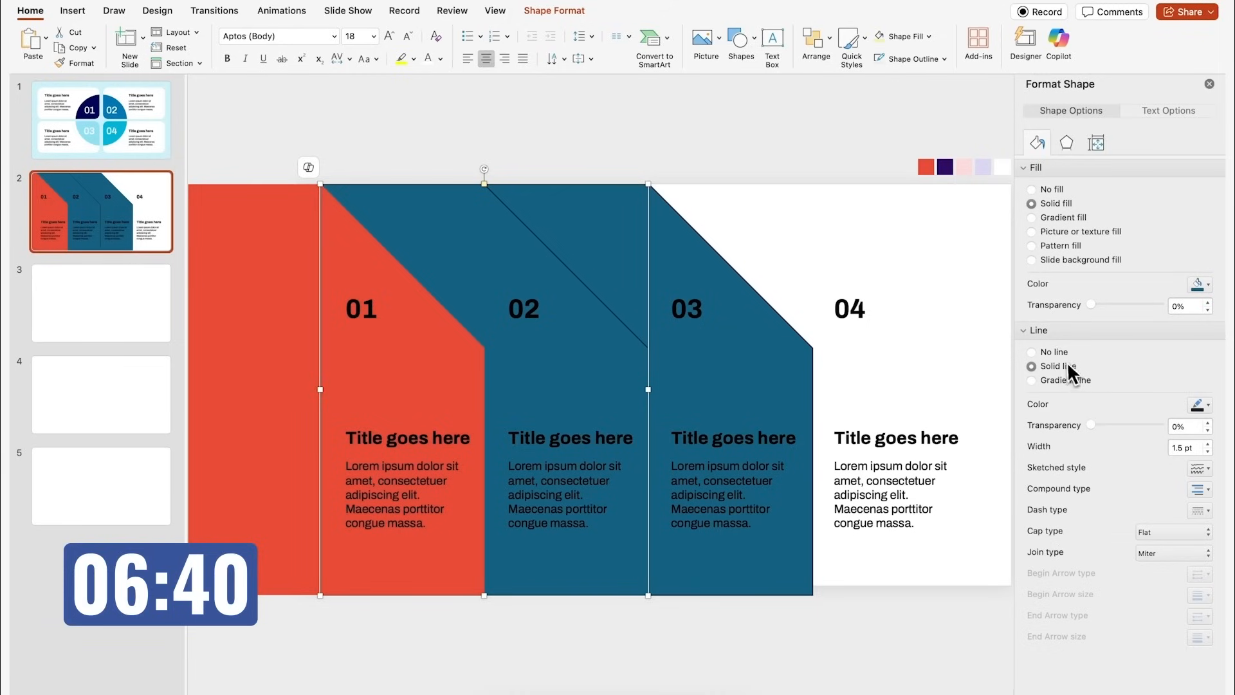
left_click(1032, 352)
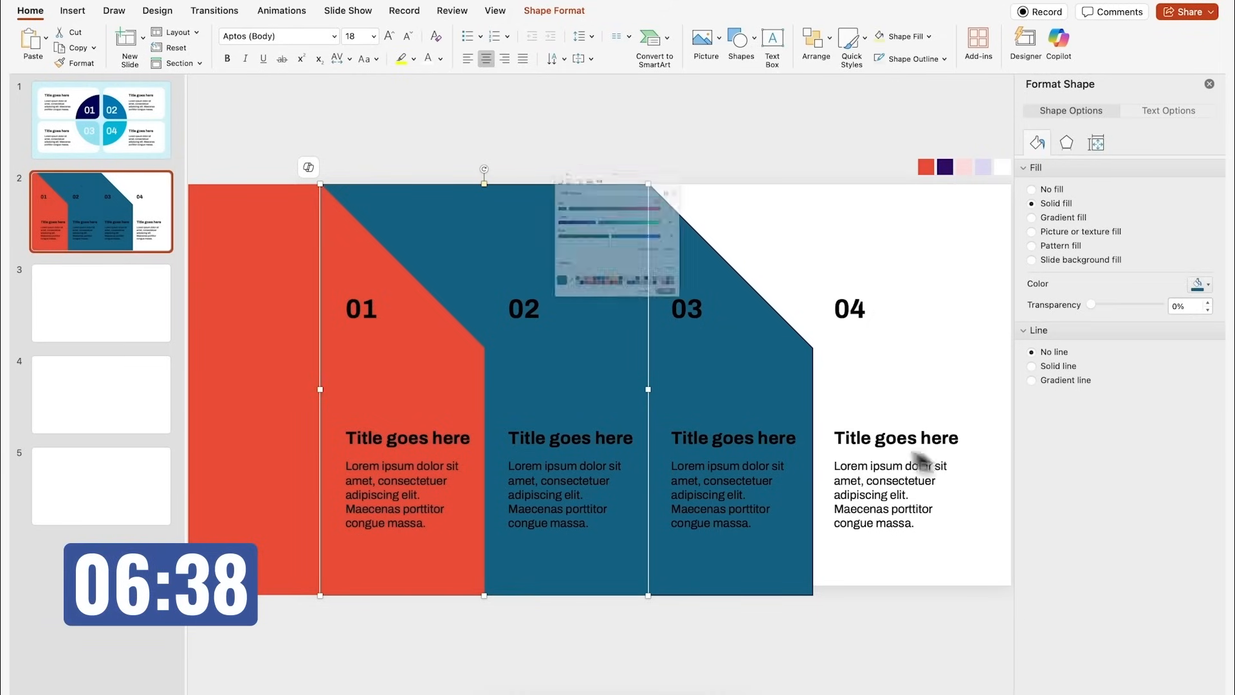
left_click(962, 166)
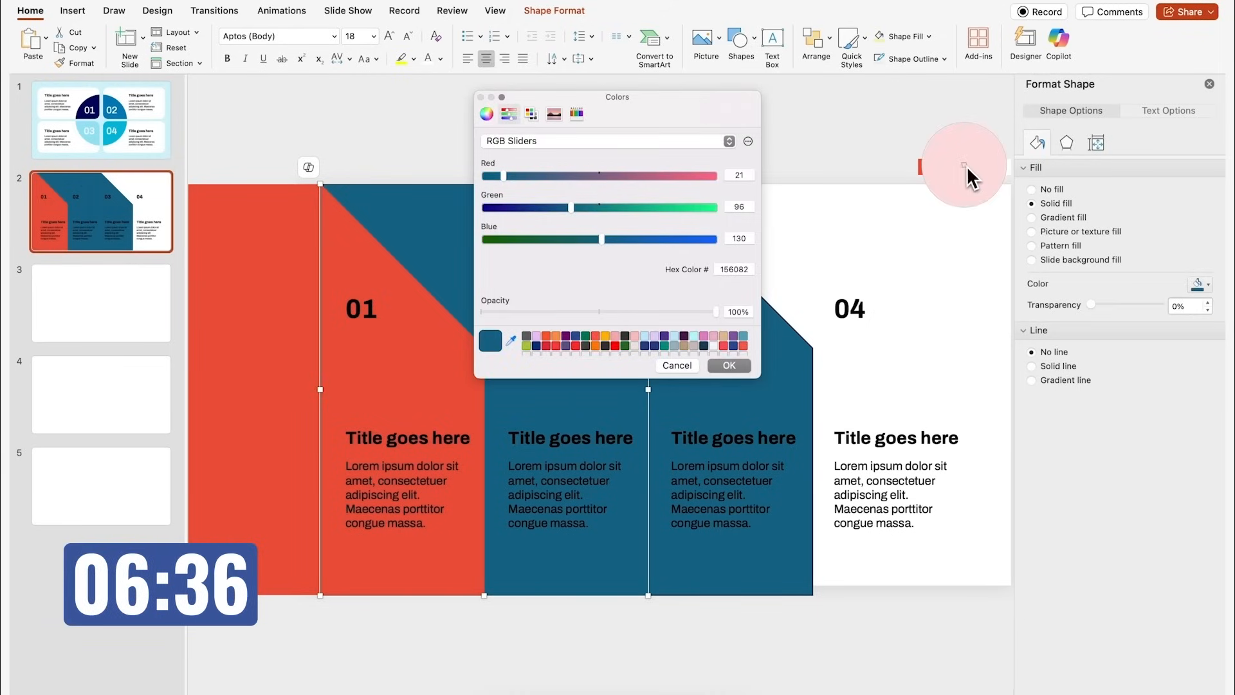
left_click(728, 364)
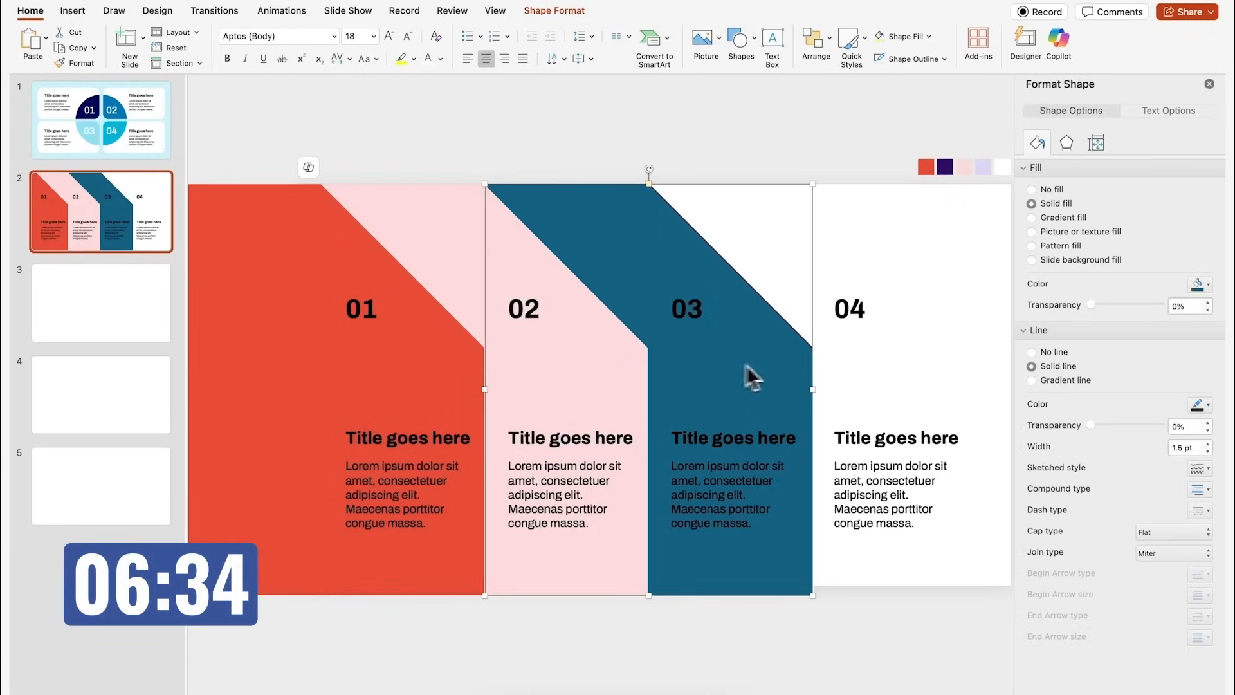
left_click(1208, 283)
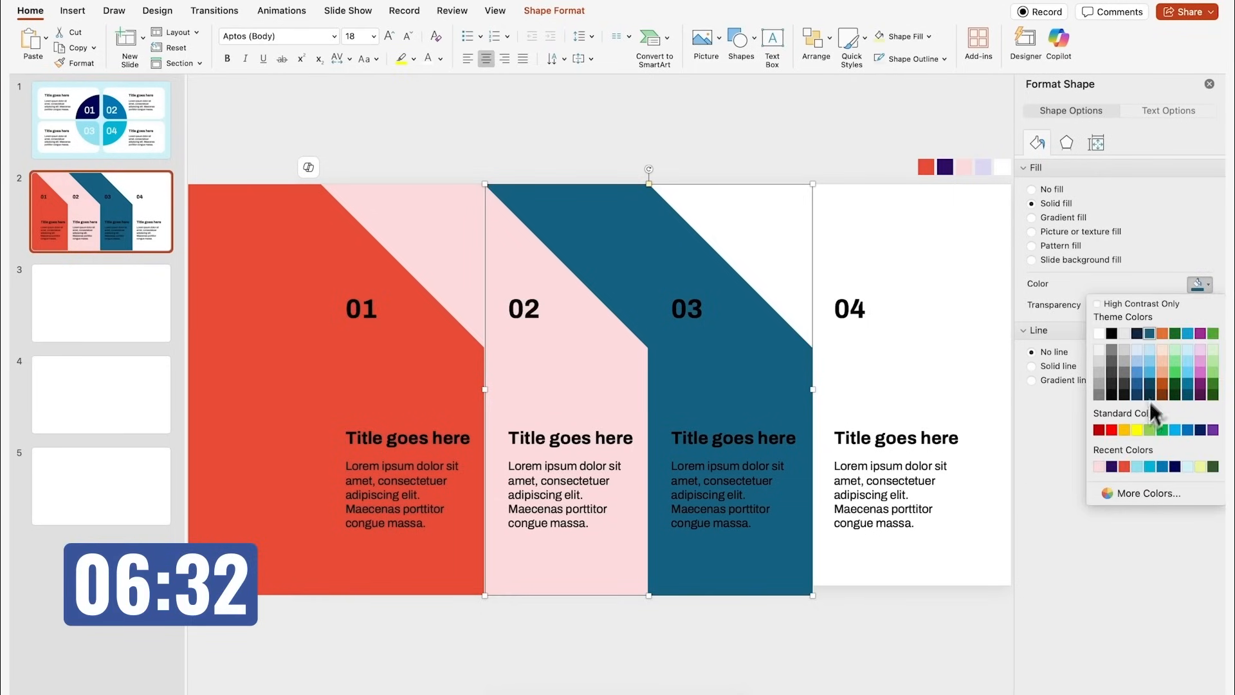
left_click(1143, 493)
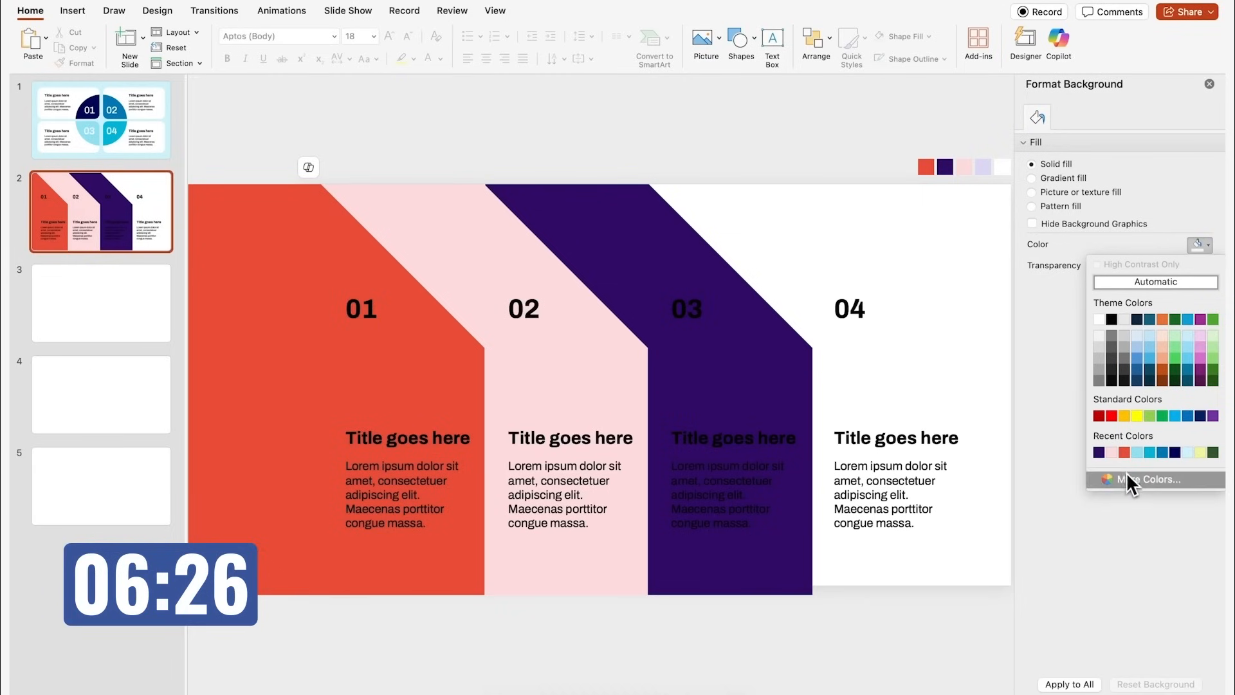
left_click(1153, 479)
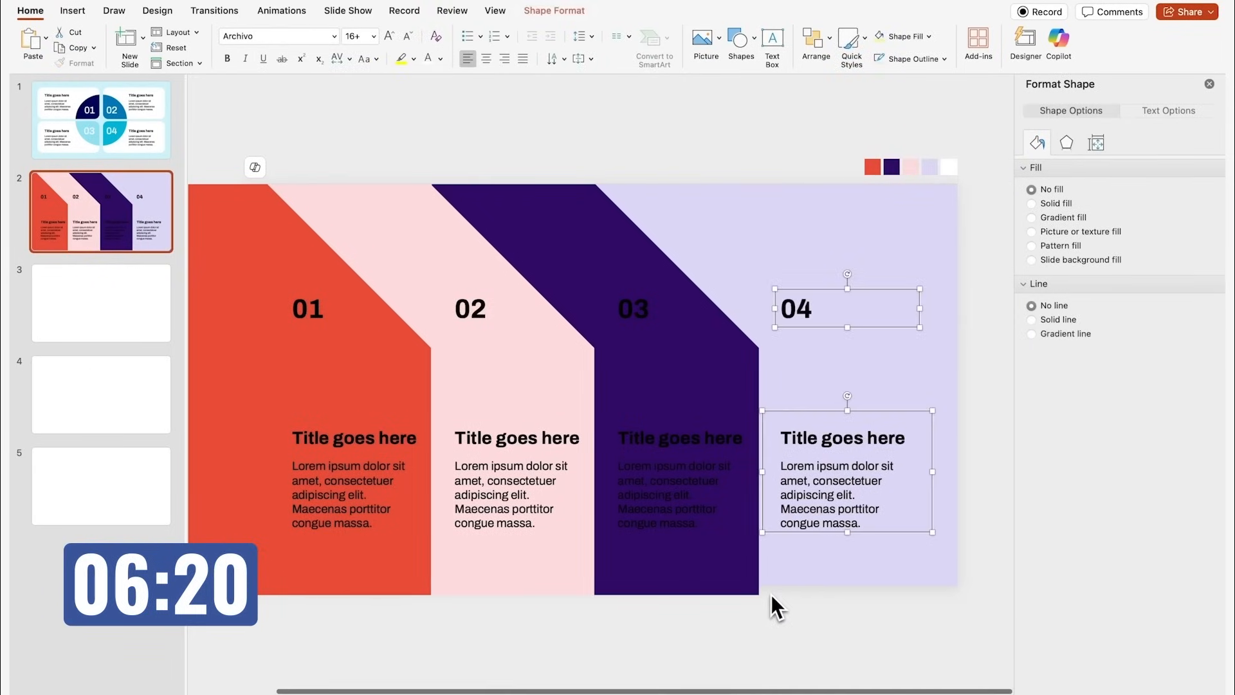
- Colour column text purple, red-orange and white to contrast the panels, and add a large 04 label top right
left_click(1168, 111)
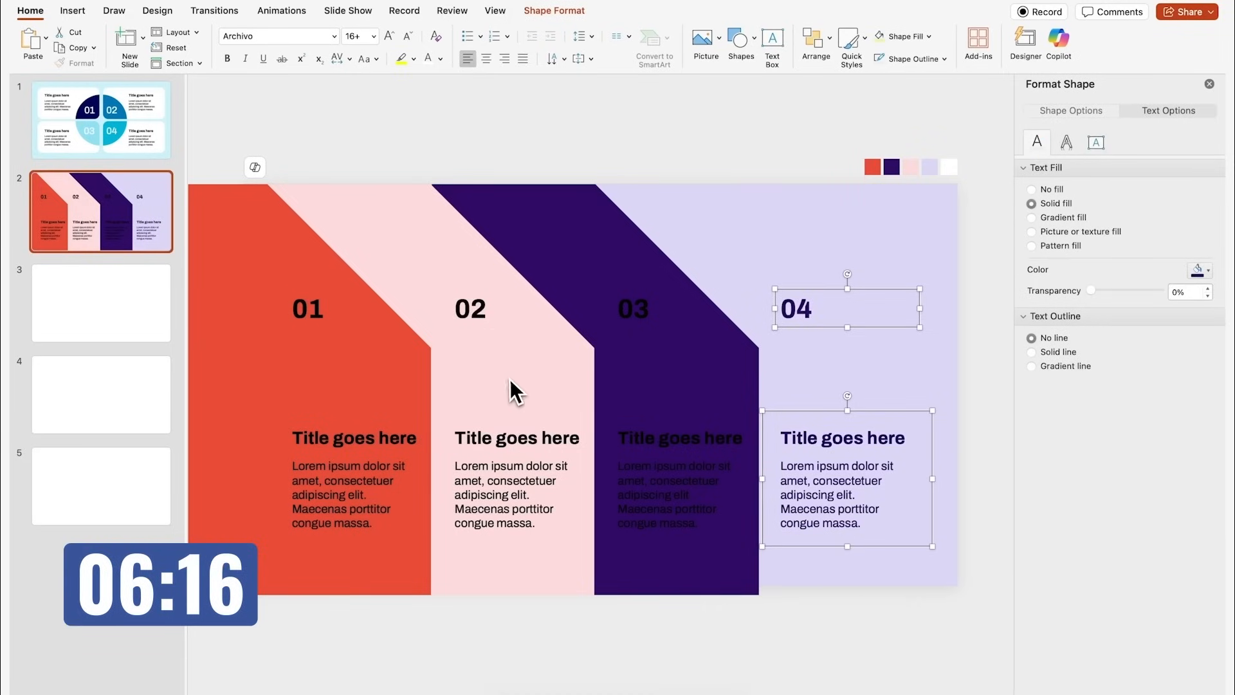
left_click(1199, 271)
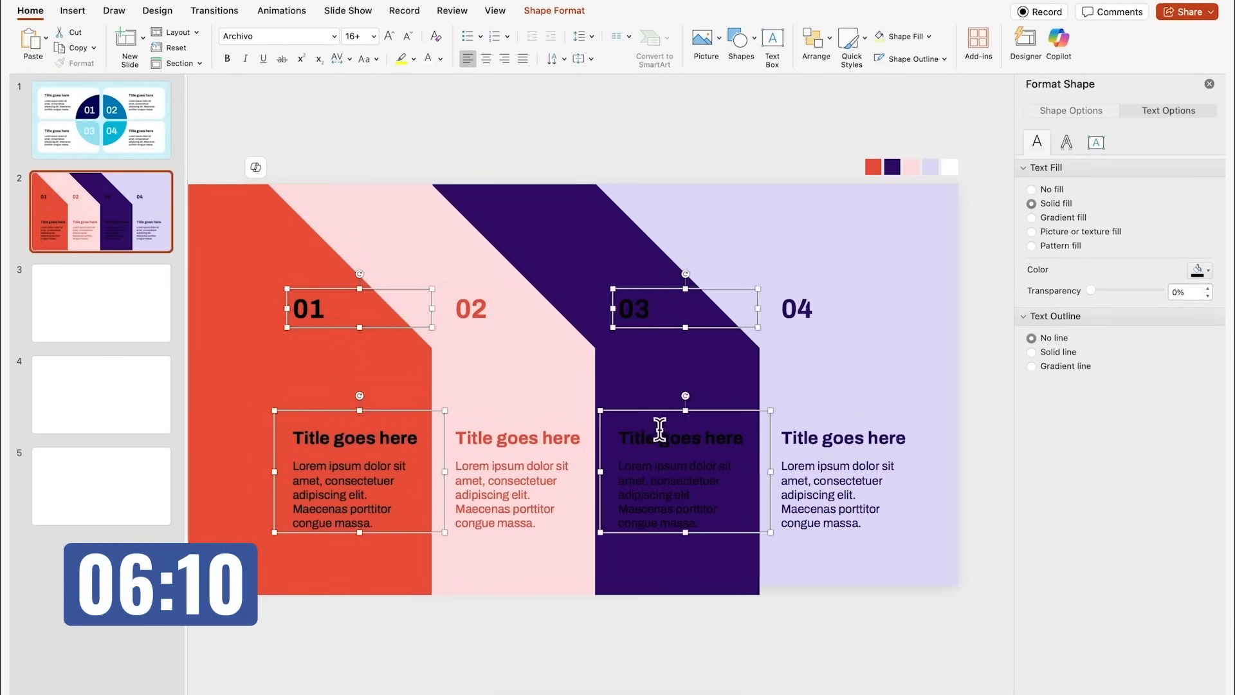
left_click(1198, 270)
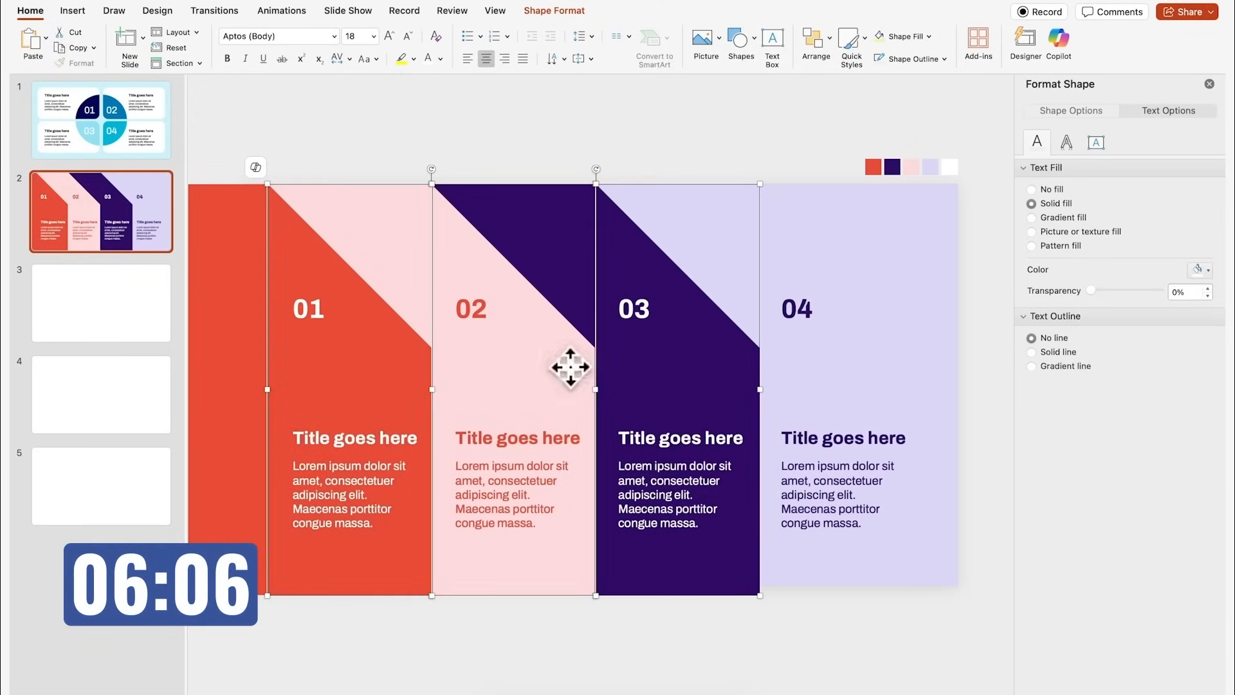
left_click(866, 552)
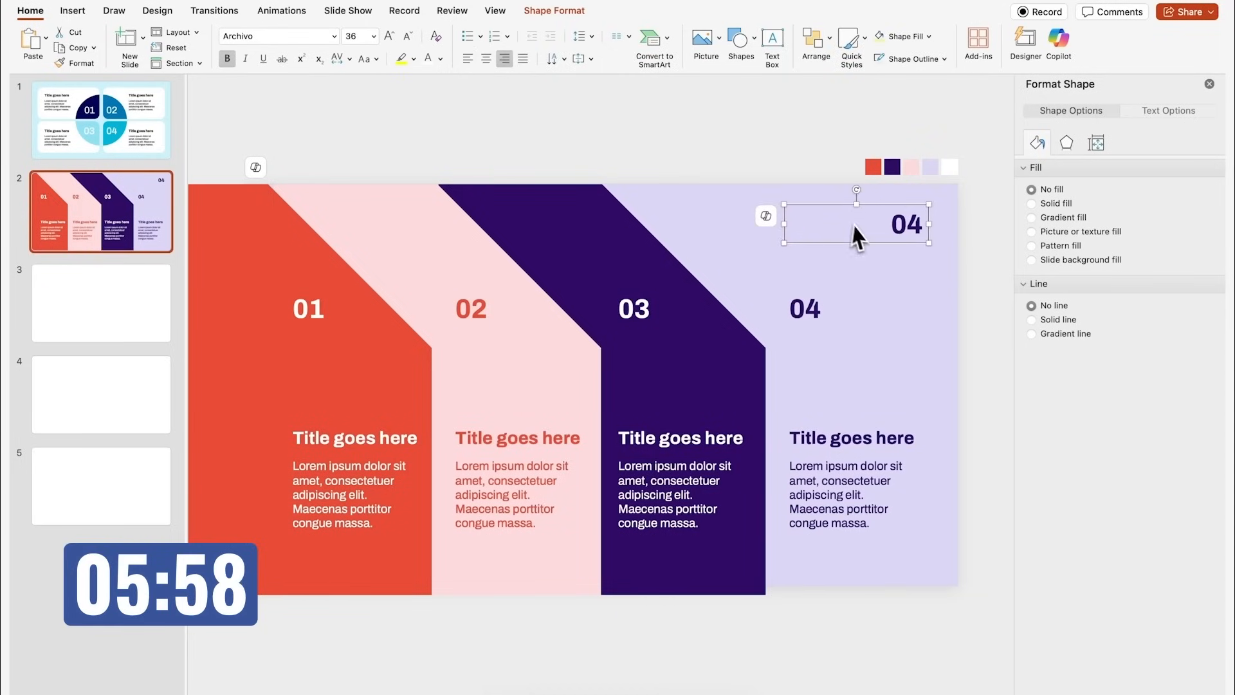
type("Title")
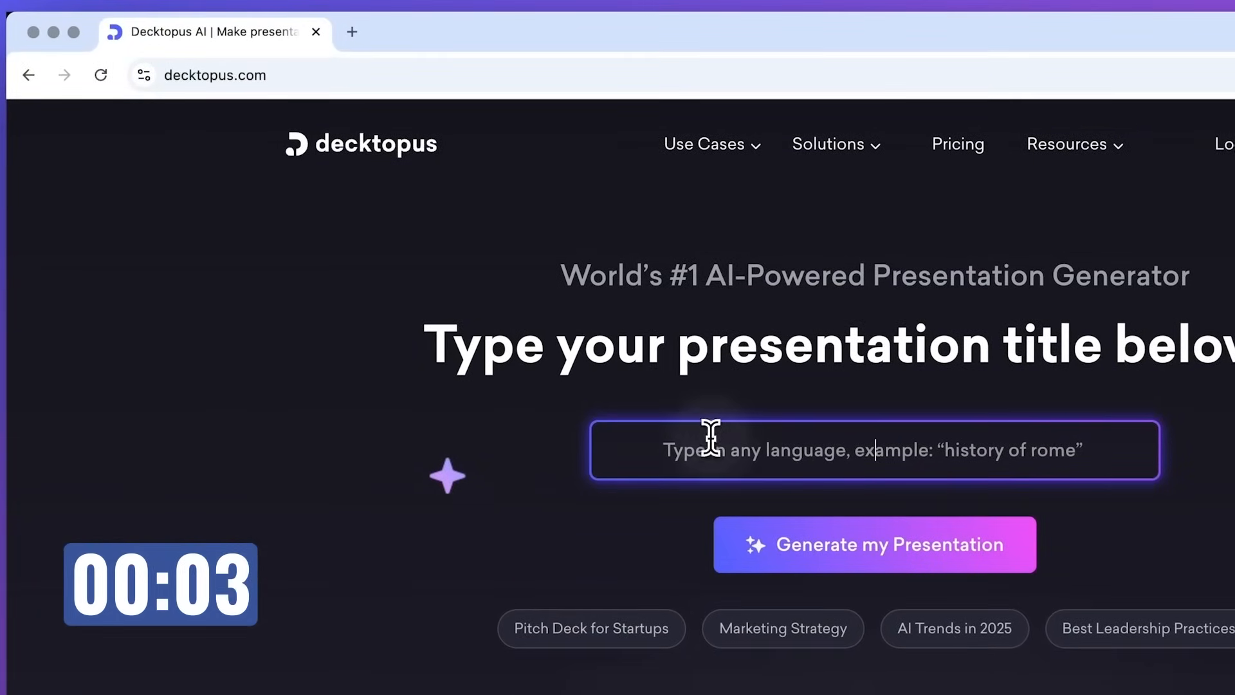
- Generate a ten-slide outline from the prompt 'How Volcanoes Work' and review it
type("H")
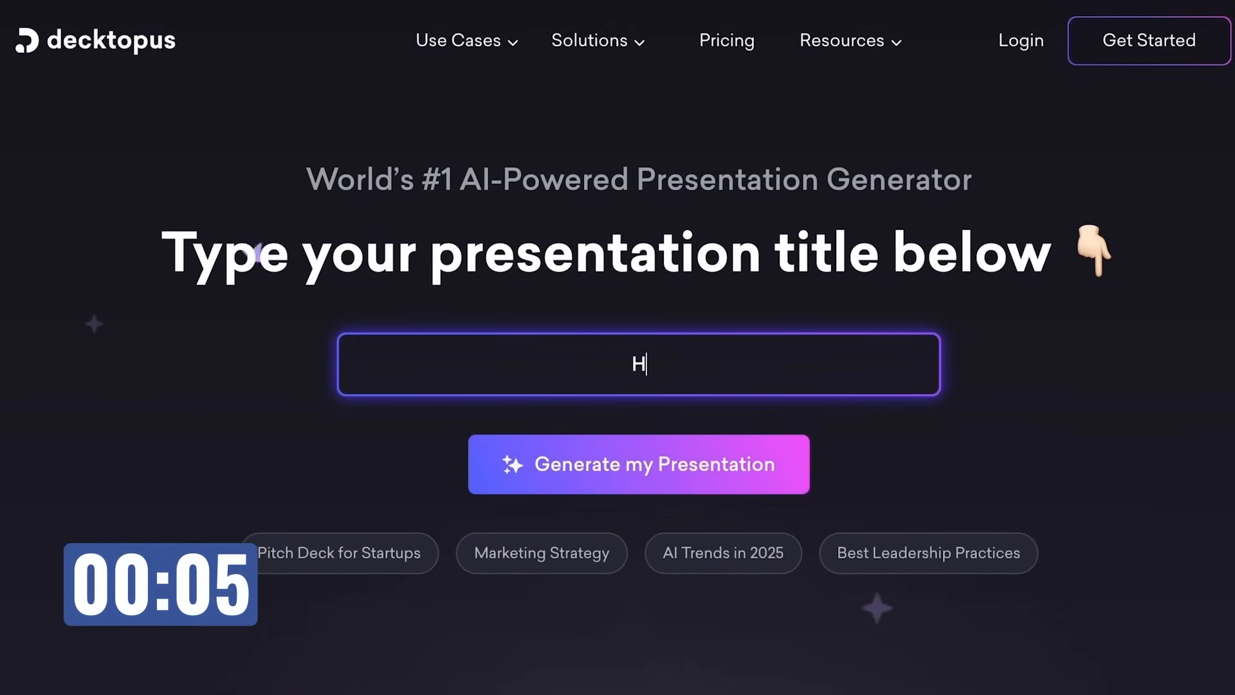
type("ow Volca")
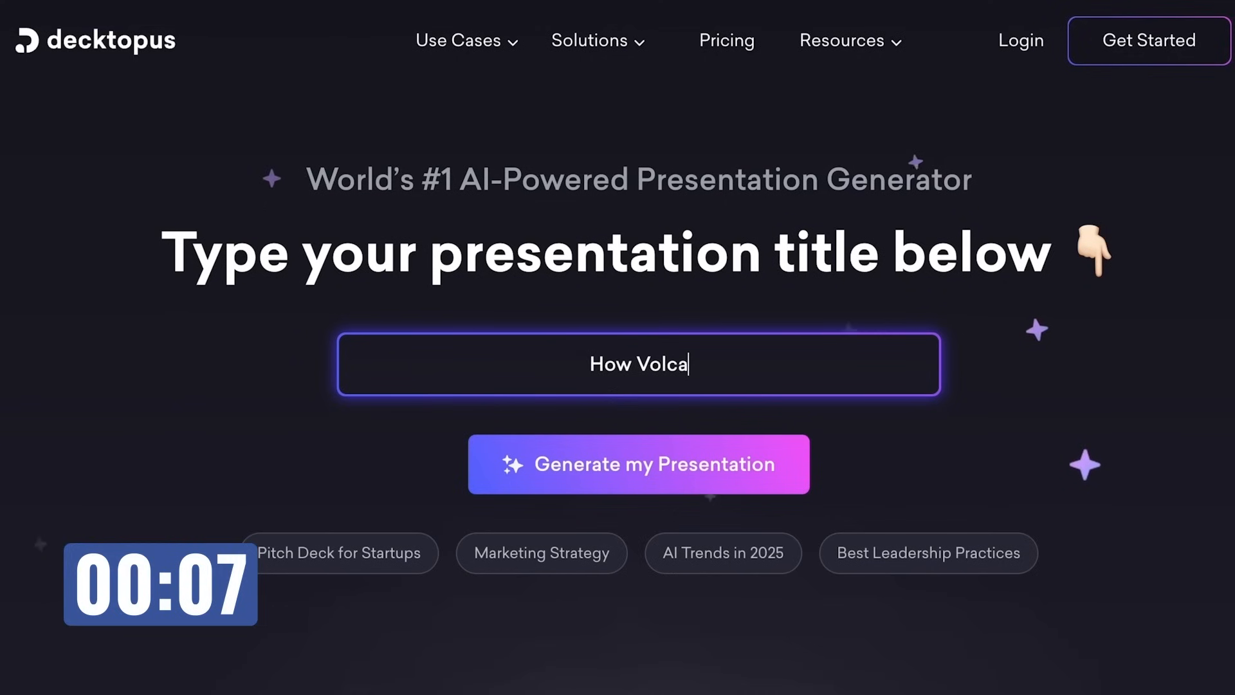
type("noes Work")
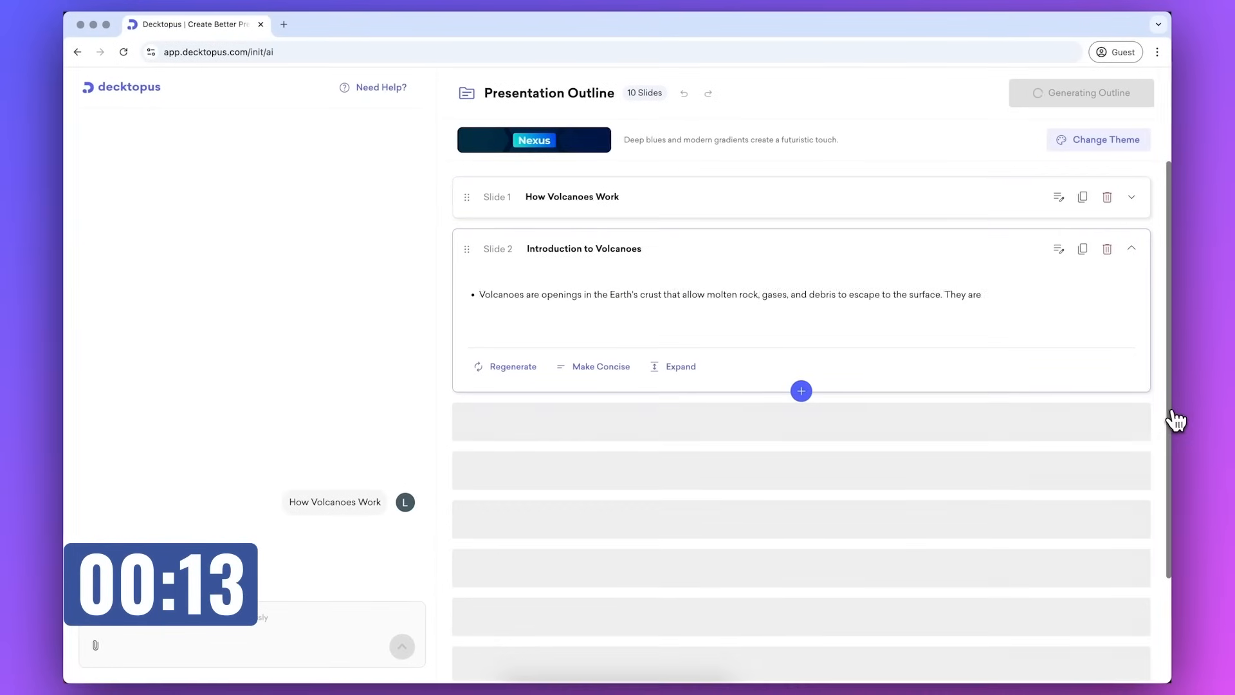
scroll("down", 3)
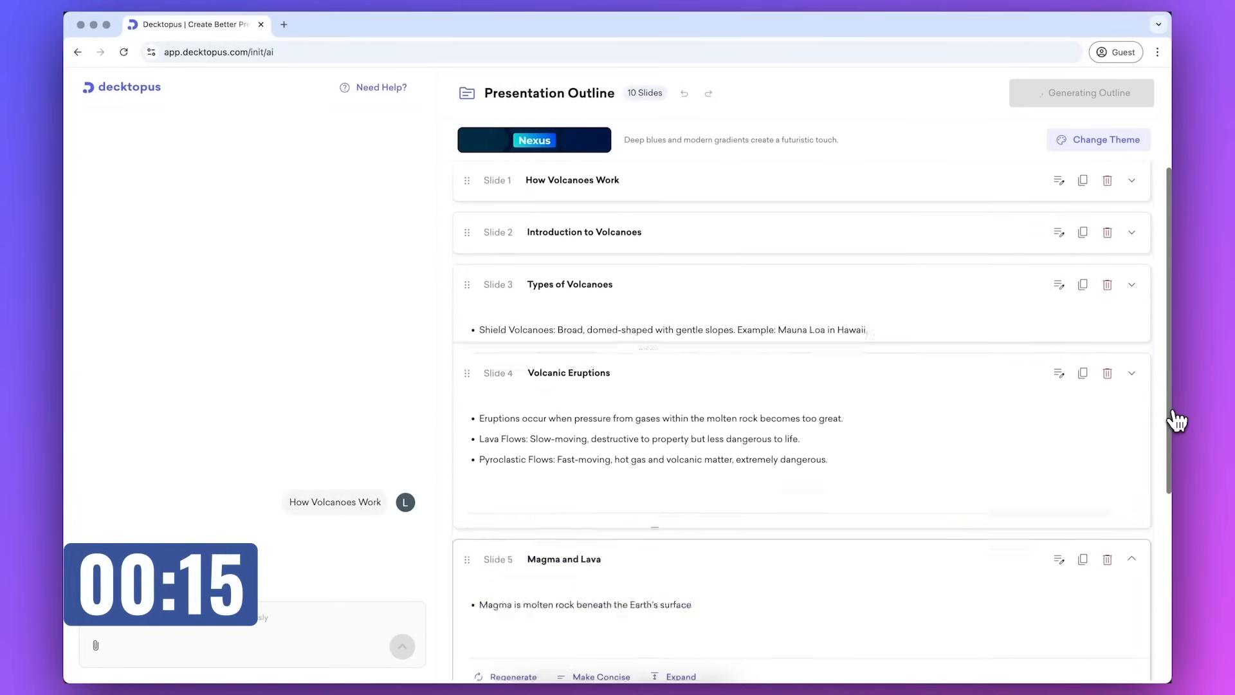
scroll("down", 3)
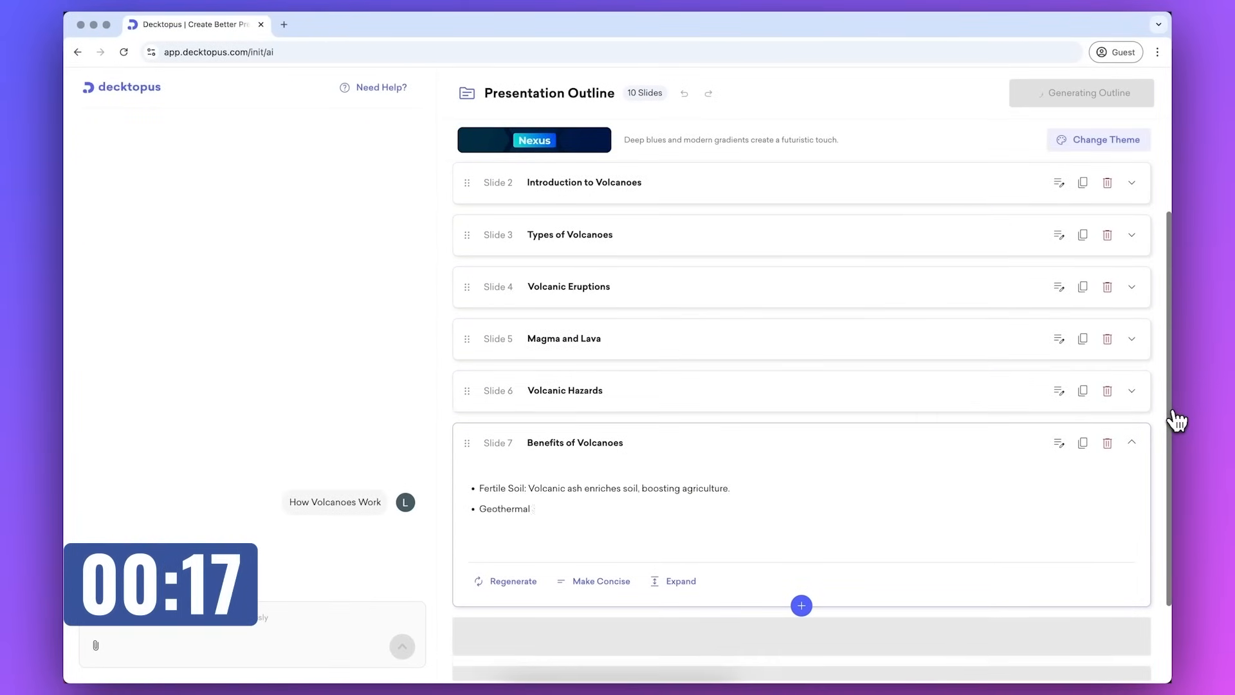
scroll("down", 3)
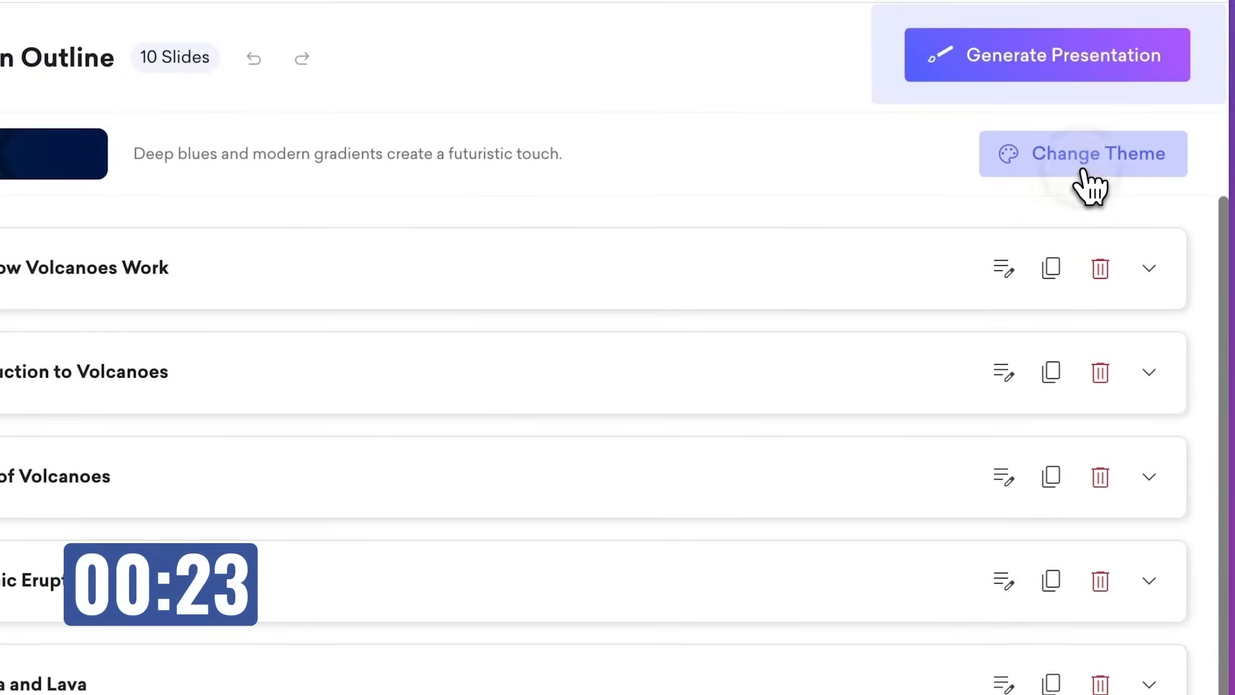
- Switch the outline's theme to Rhythm
left_click(1083, 153)
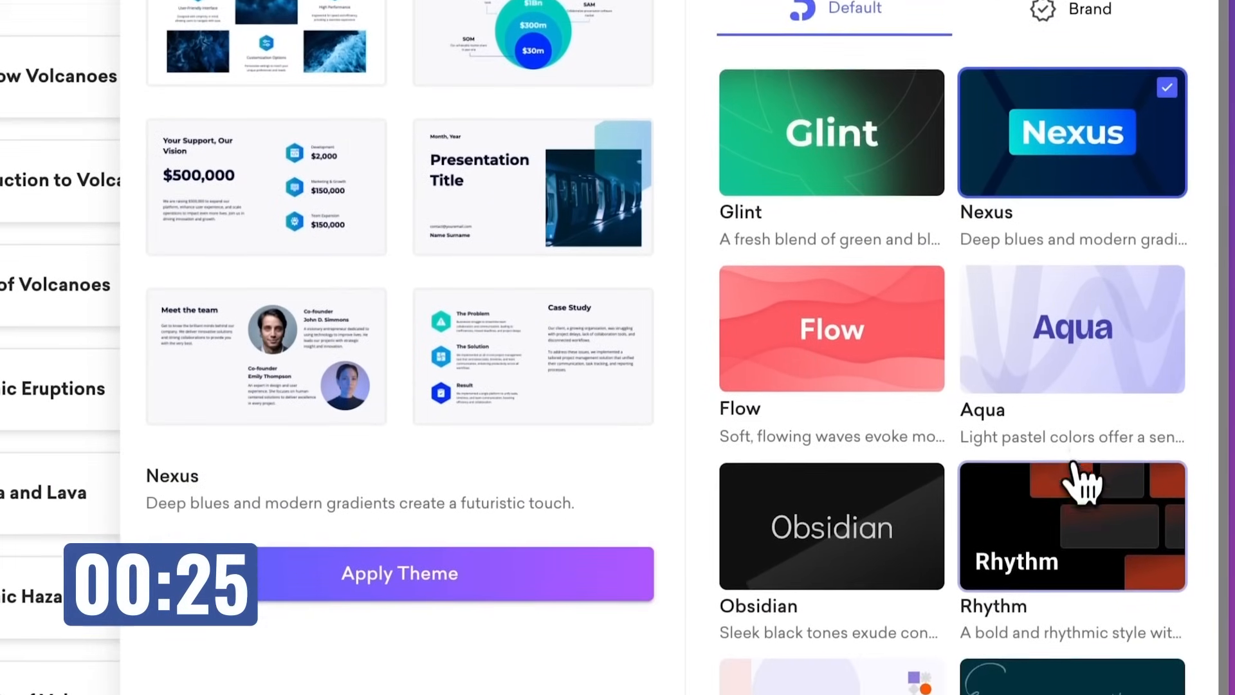
left_click(1072, 524)
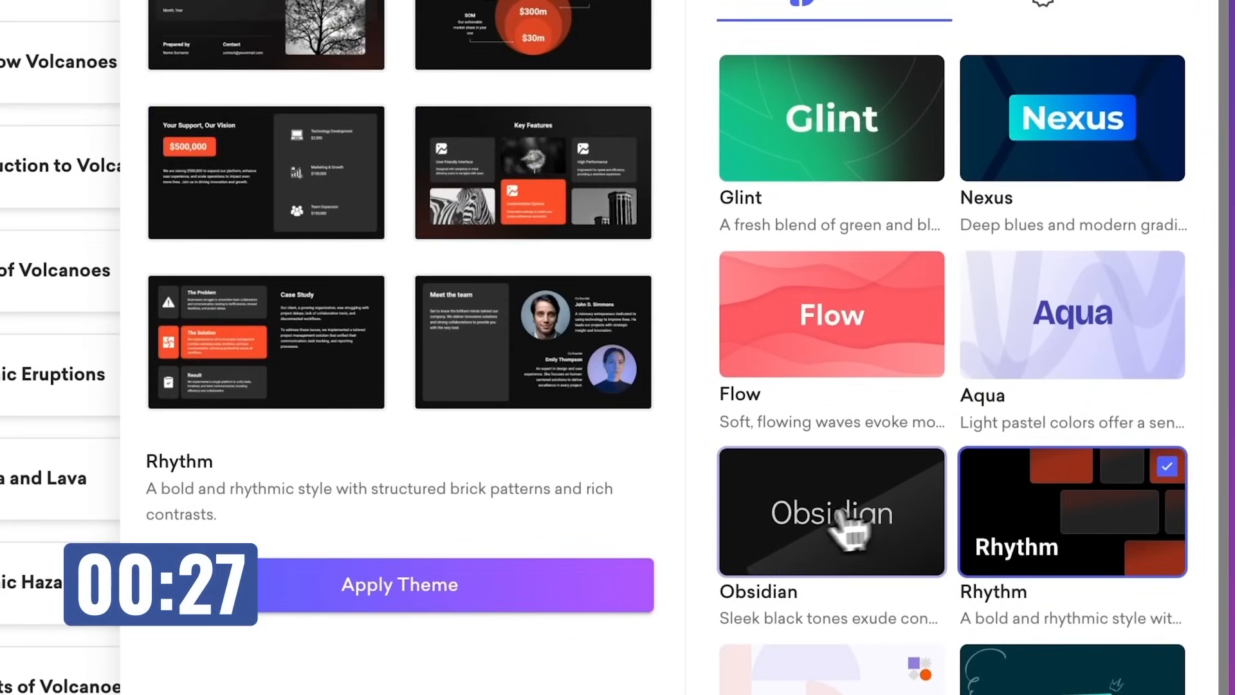
left_click(399, 584)
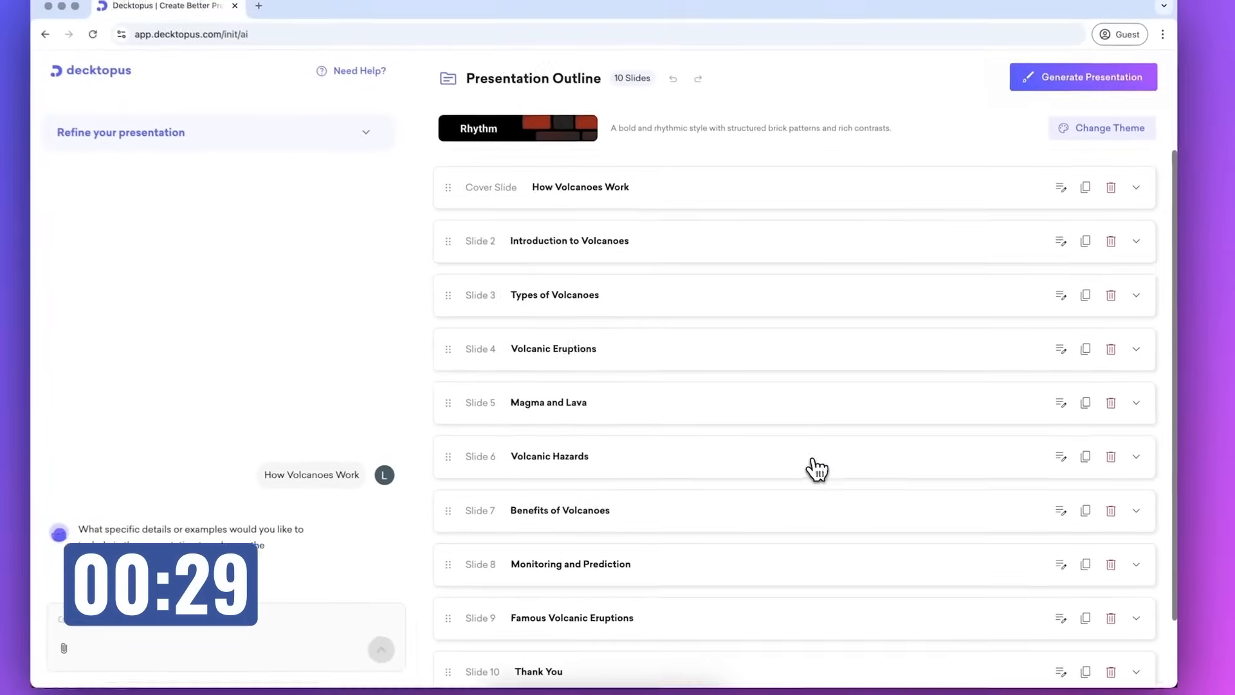
- Generate the full deck, browse slides through the closing thank-you slide, and bring up Export
left_click(1082, 76)
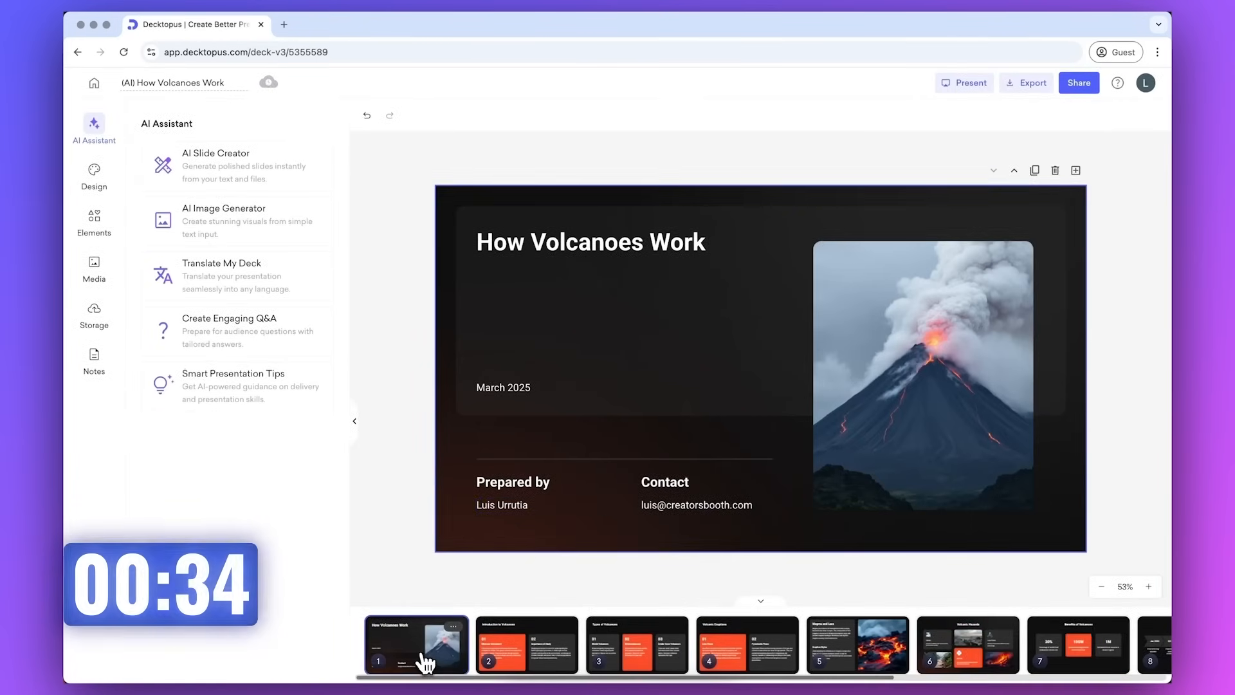
left_click(526, 643)
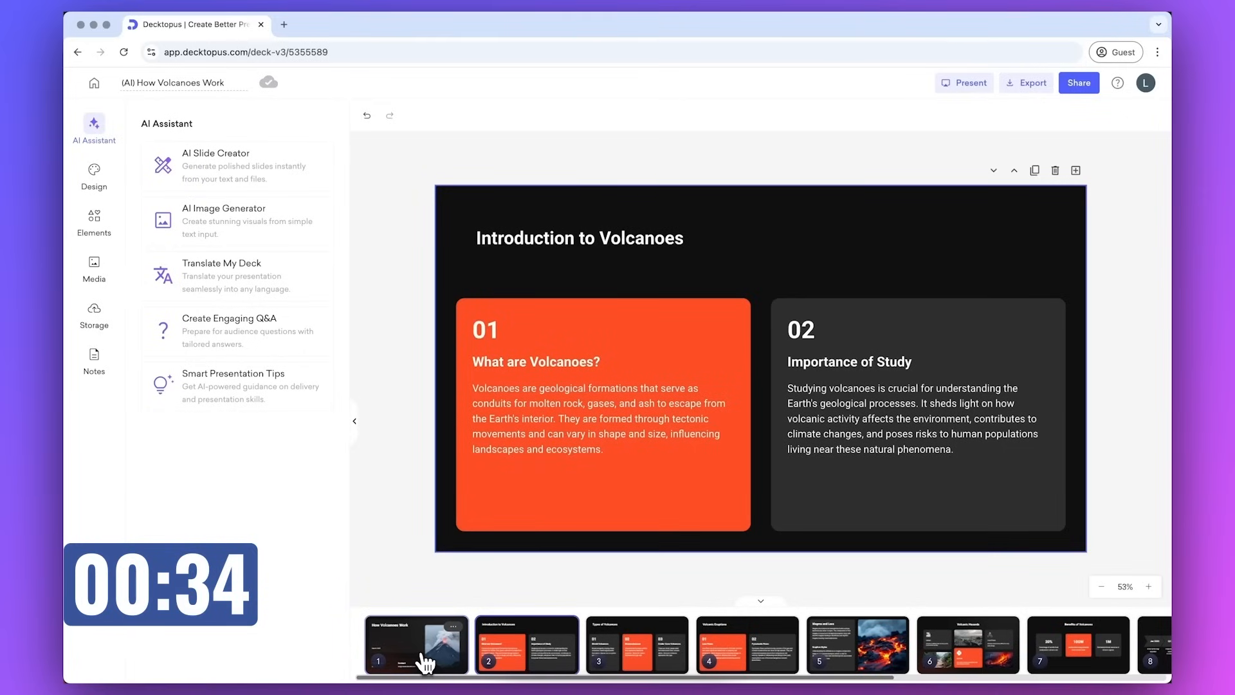
left_click(817, 643)
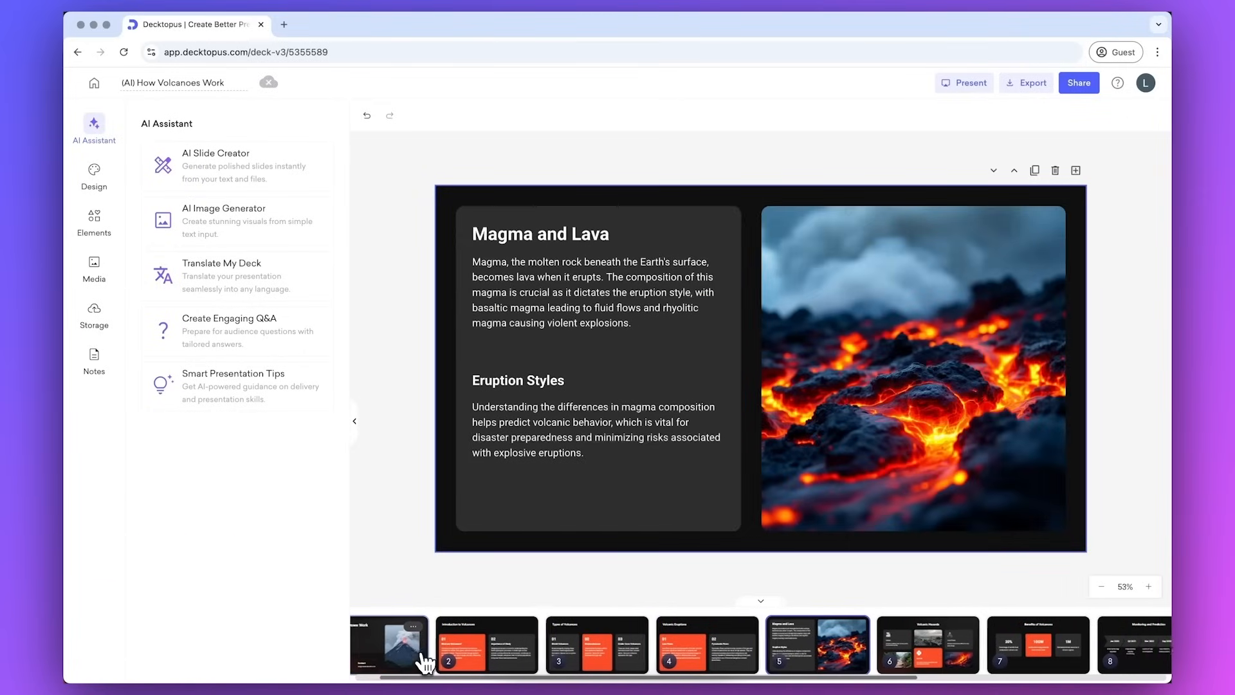
left_click(812, 645)
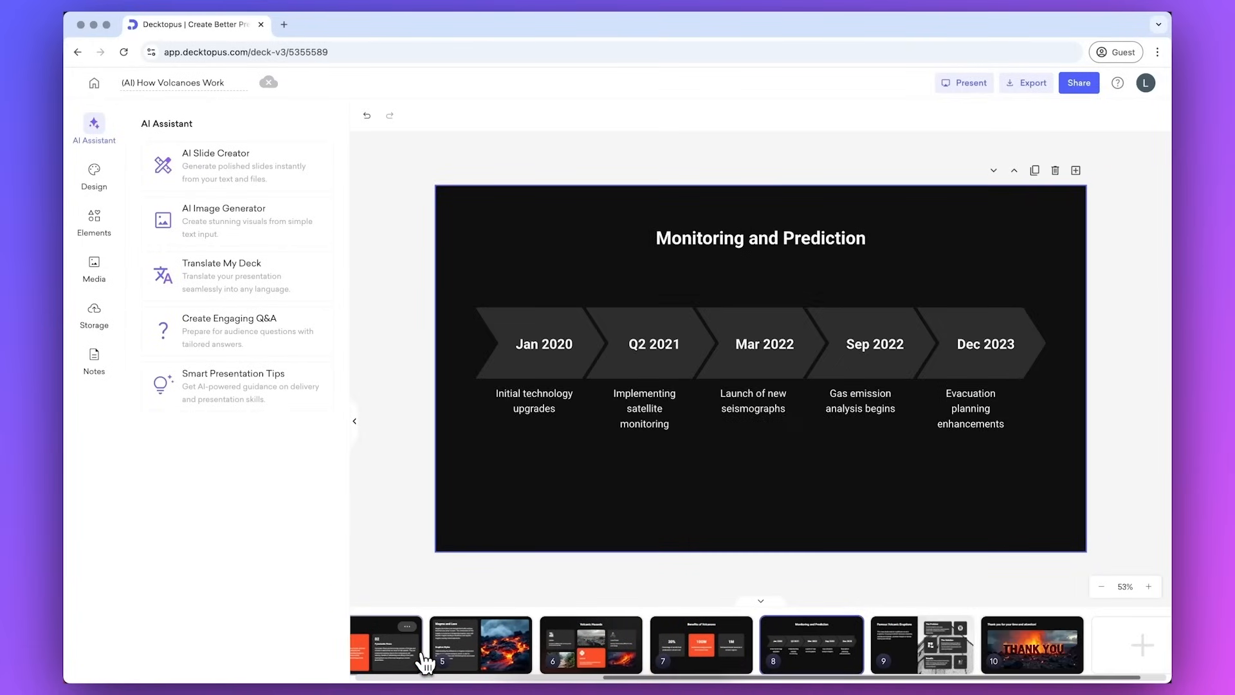
left_click(1029, 643)
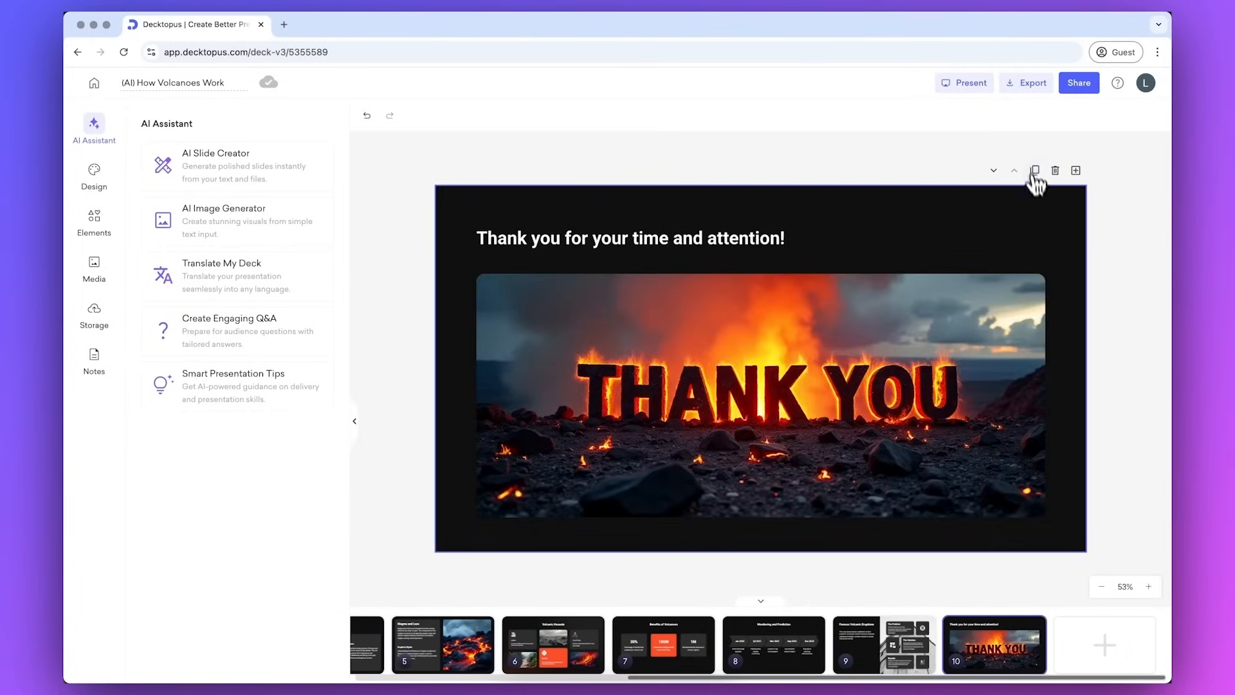
left_click(1025, 82)
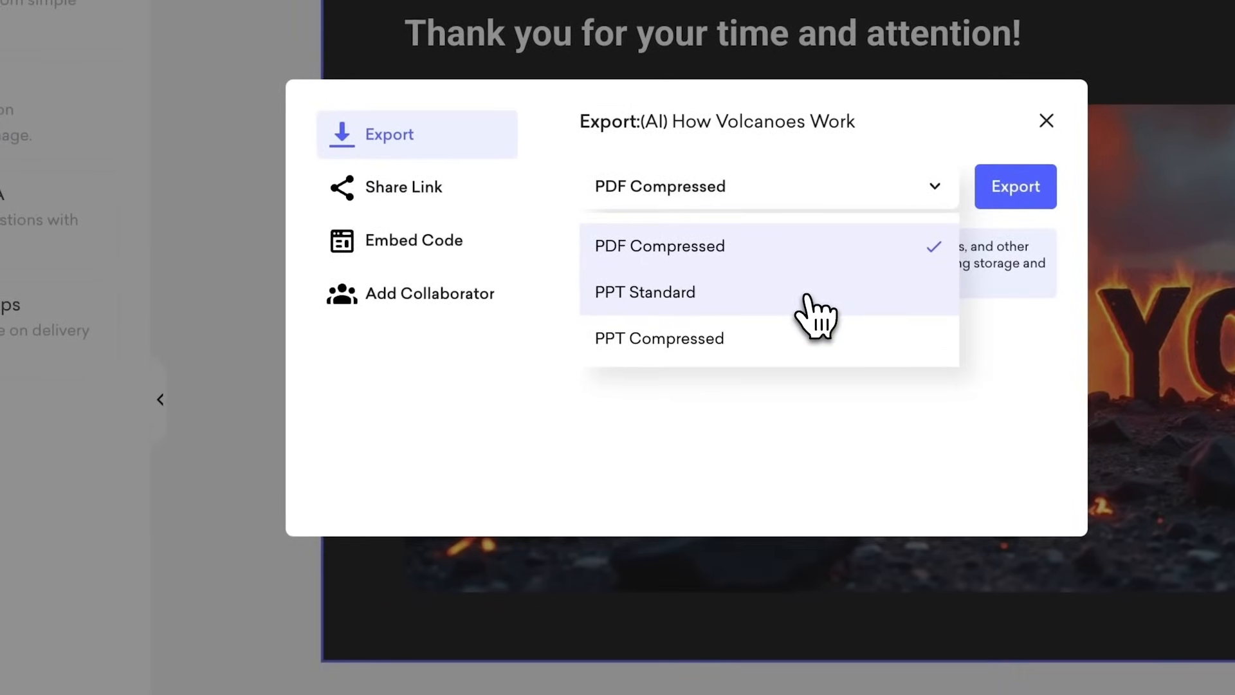
- Choose PPT Standard as the Decktopus export format and close the export dialog
left_click(645, 292)
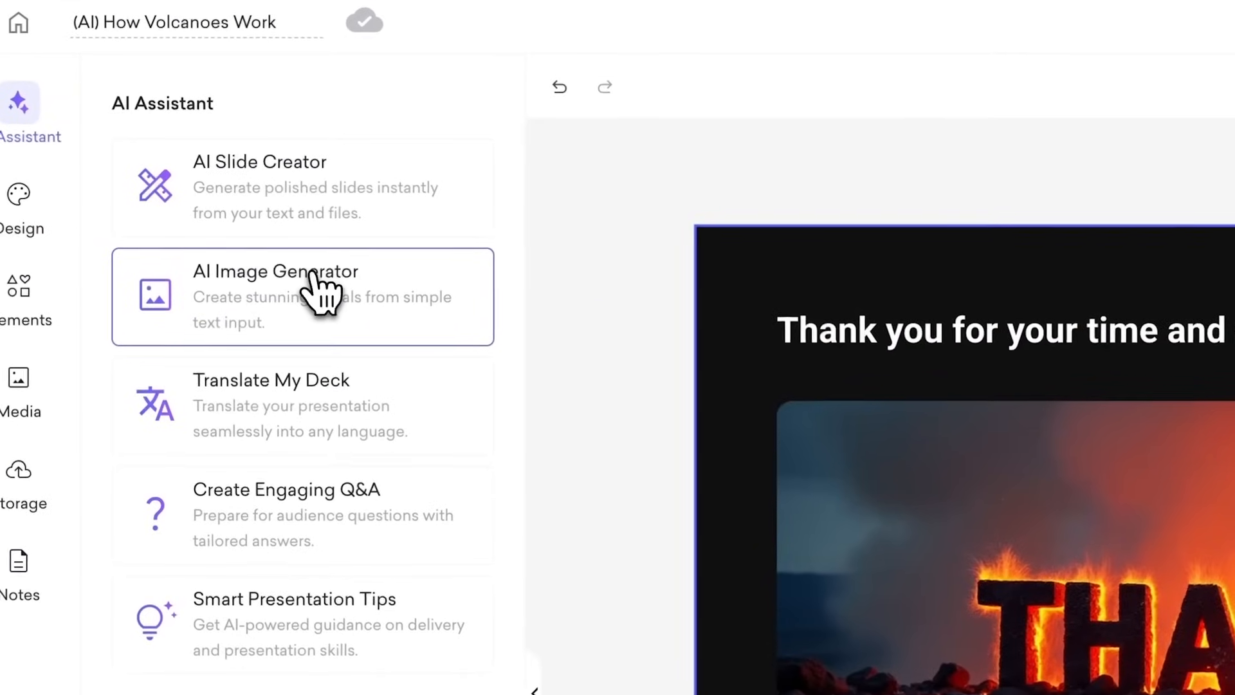
mouse_move(335, 422)
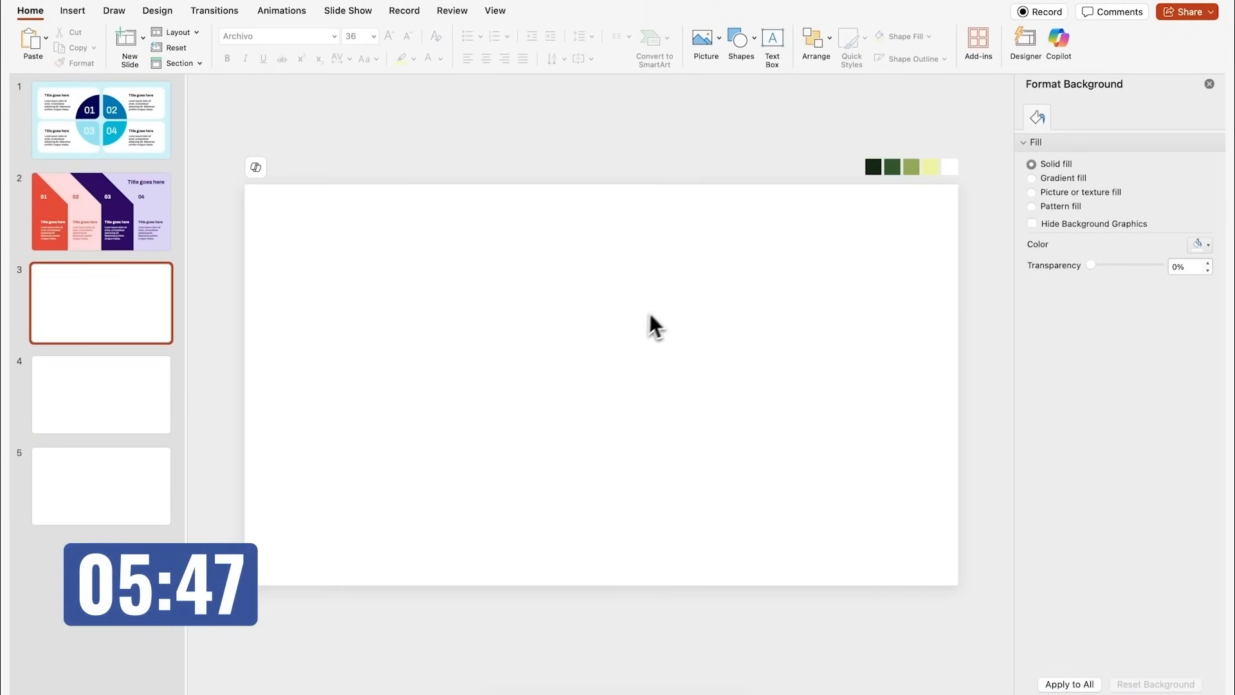
- Fill slide 3's background with the dark green sampled from the palette swatch via the eyedropper
left_click(1205, 244)
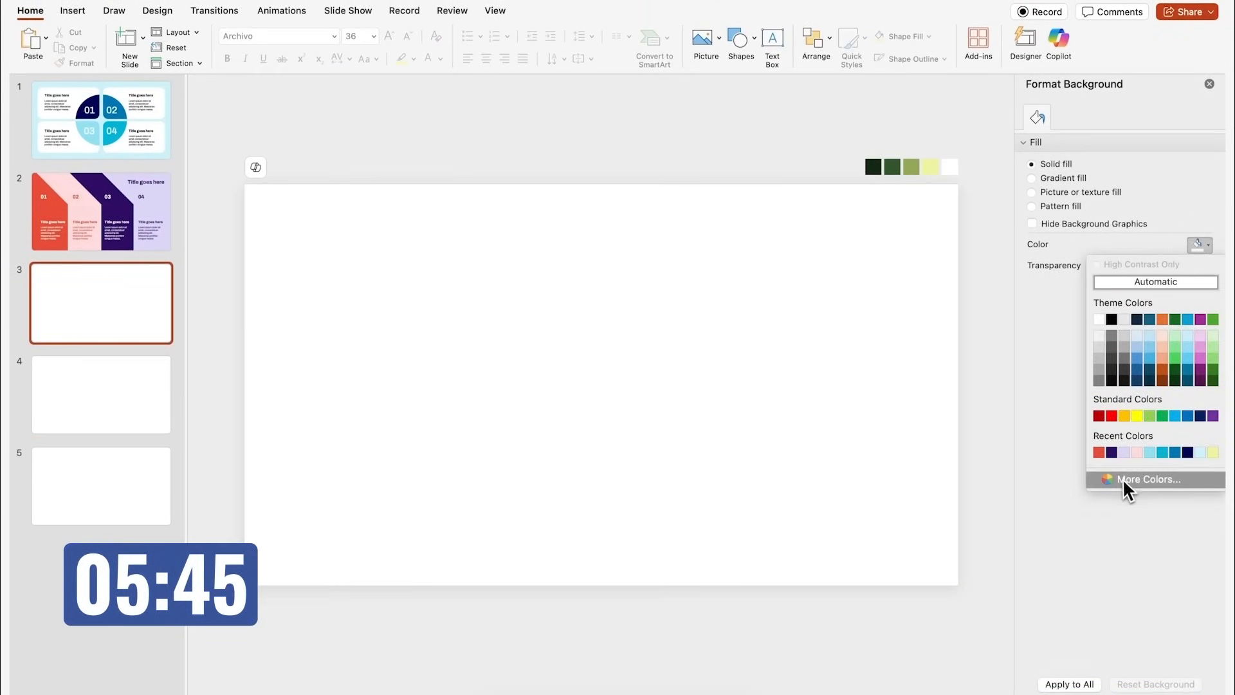
left_click(1146, 478)
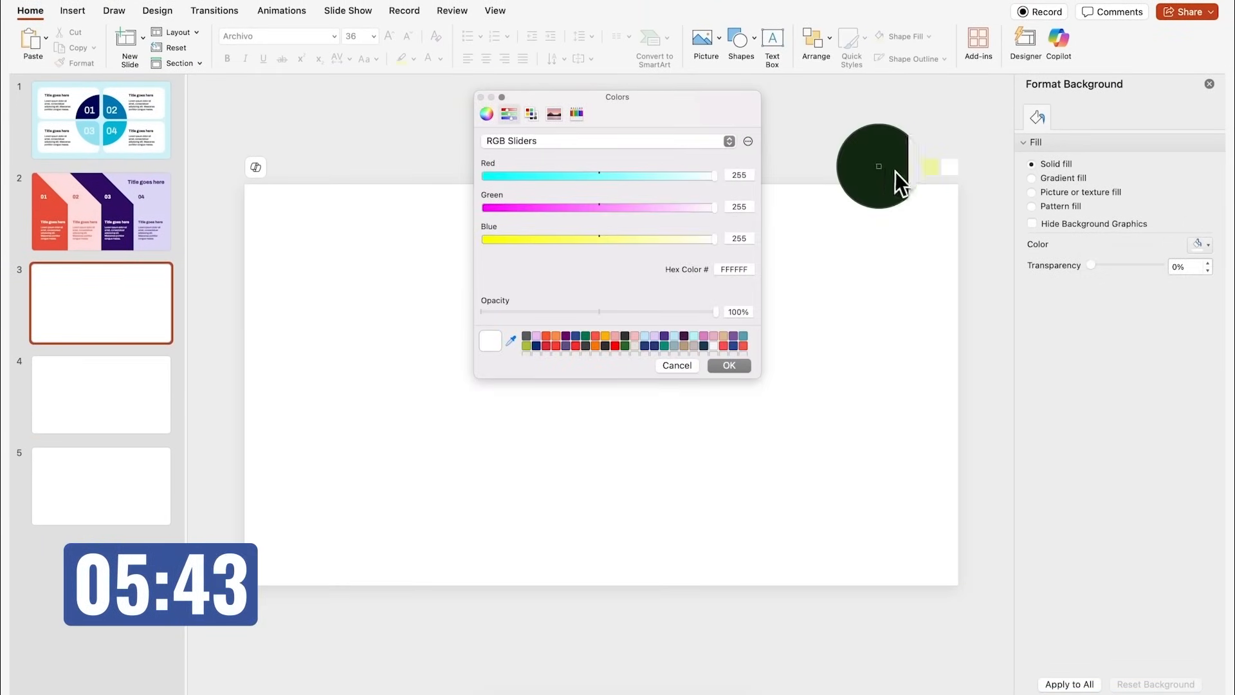
left_click(727, 364)
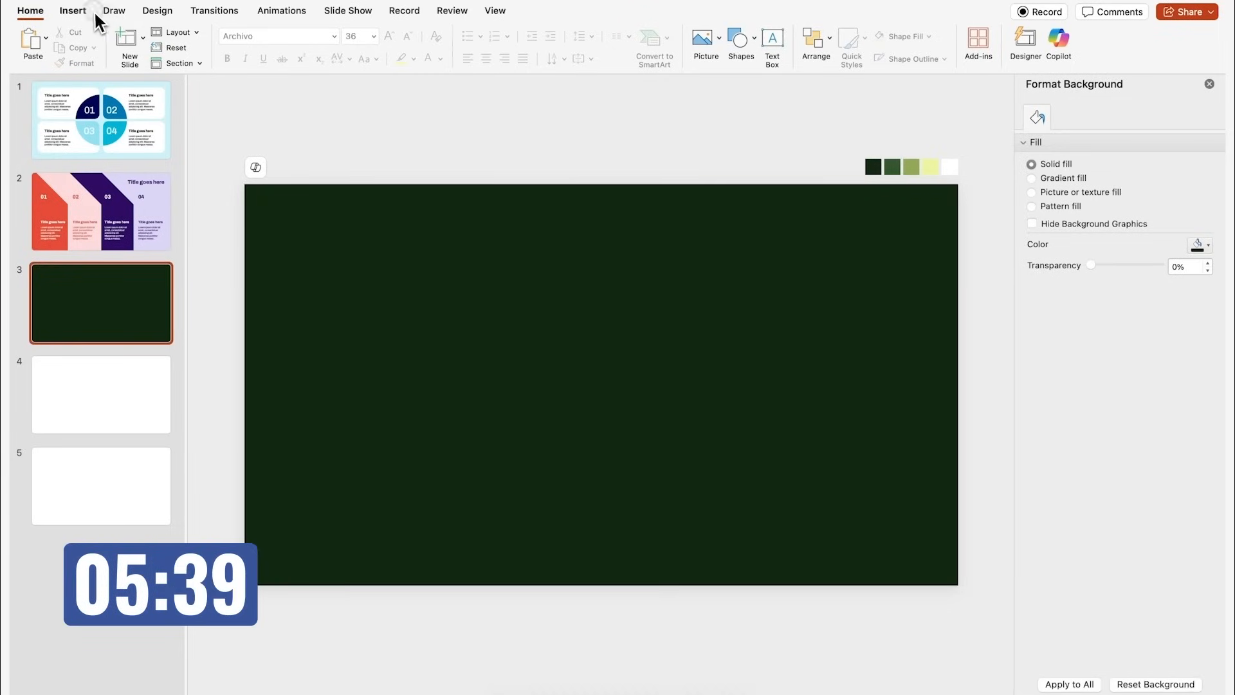
left_click(123, 37)
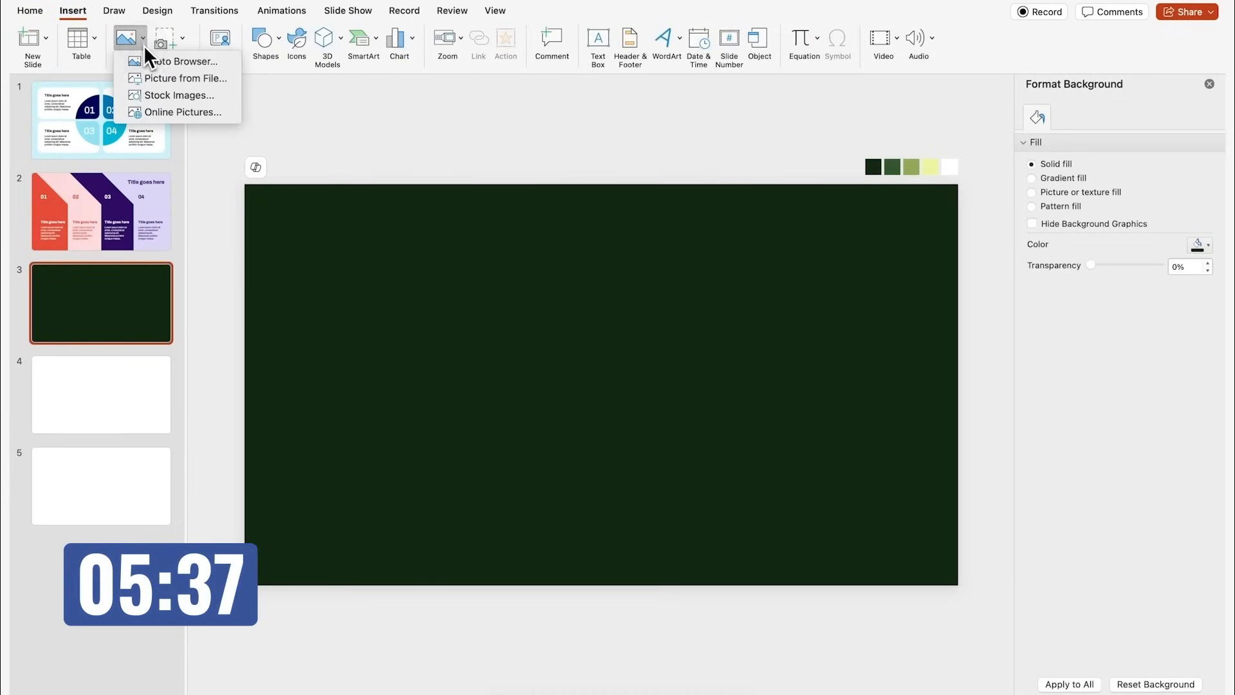
- Insert the stock 'squirrel' photo of a squirrel on a branch and crop its left edge
left_click(180, 95)
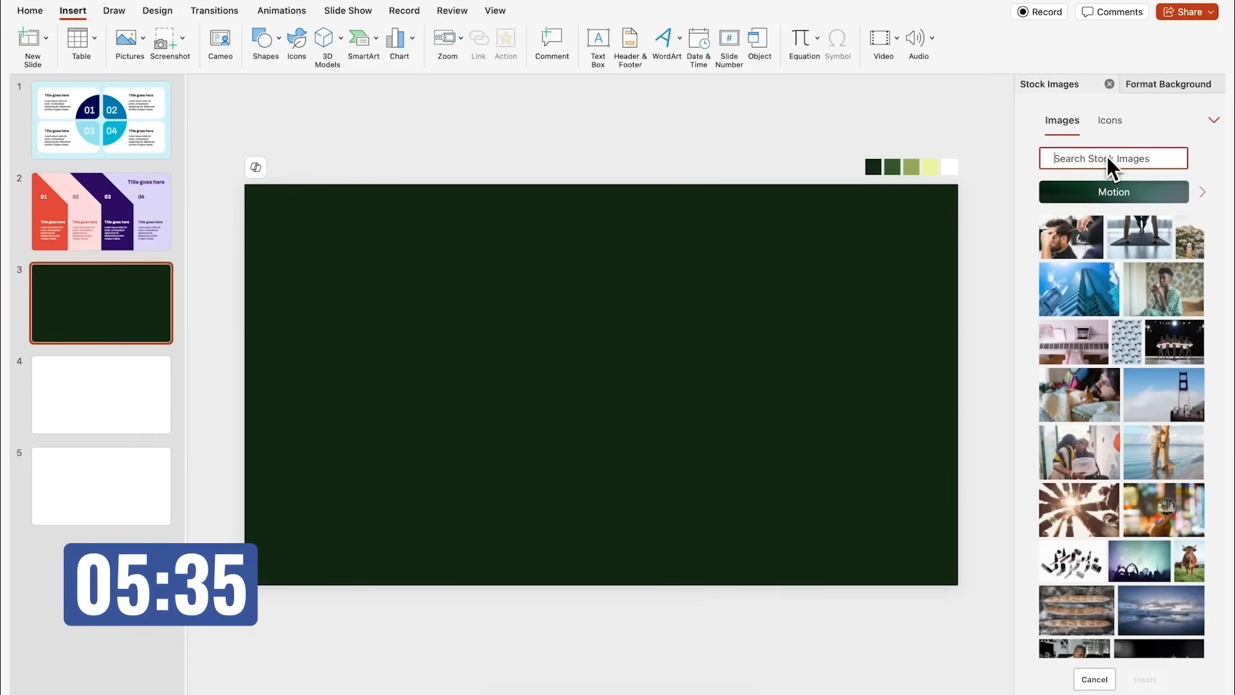
type("squirrel")
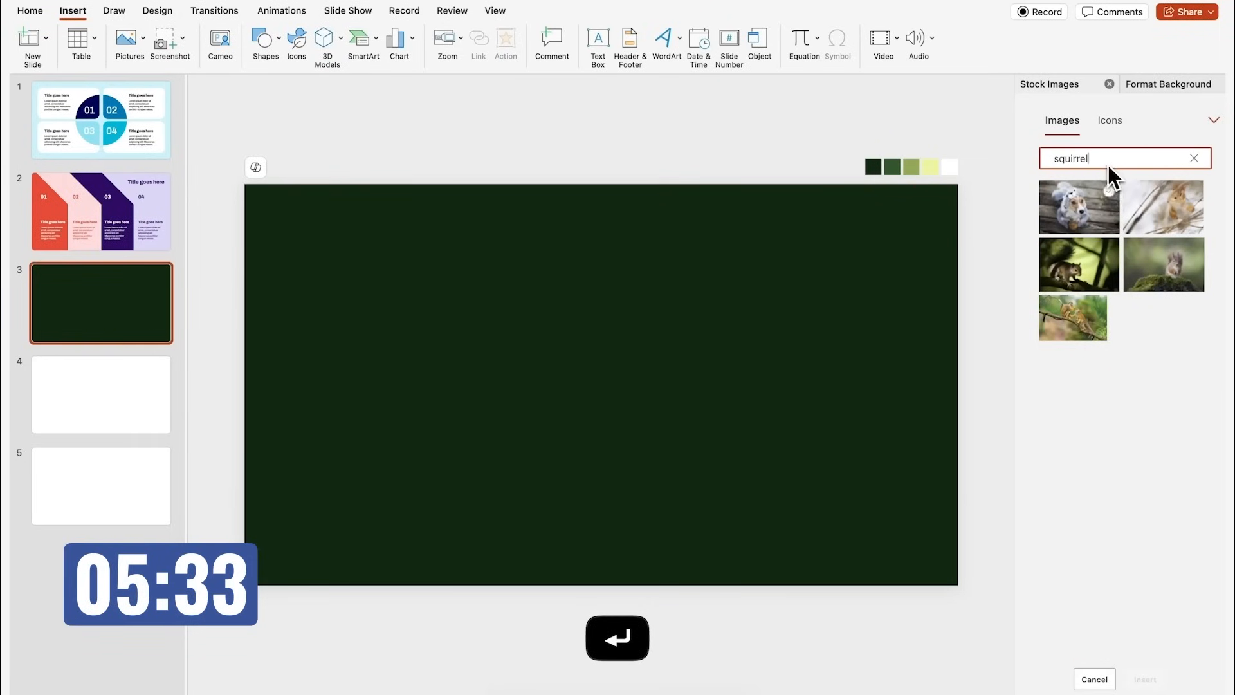
left_click(1080, 264)
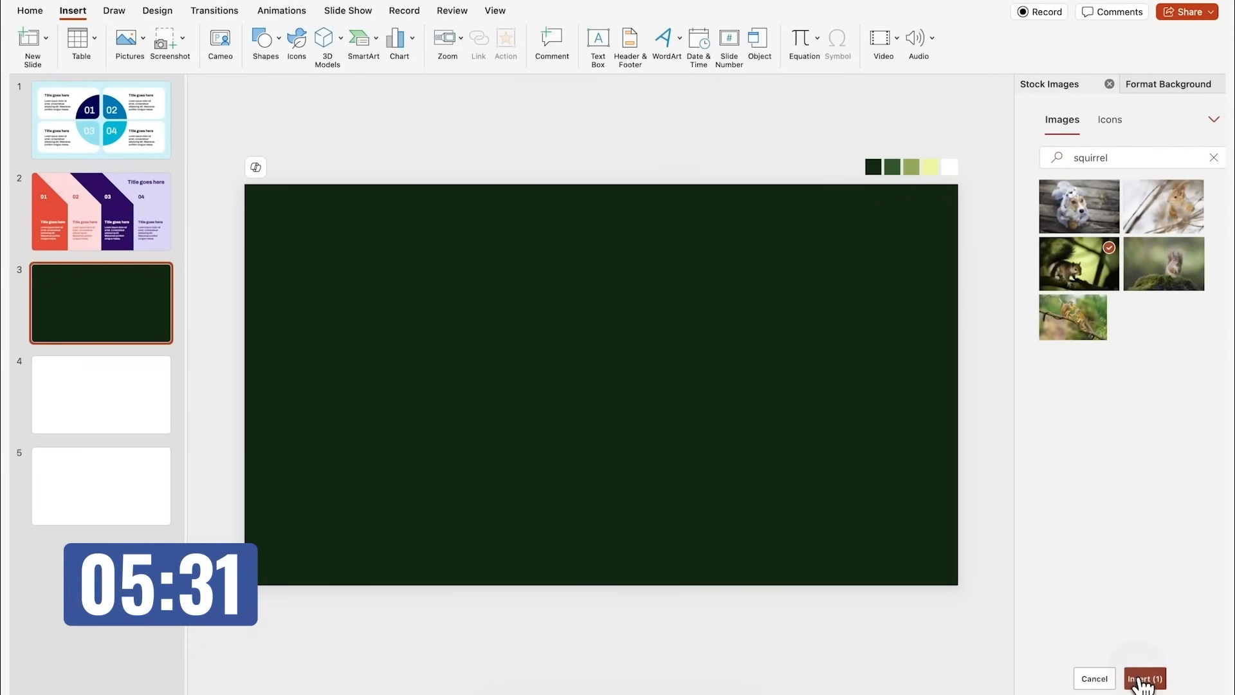
left_click(1142, 678)
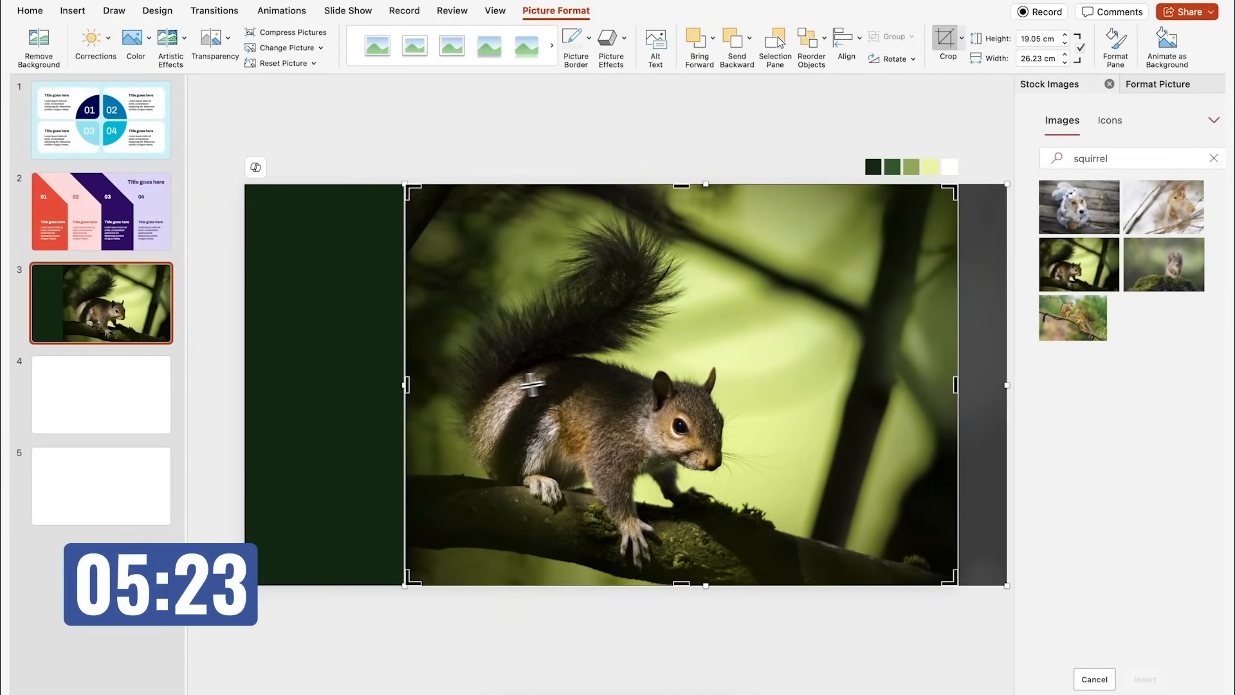
key("cmd+z")
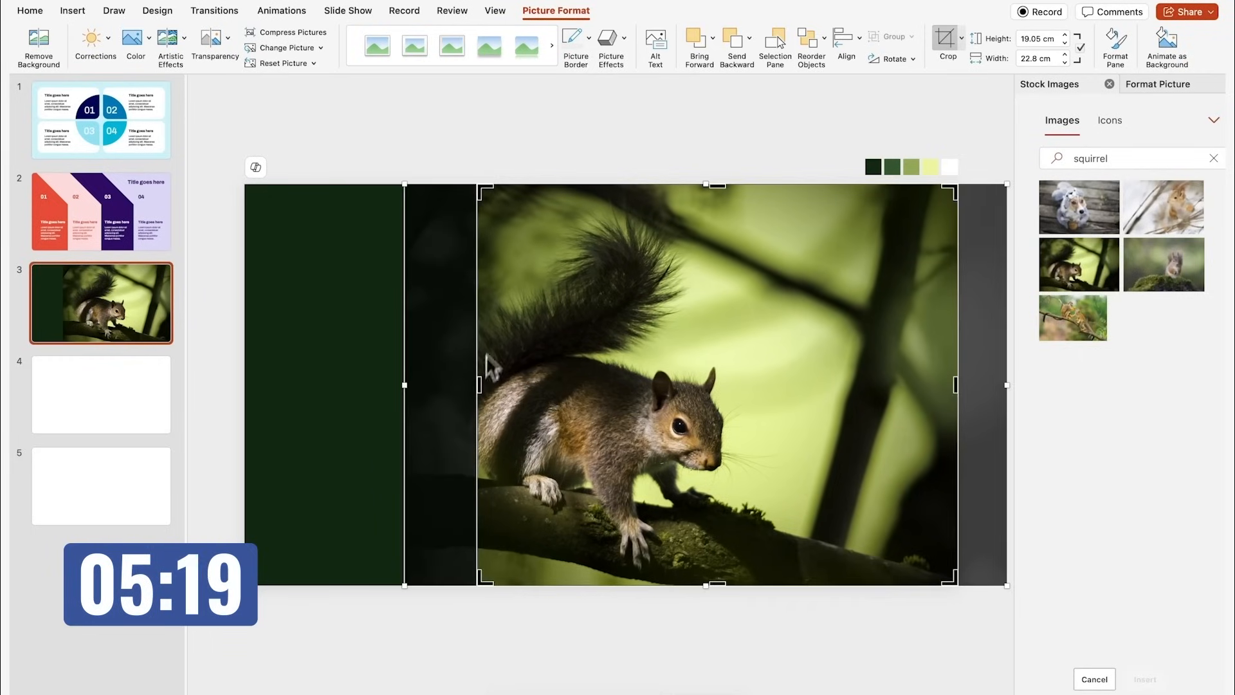
left_click(736, 38)
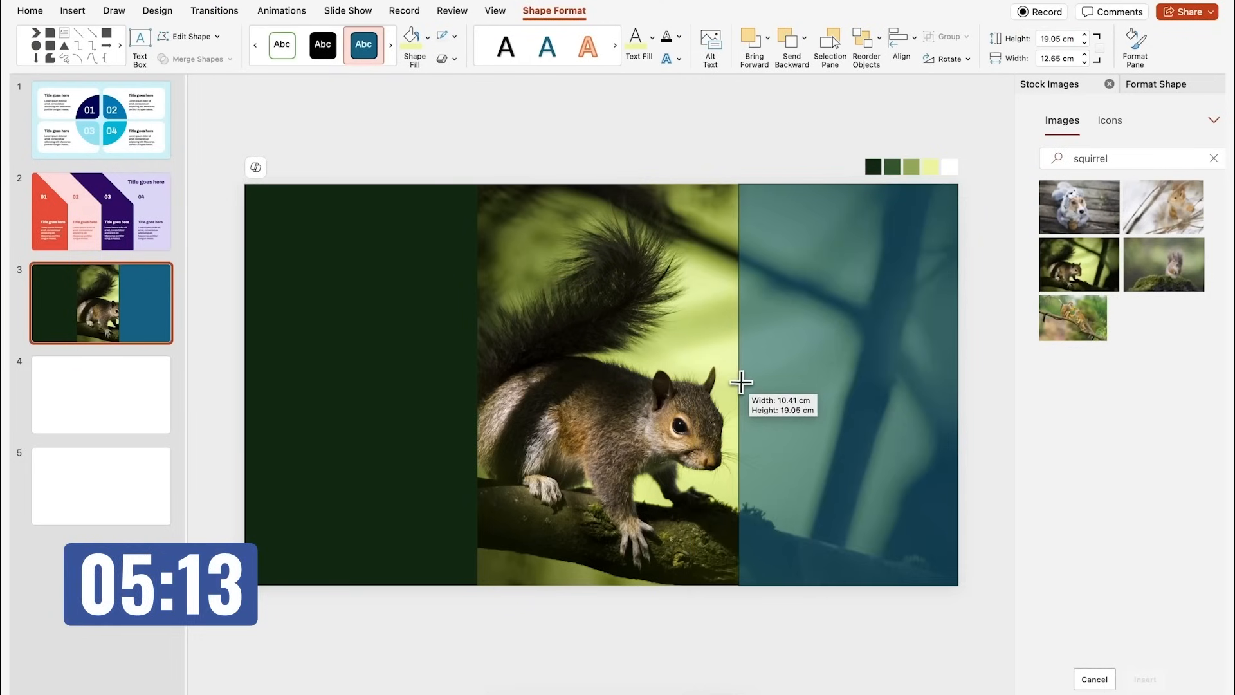
- Fill the right-side rectangle with the olive green sampled from the swatch, then go to slide 2
left_click(1155, 85)
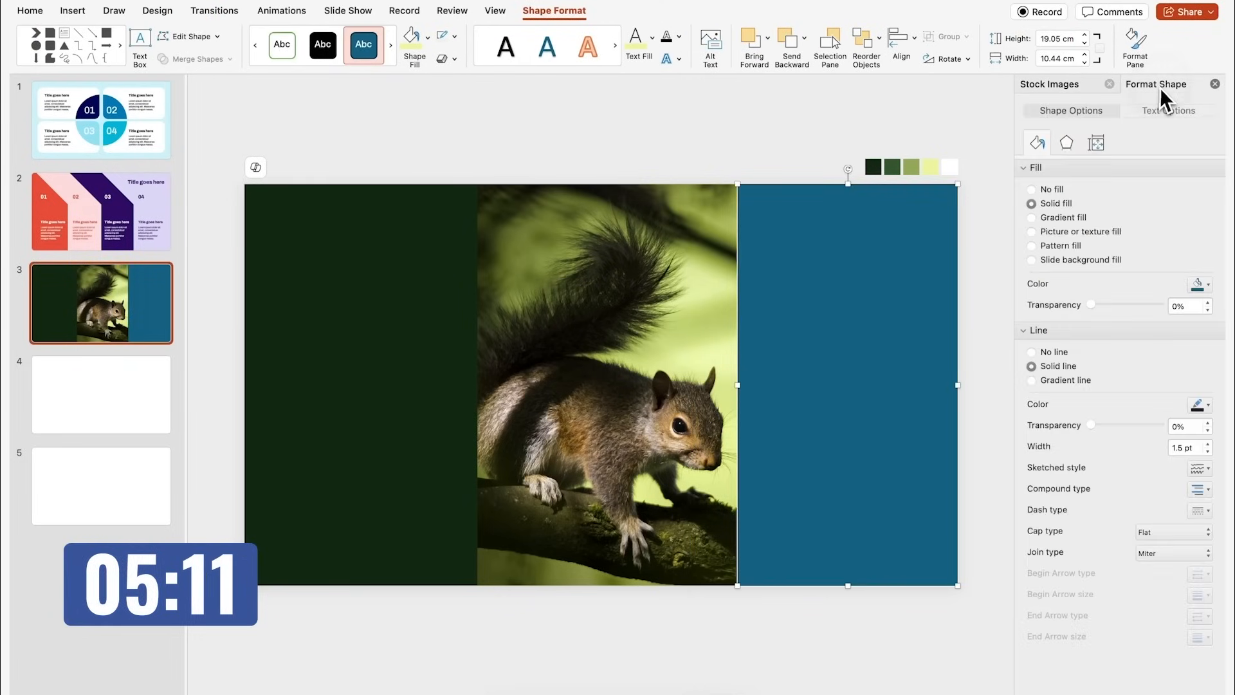
left_click(1201, 283)
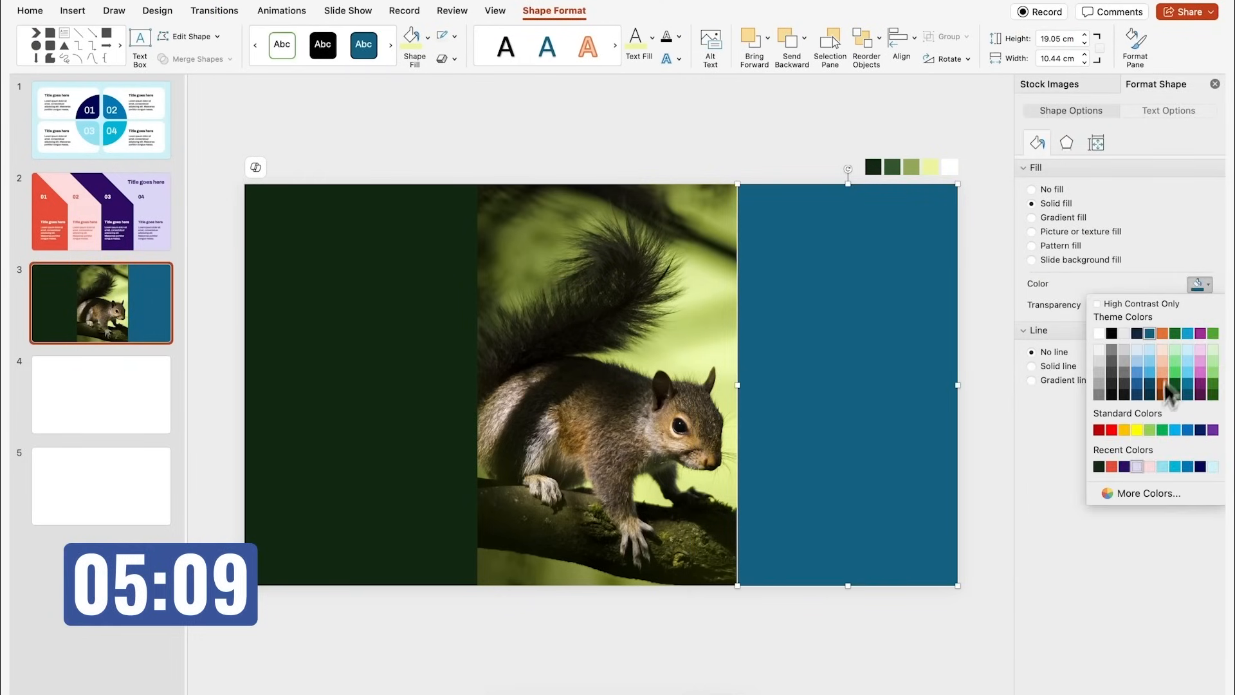
left_click(1149, 493)
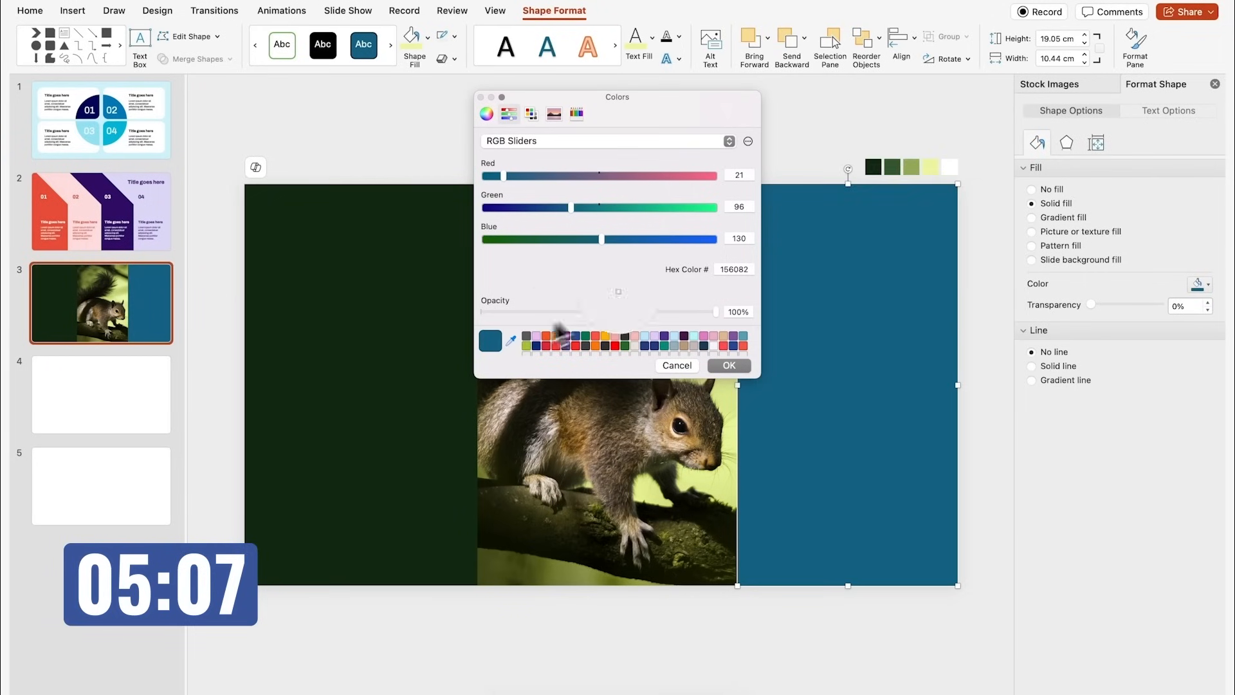
left_click(728, 366)
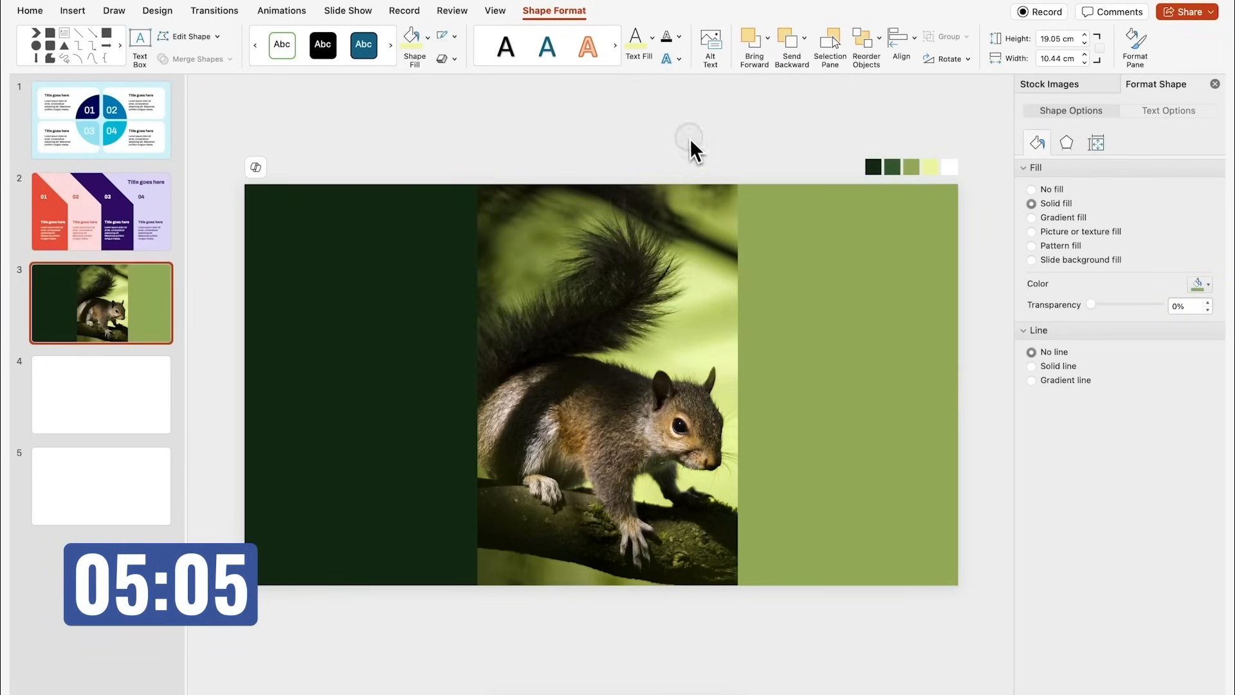
left_click(100, 209)
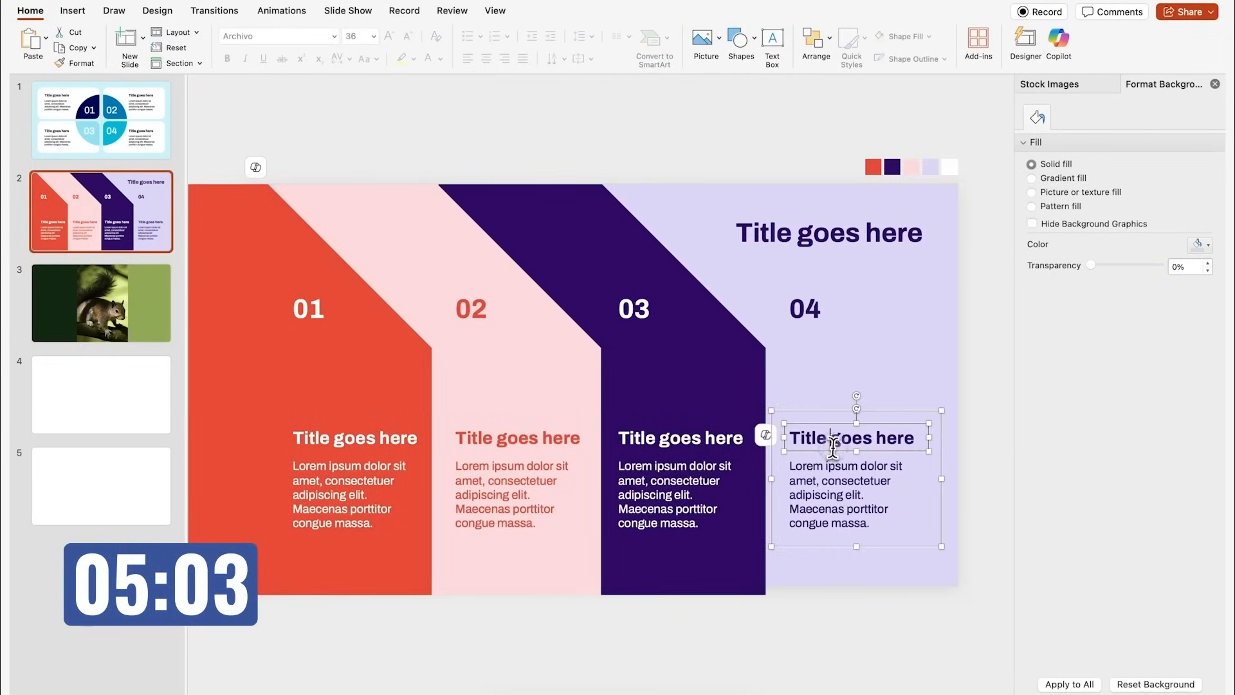
- Paste slide 2's numbered text block onto slide 3, renumber the copy 02 and enlarge the left text
key("cmd+c")
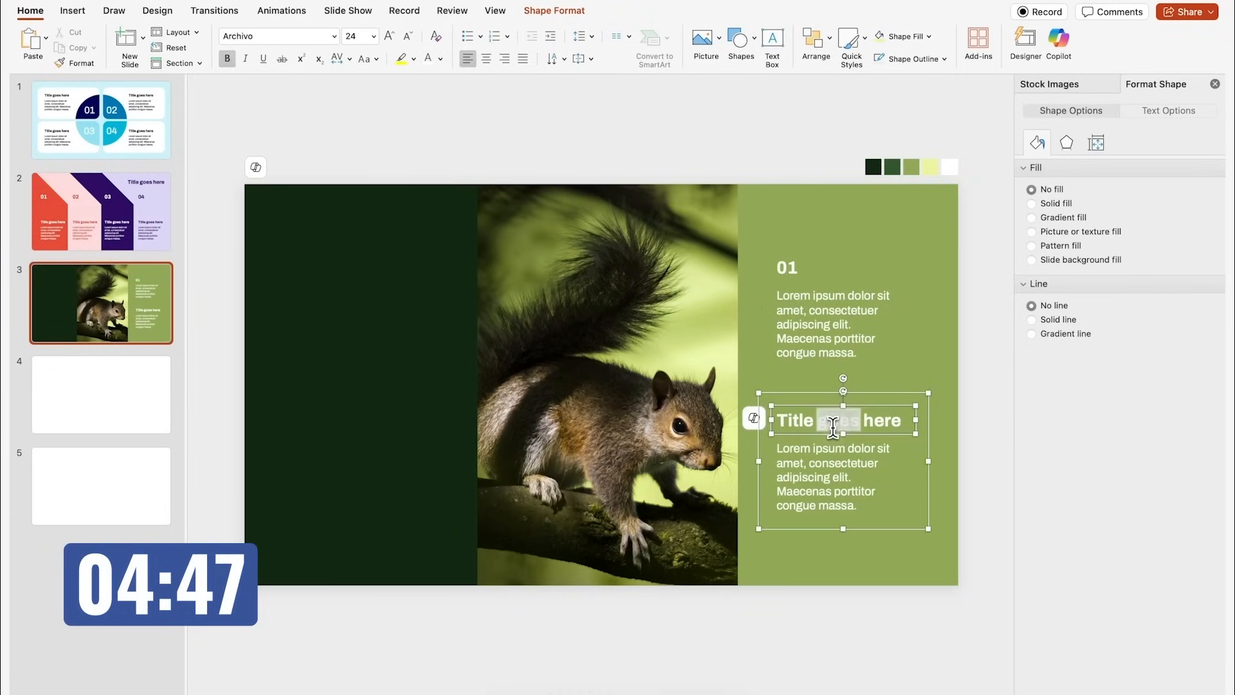
type("02")
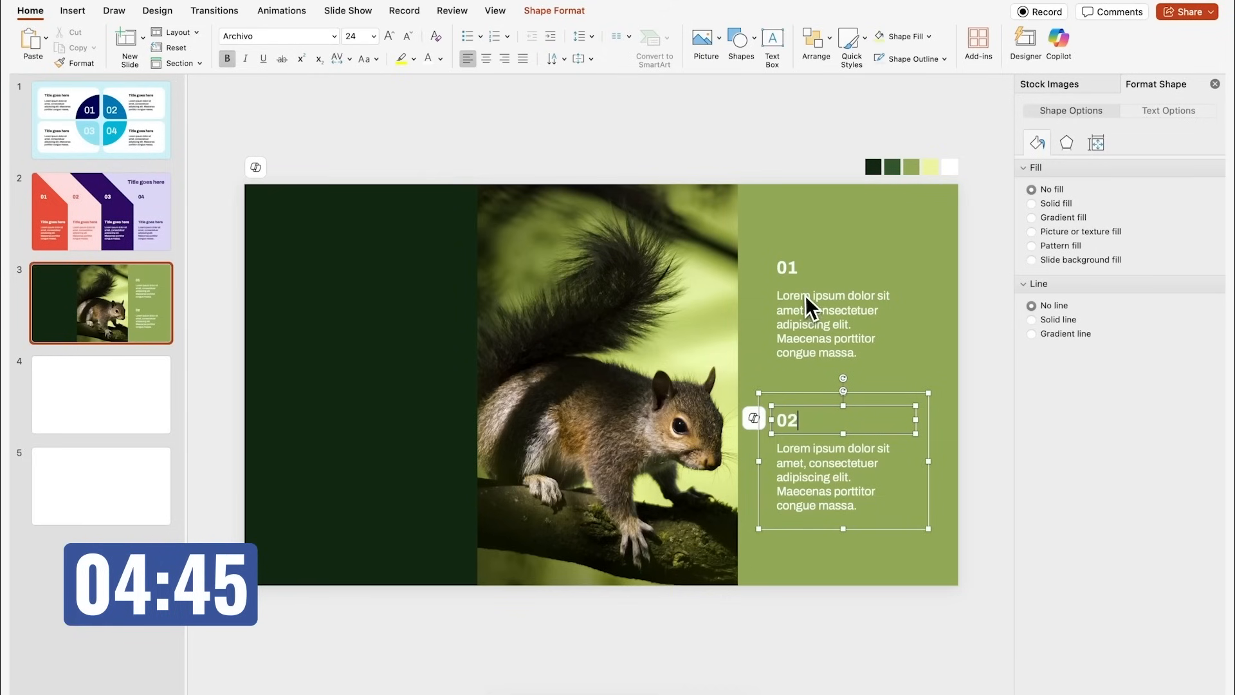
left_click(832, 325)
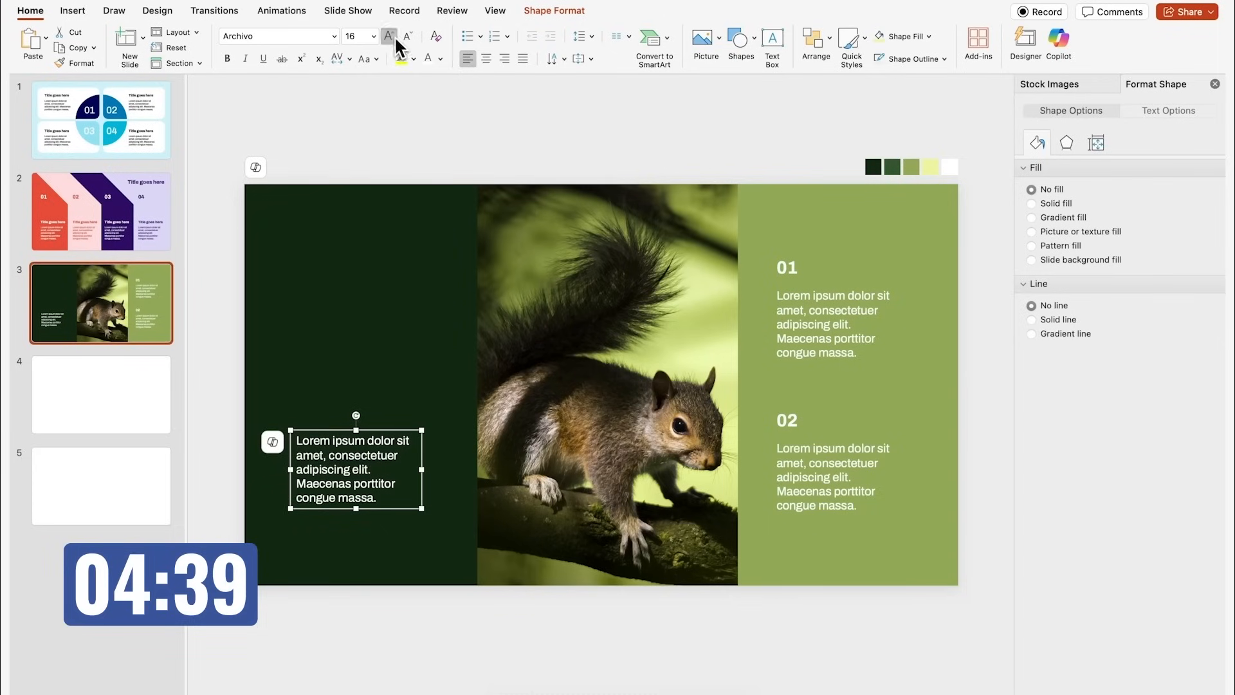
left_click(388, 36)
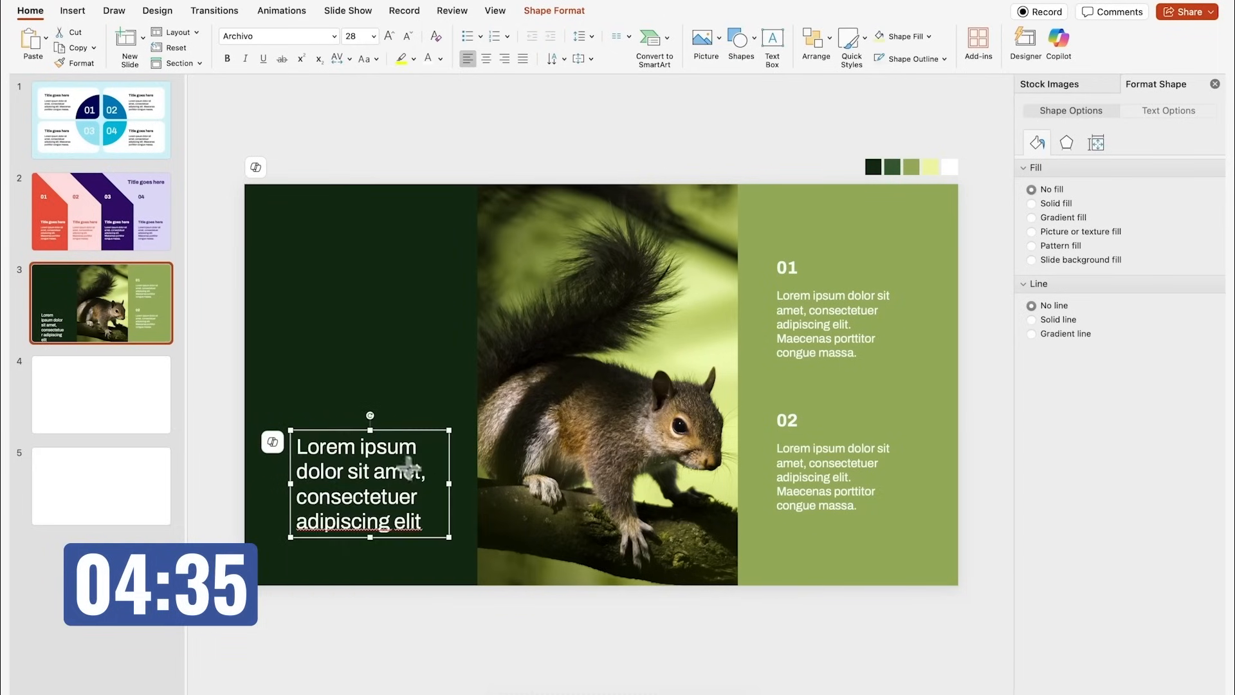
- Colour the large left caption pale yellow and make both numbered blocks' text dark
left_click(467, 58)
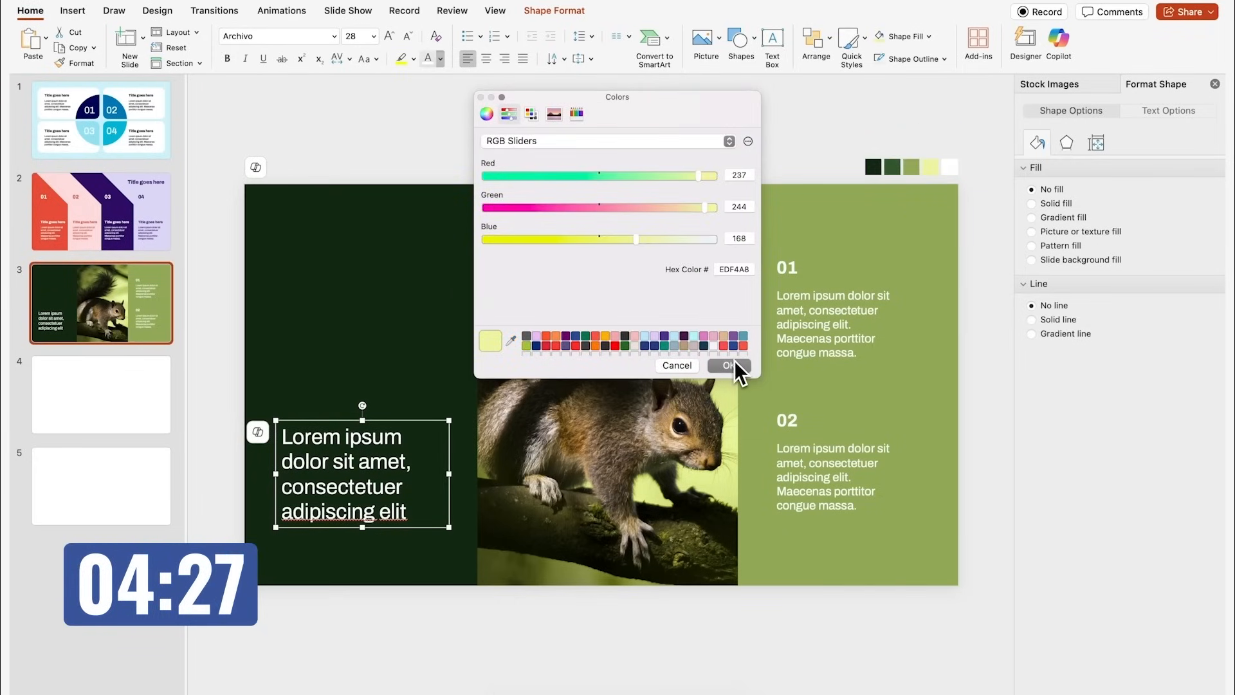
left_click(725, 365)
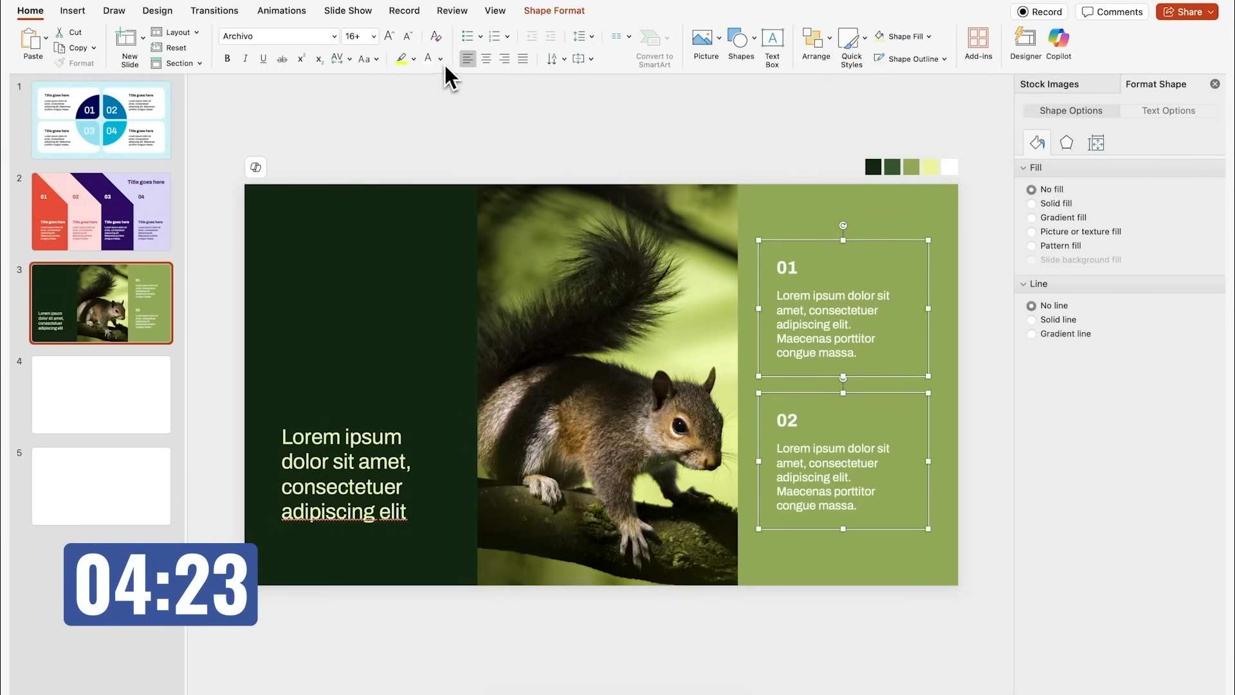
left_click(667, 133)
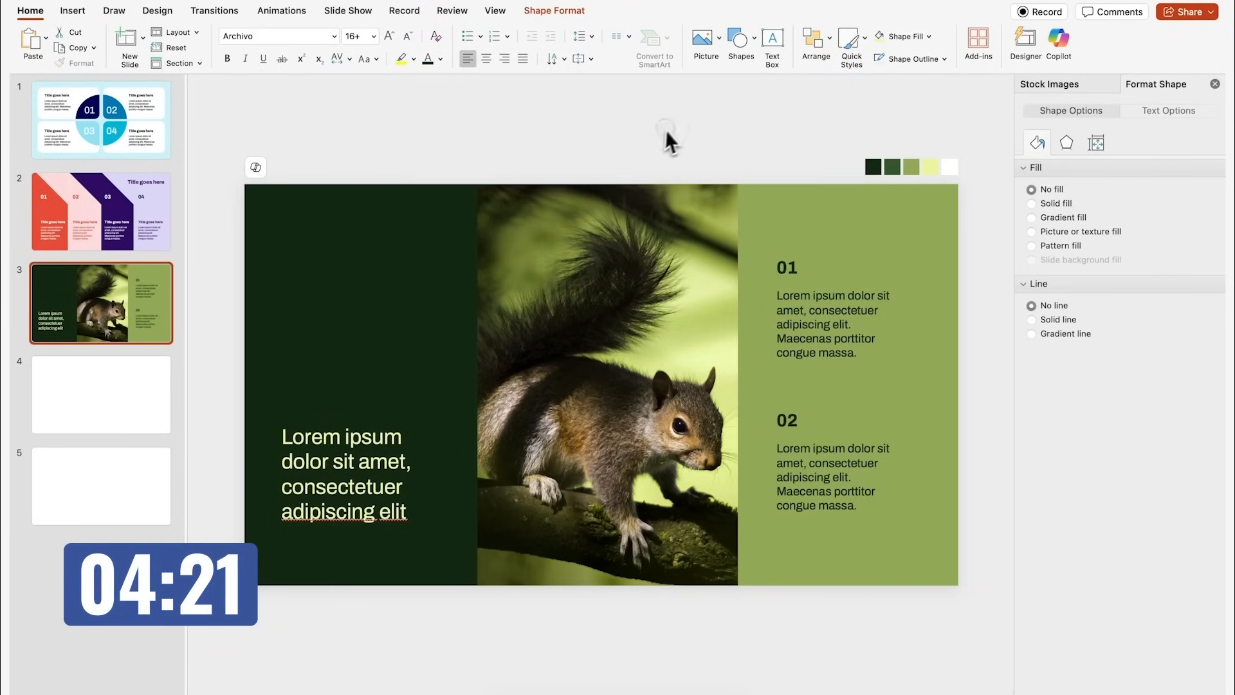
left_click(735, 40)
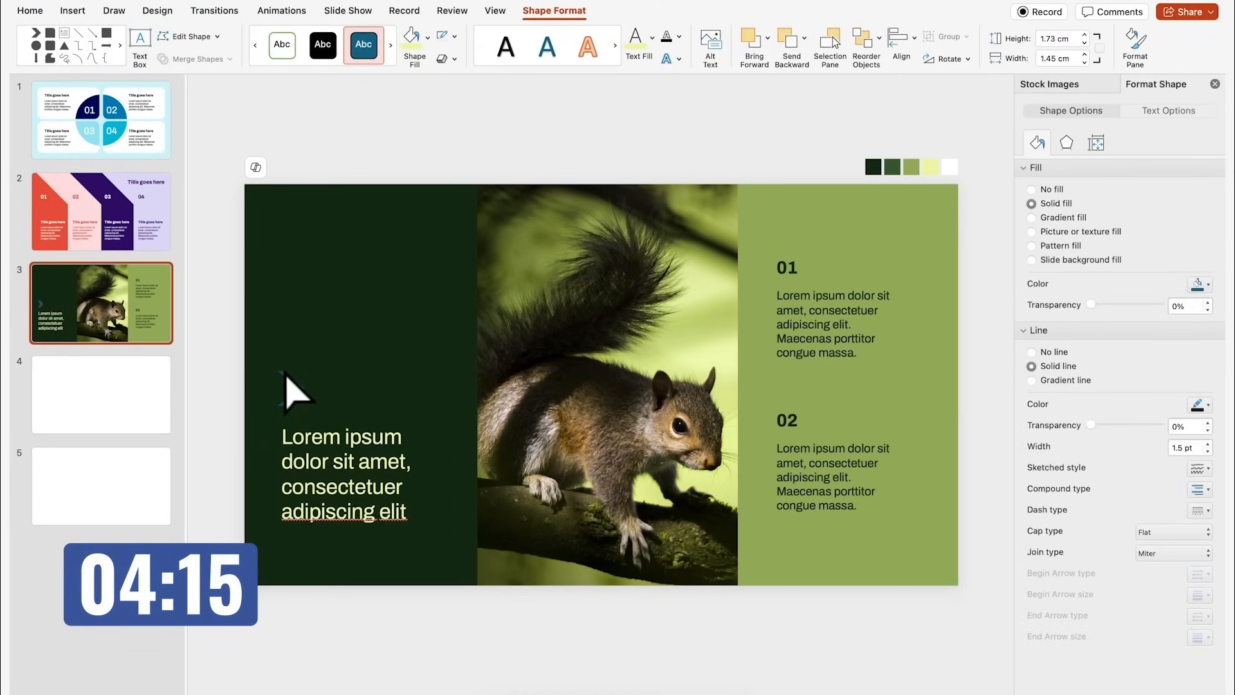
- Colour the chevron above the caption pale yellow and move to the empty slide 4
left_click(289, 384)
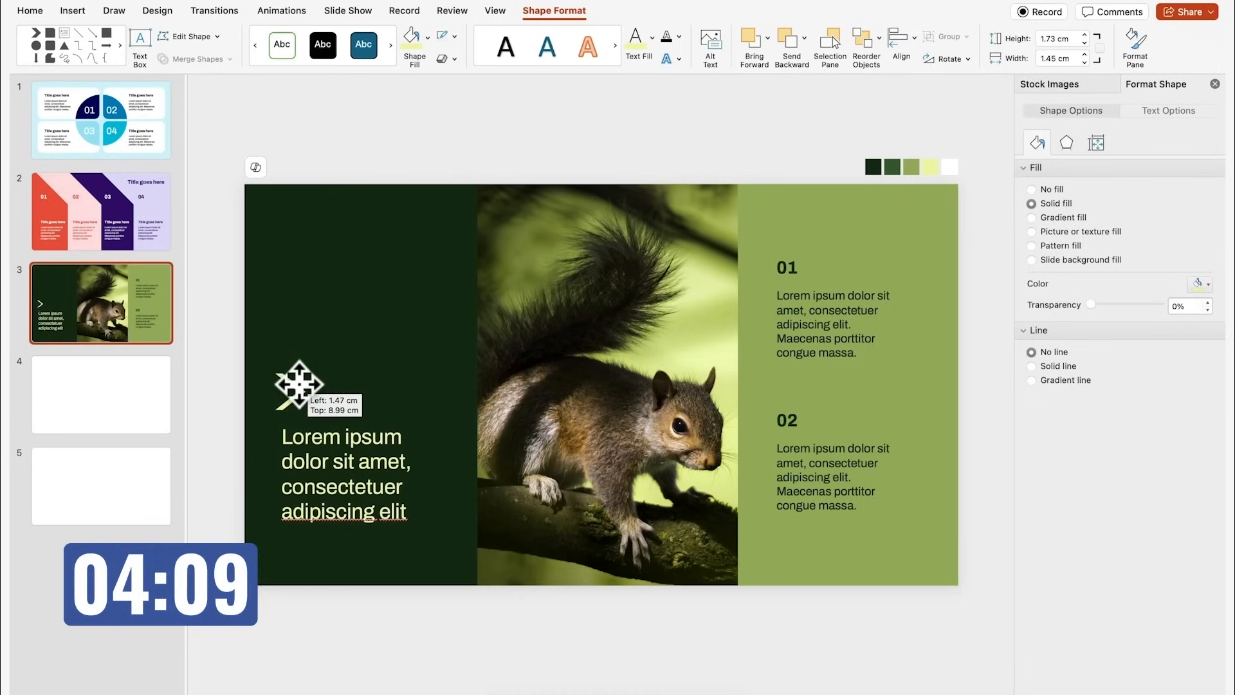
left_click(413, 142)
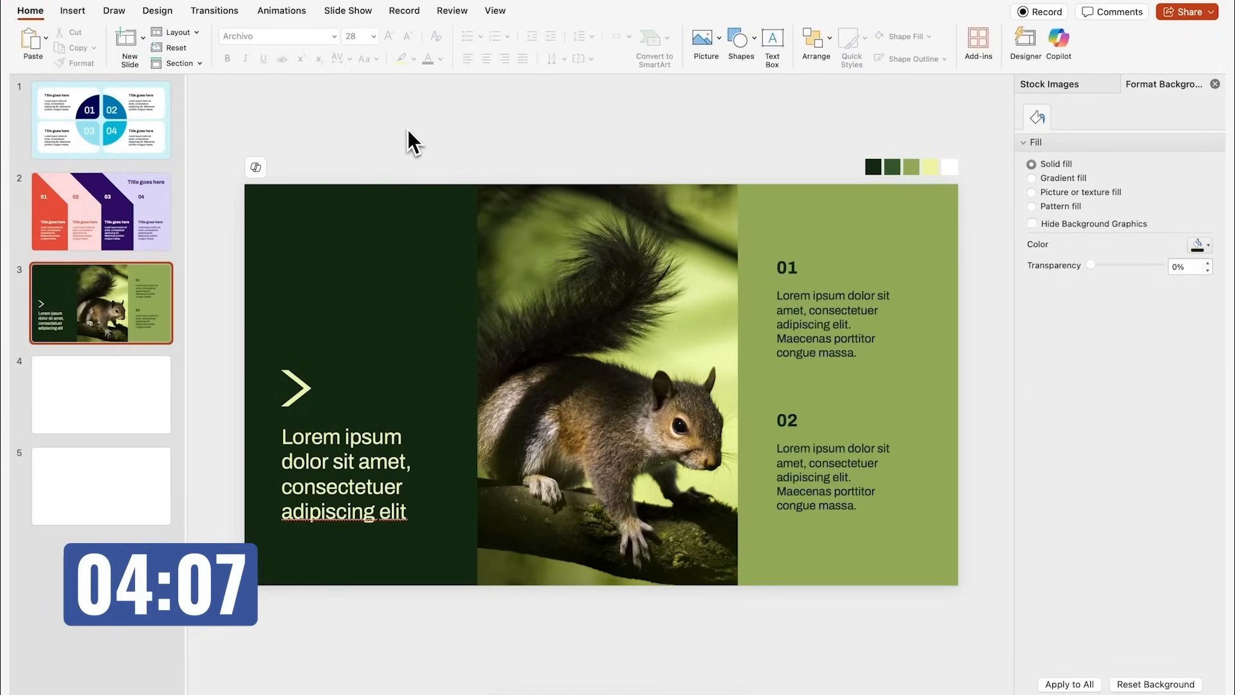
left_click(100, 393)
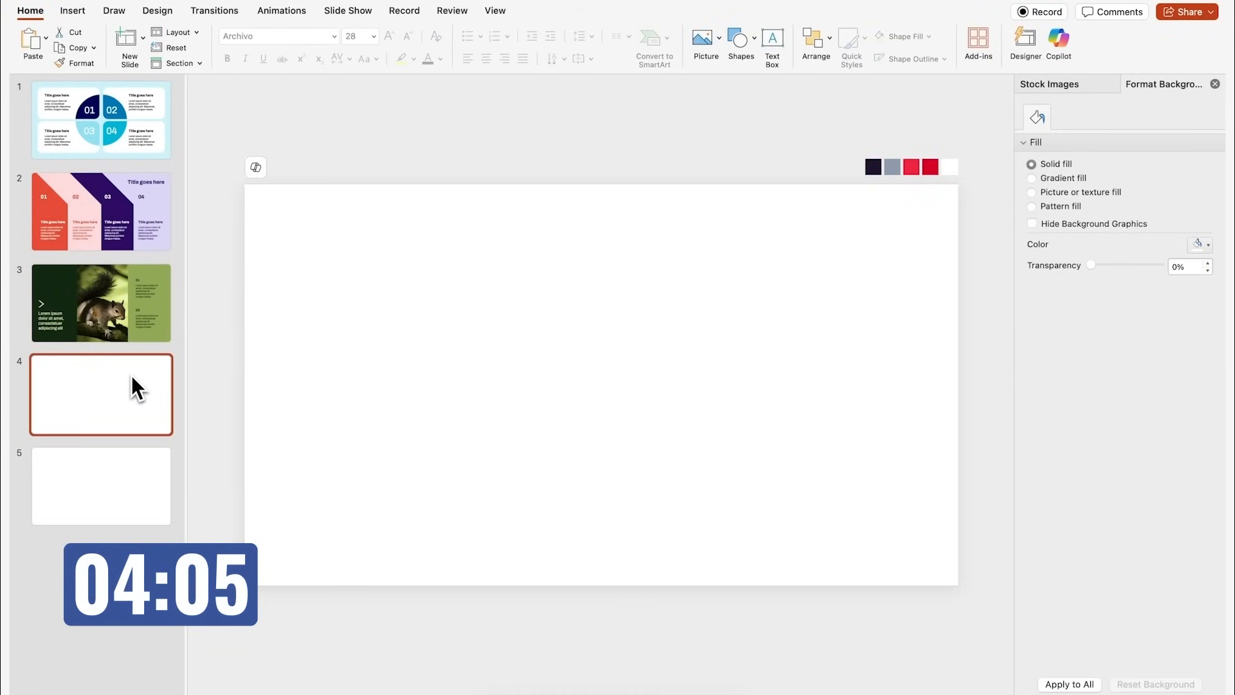
- Insert the 'meeting office' stock photo of a woman at a laptop at night and flip it horizontally
left_click(1047, 84)
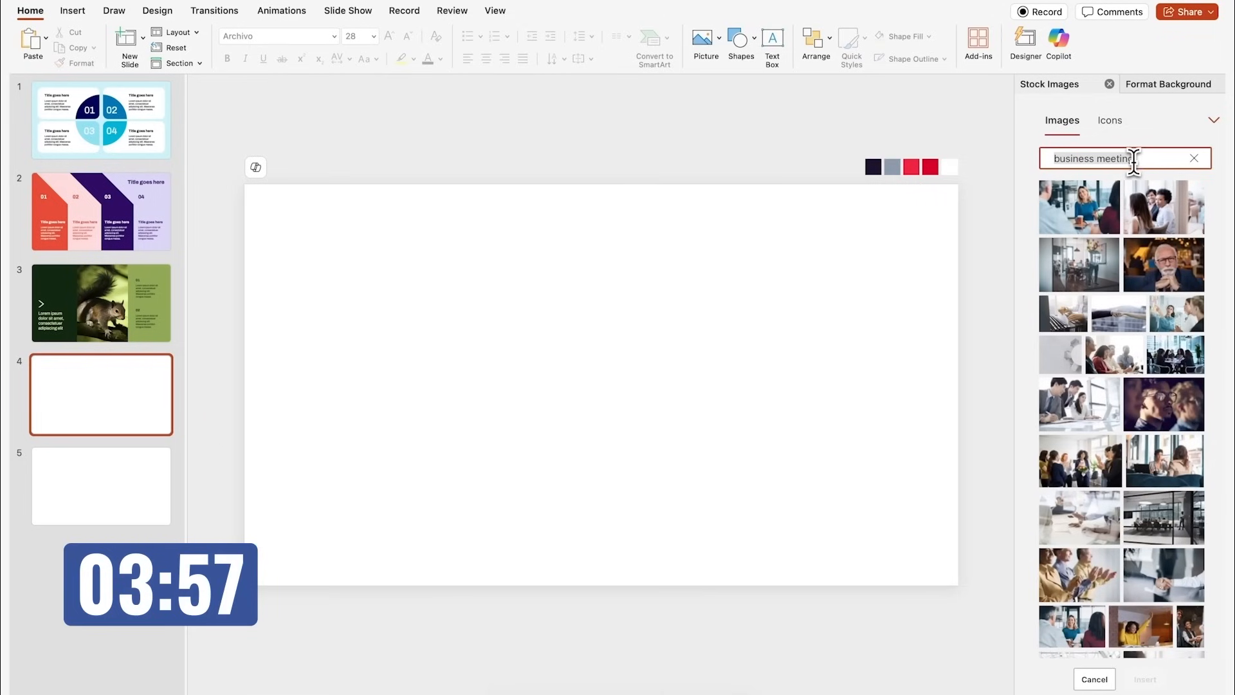
type("meeting office")
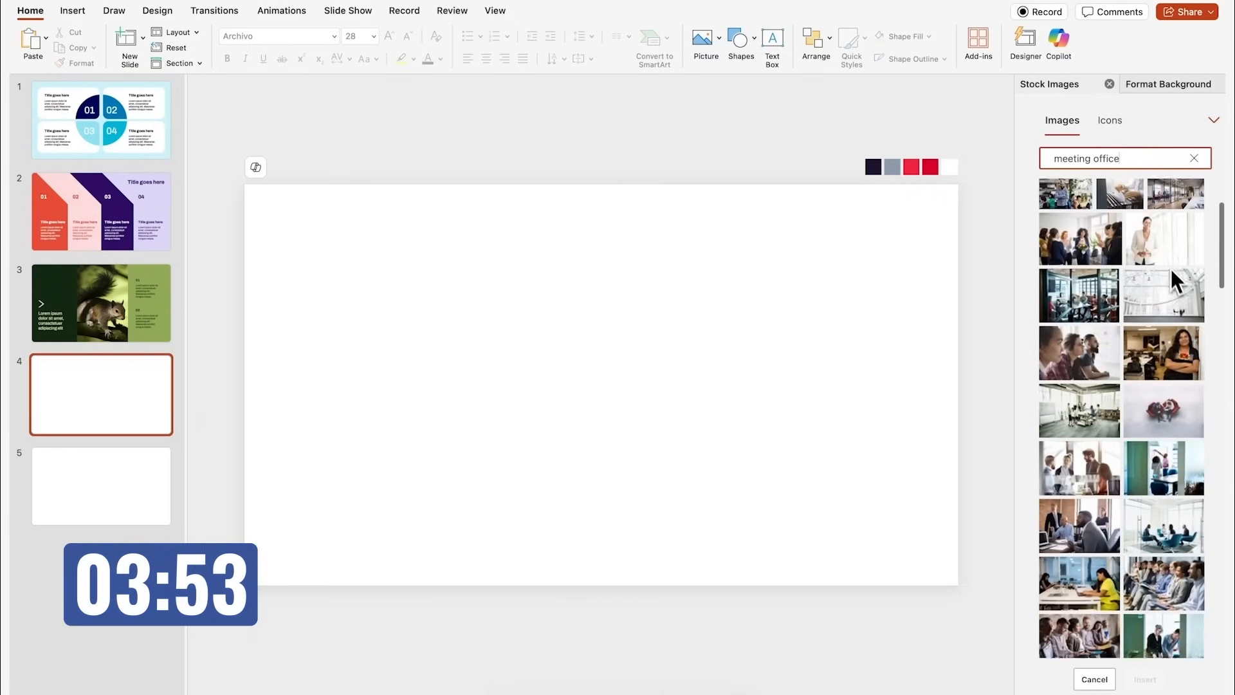
scroll("down", 3)
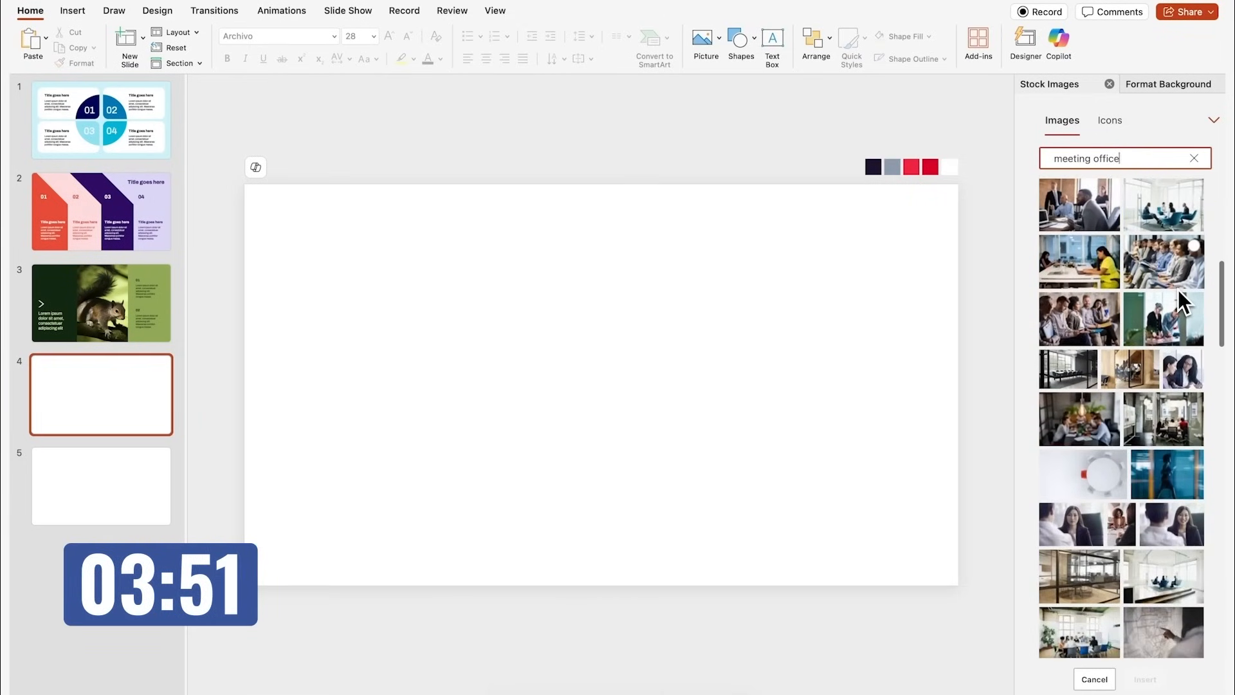
scroll("down", 3)
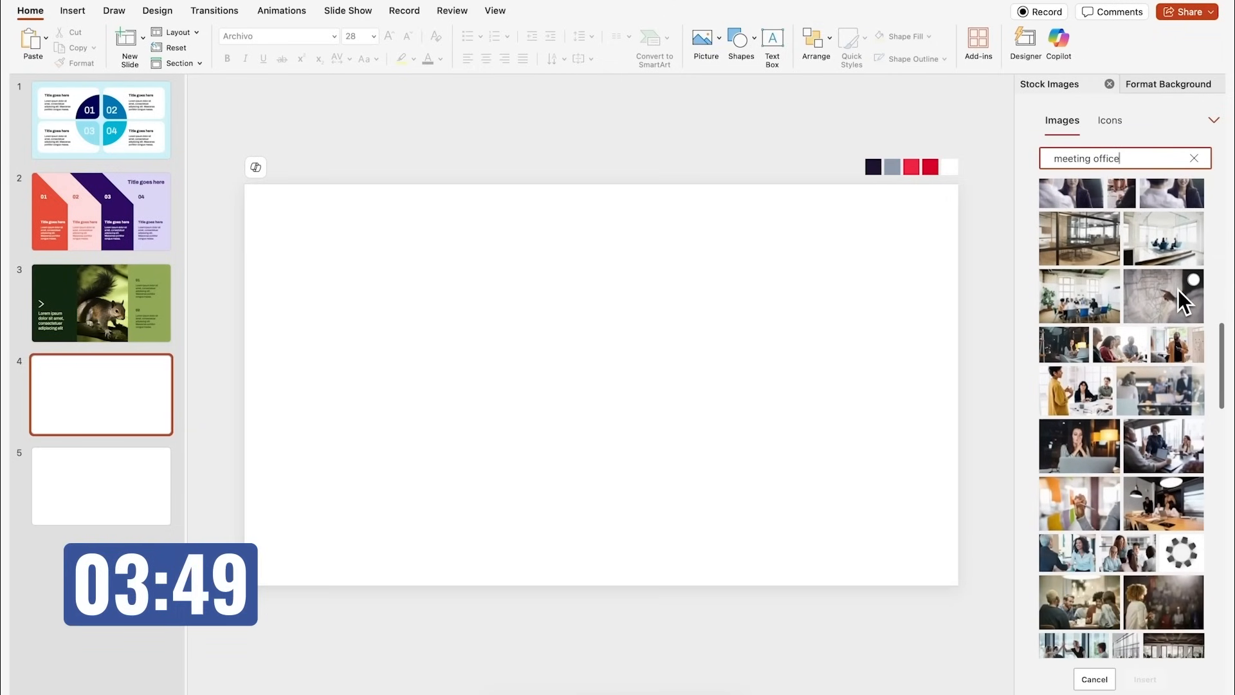
left_click(1064, 331)
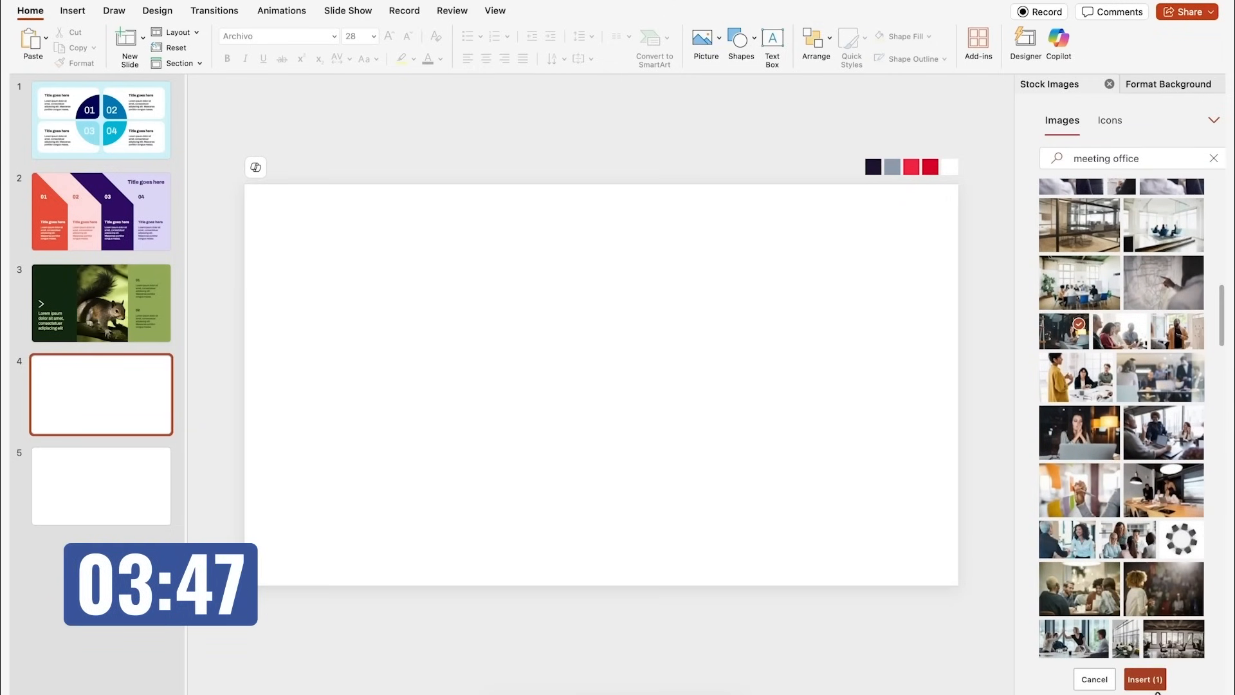
left_click(1144, 680)
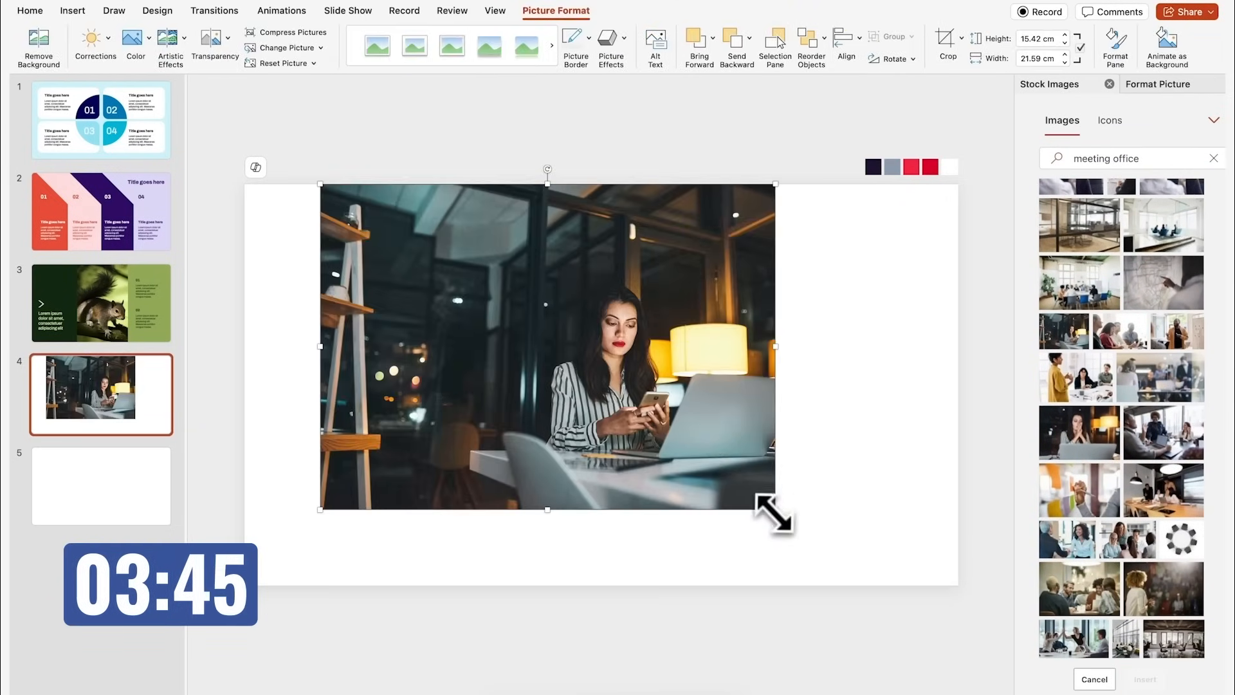
left_click(890, 58)
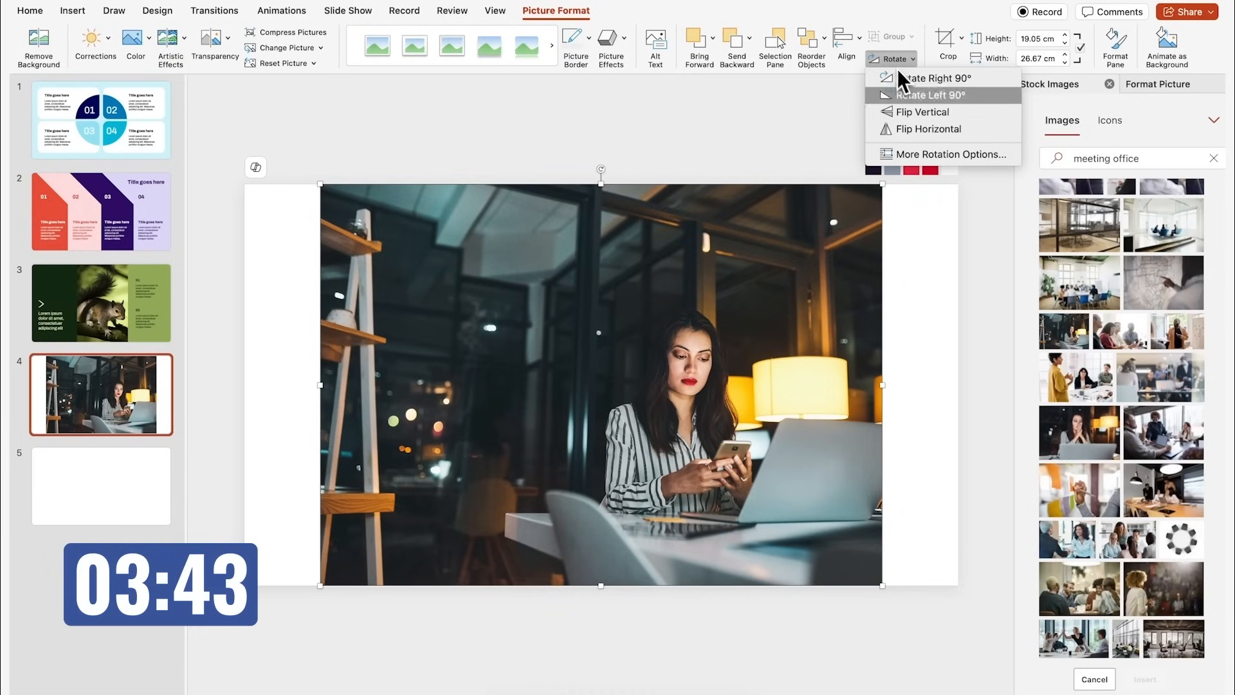
left_click(924, 129)
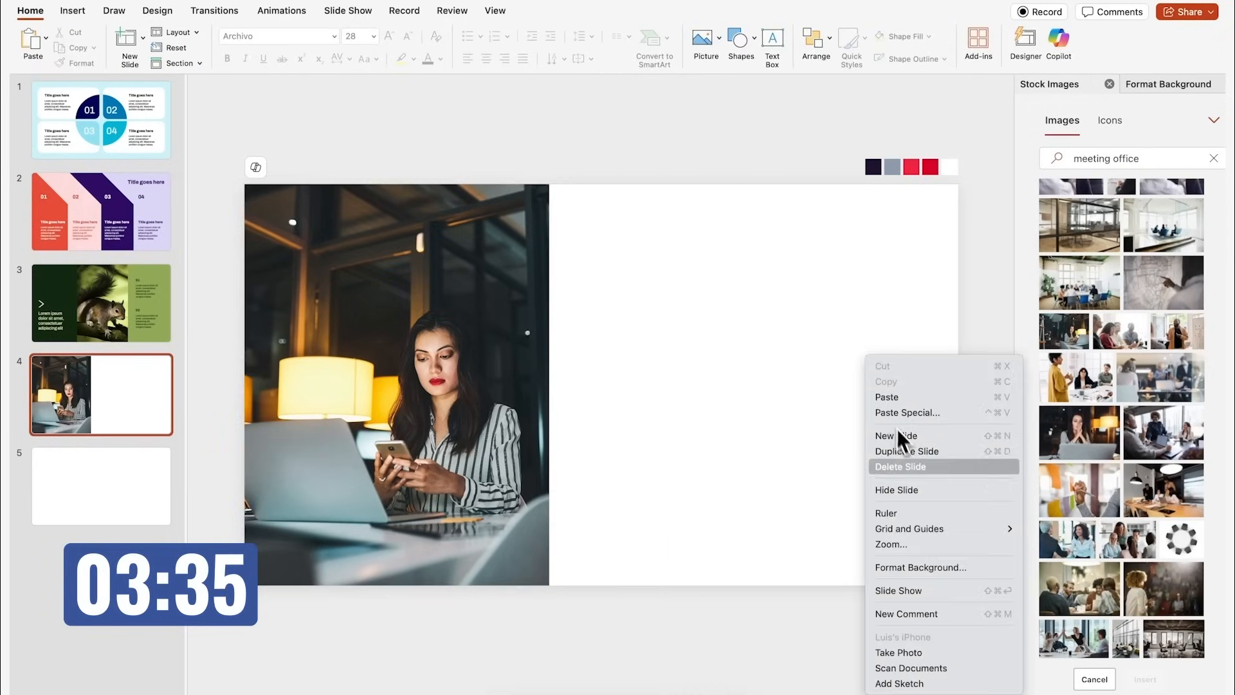
- Set slide 4's background to the dark purple hex 1E142F
left_click(922, 567)
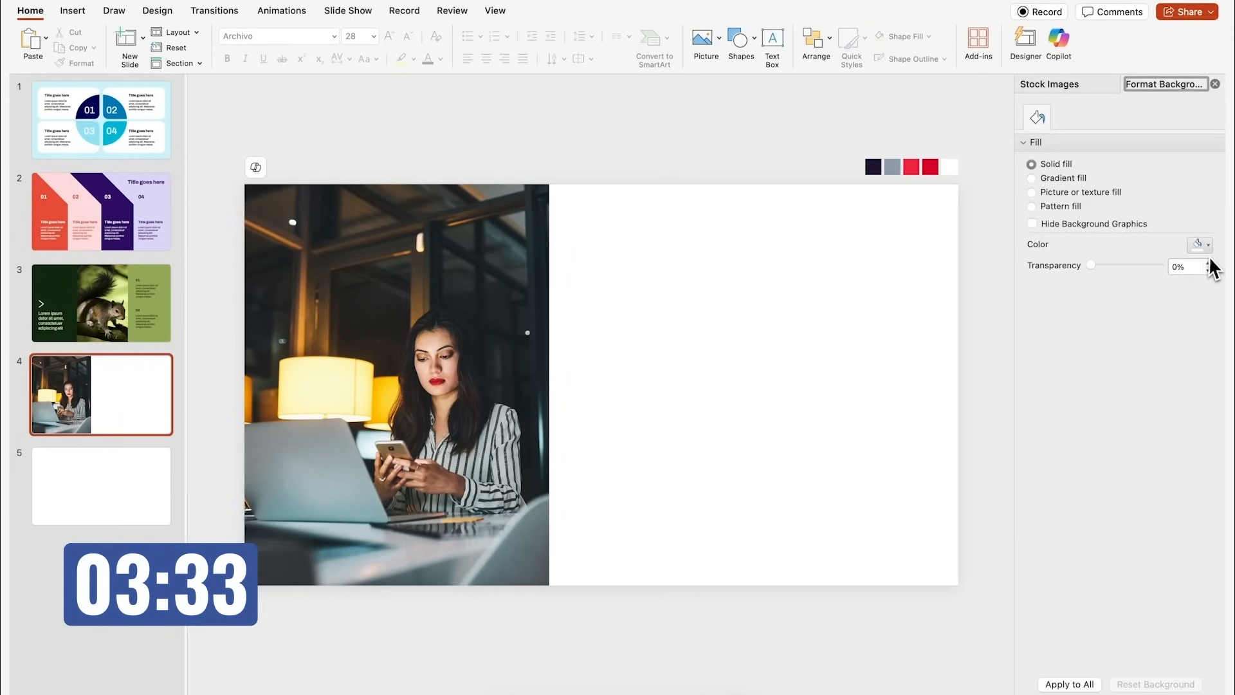
left_click(1198, 244)
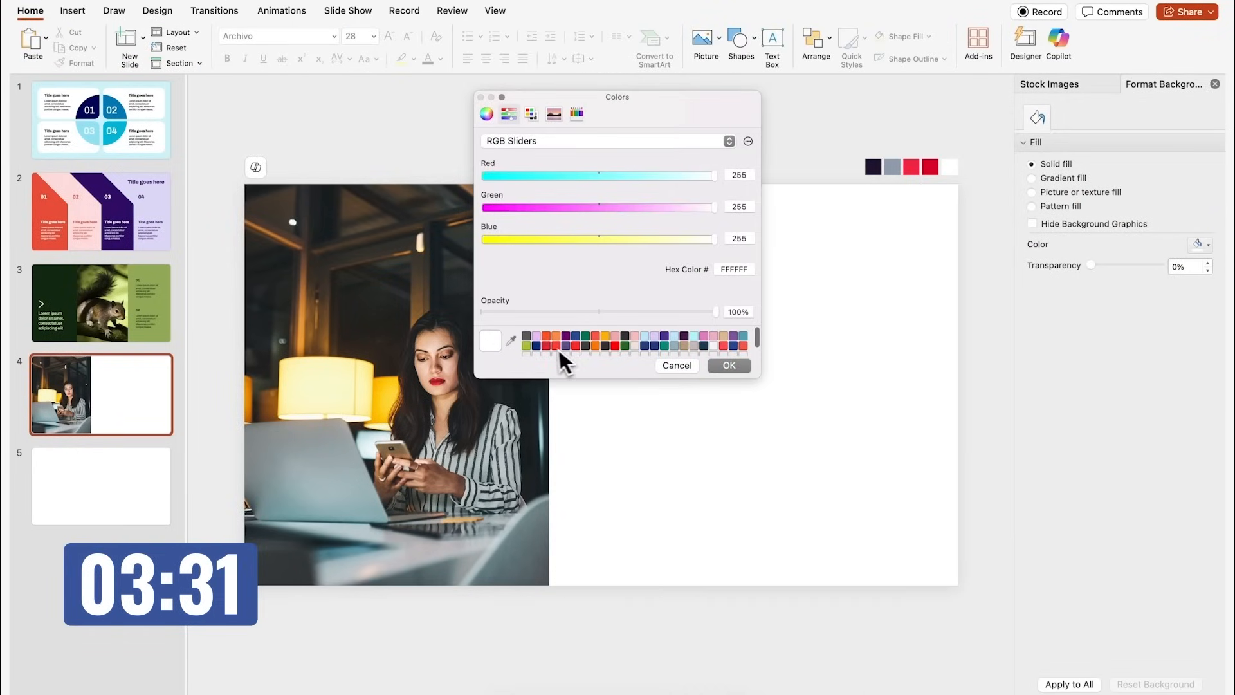
left_click(525, 336)
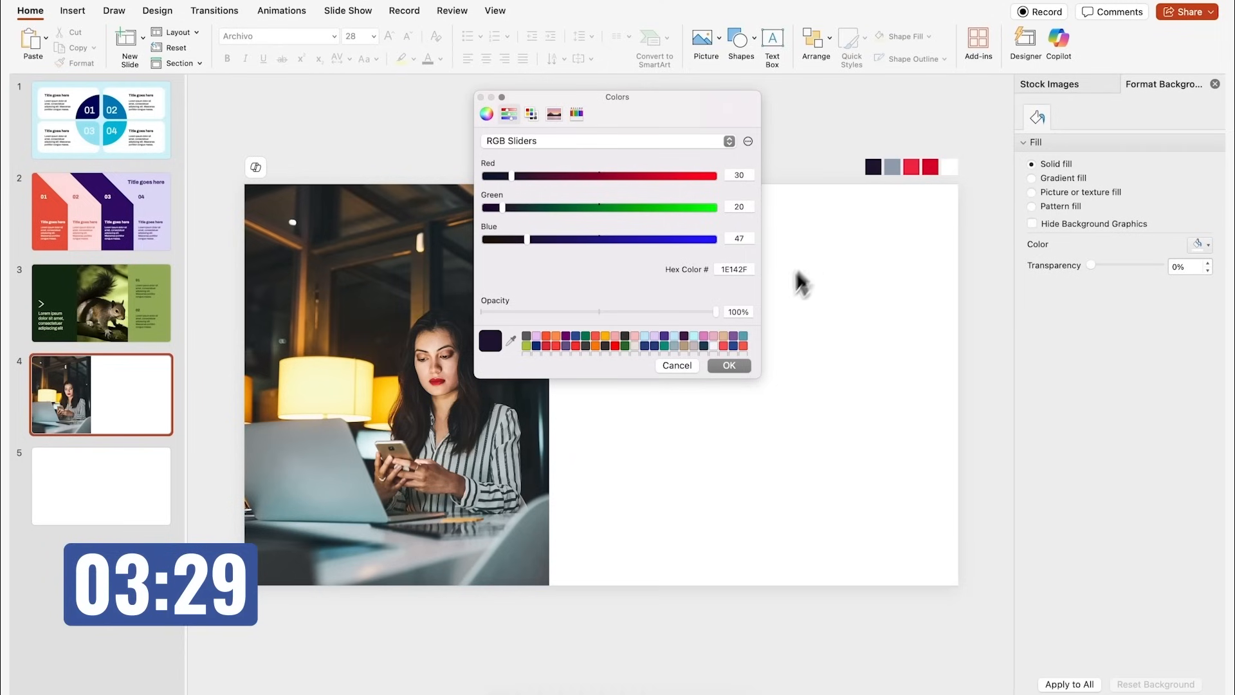
left_click(739, 41)
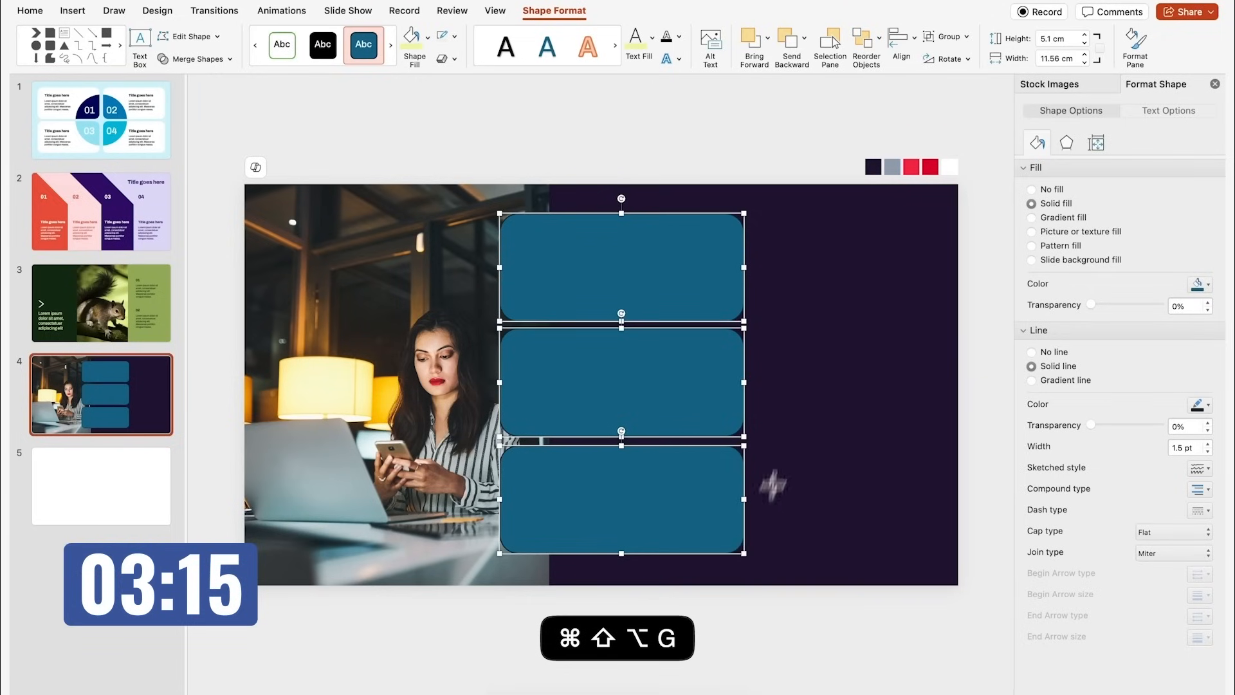
- Distribute the three rounded boxes vertically, remove their outlines and fill them white
left_click(900, 37)
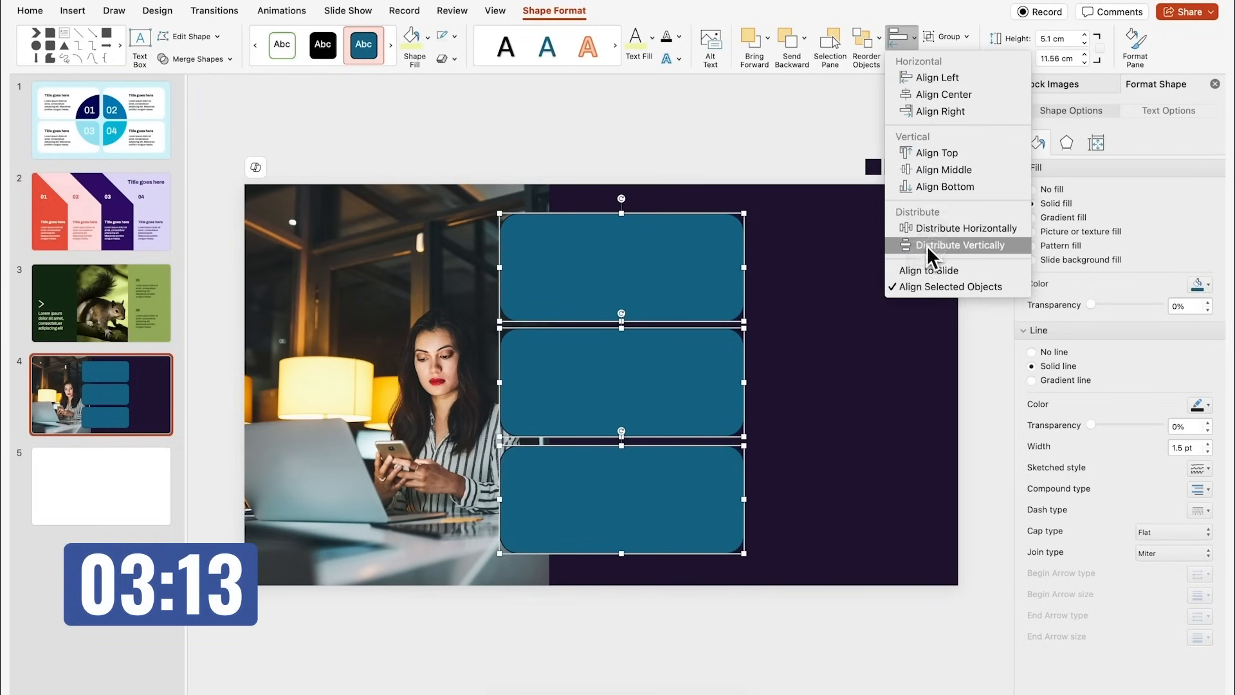
left_click(963, 245)
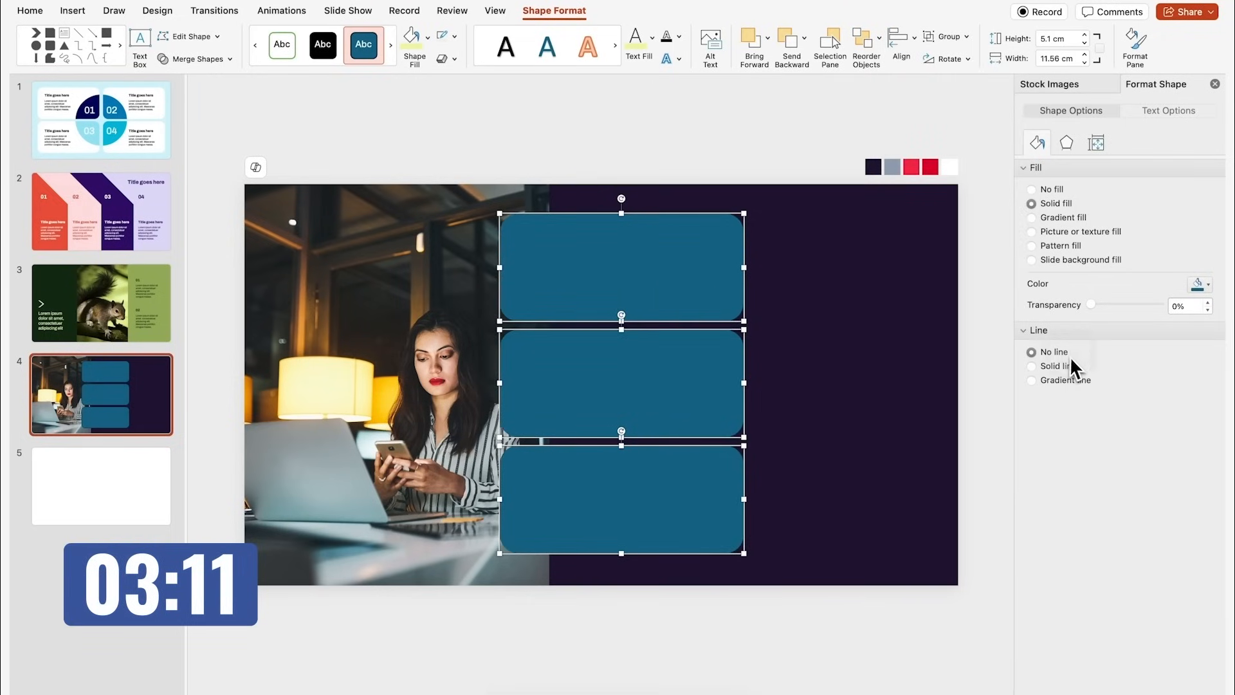
left_click(1198, 283)
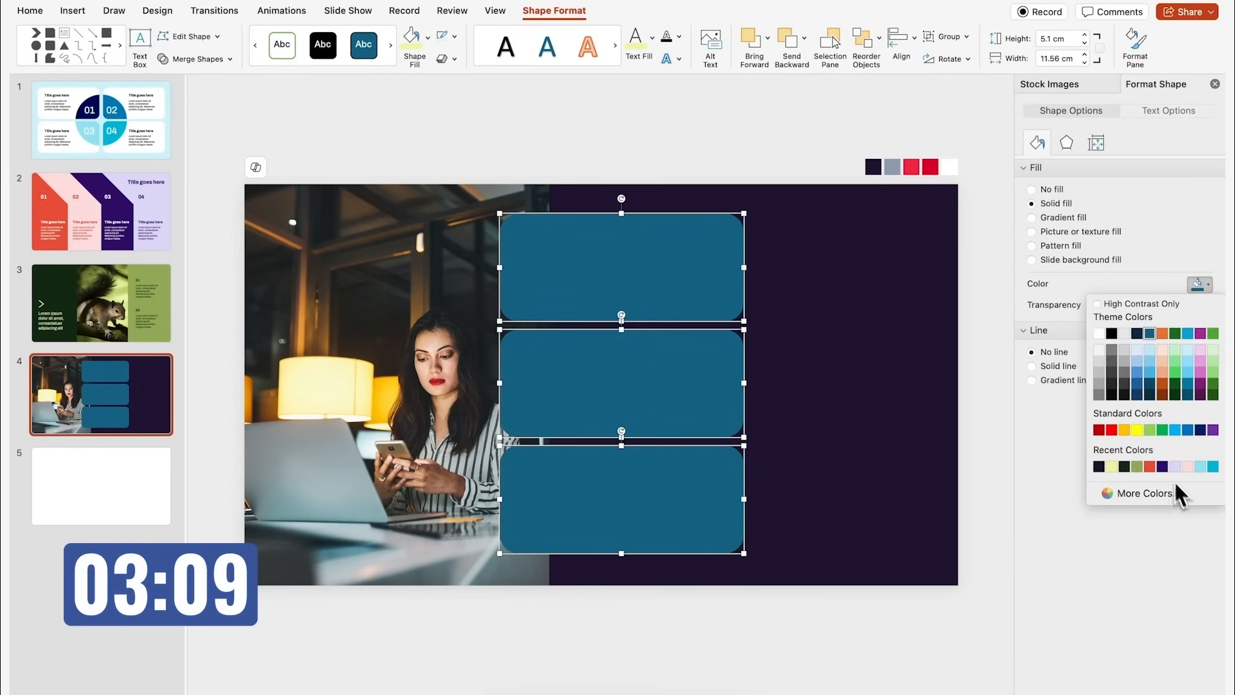
left_click(101, 303)
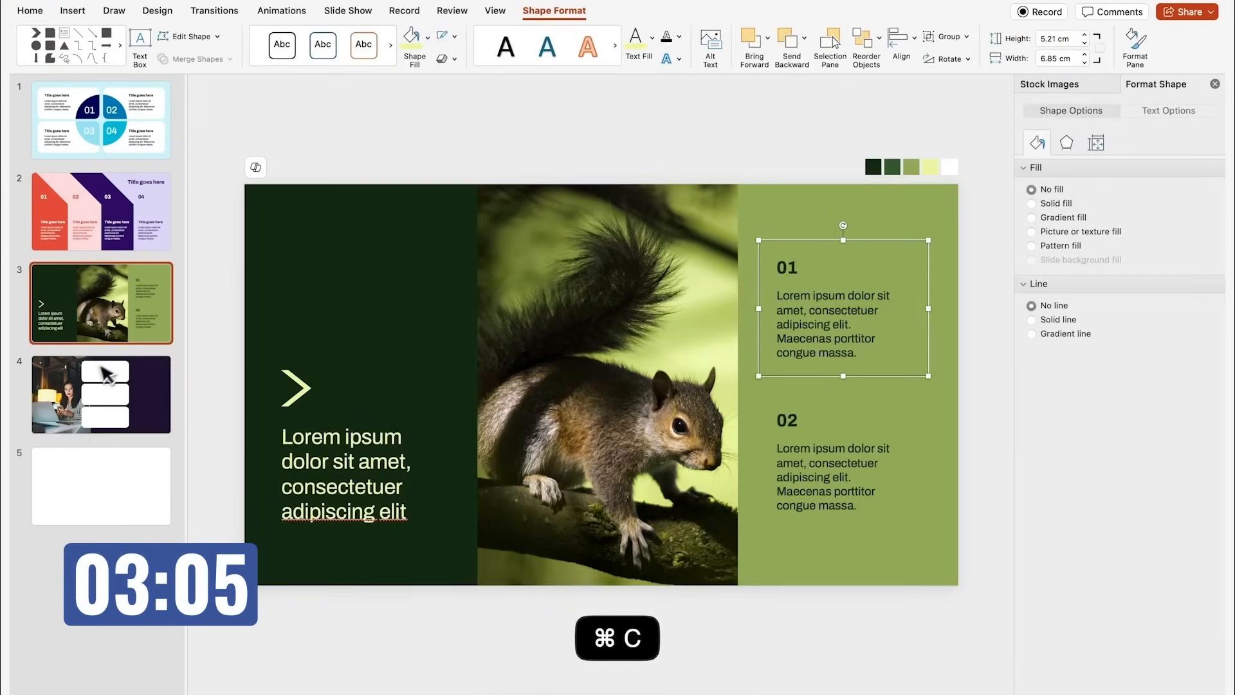
- Paste the 01 text block into slide 4's three boxes, renumbering them 02 and 03, then return to slide 3
left_click(100, 393)
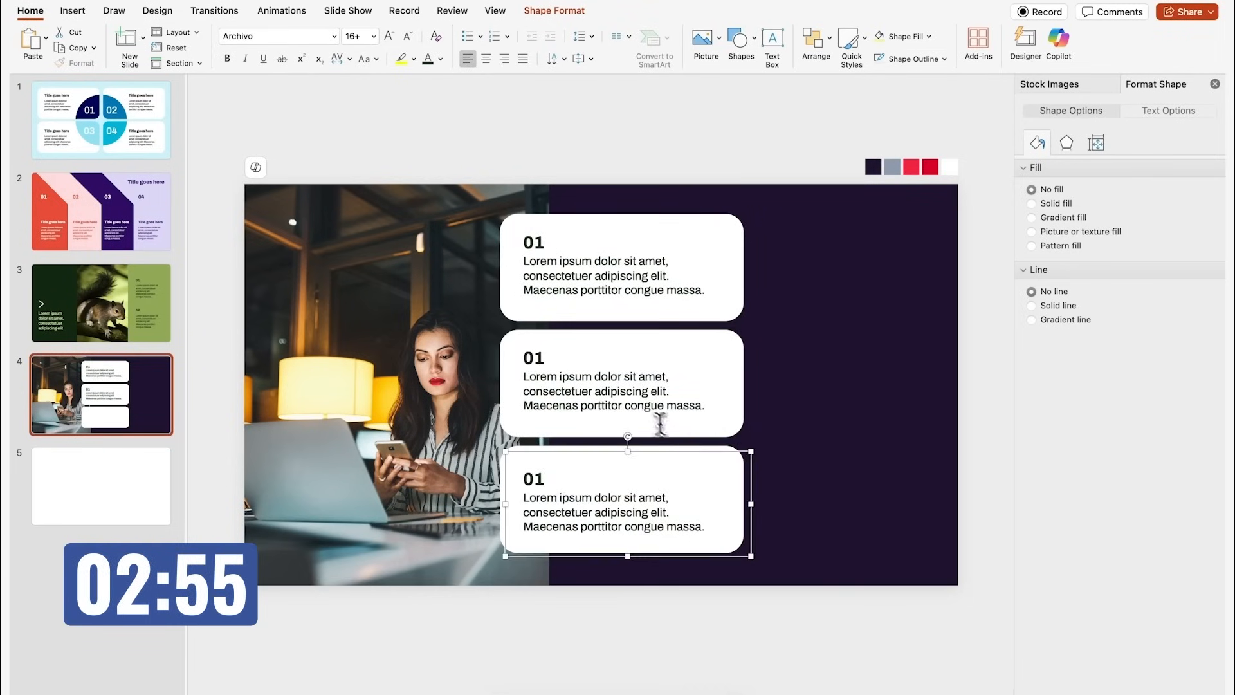
left_click(440, 58)
type("03")
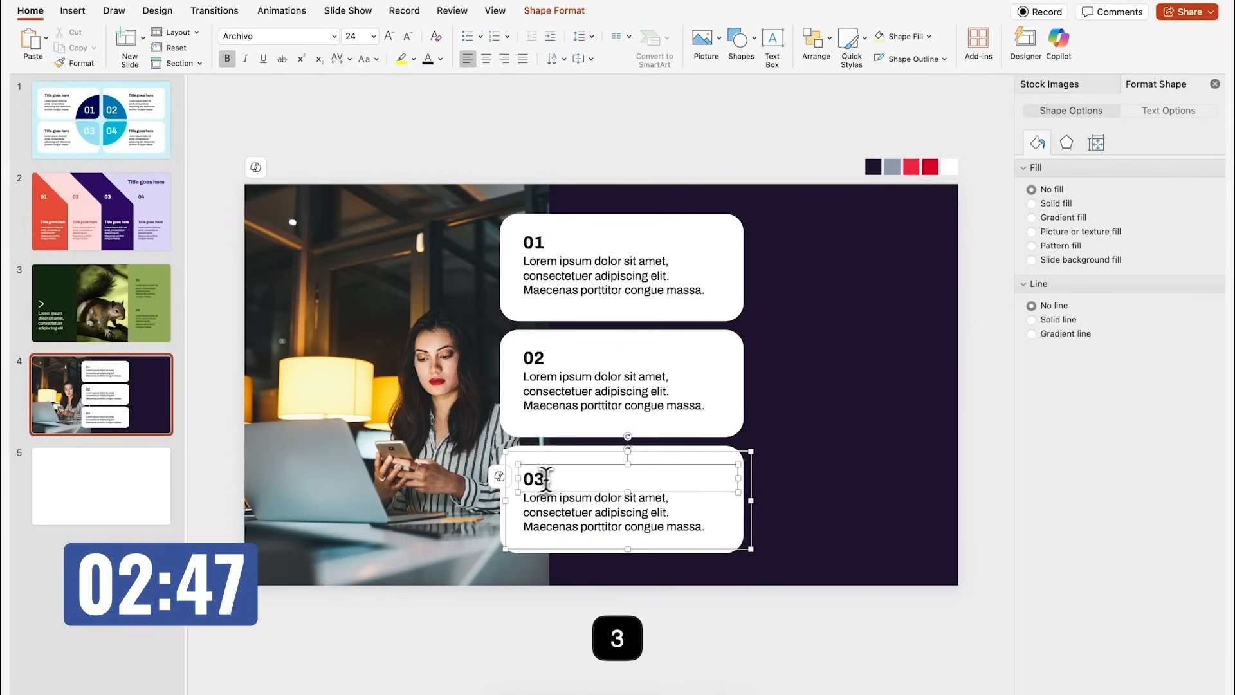
left_click(100, 304)
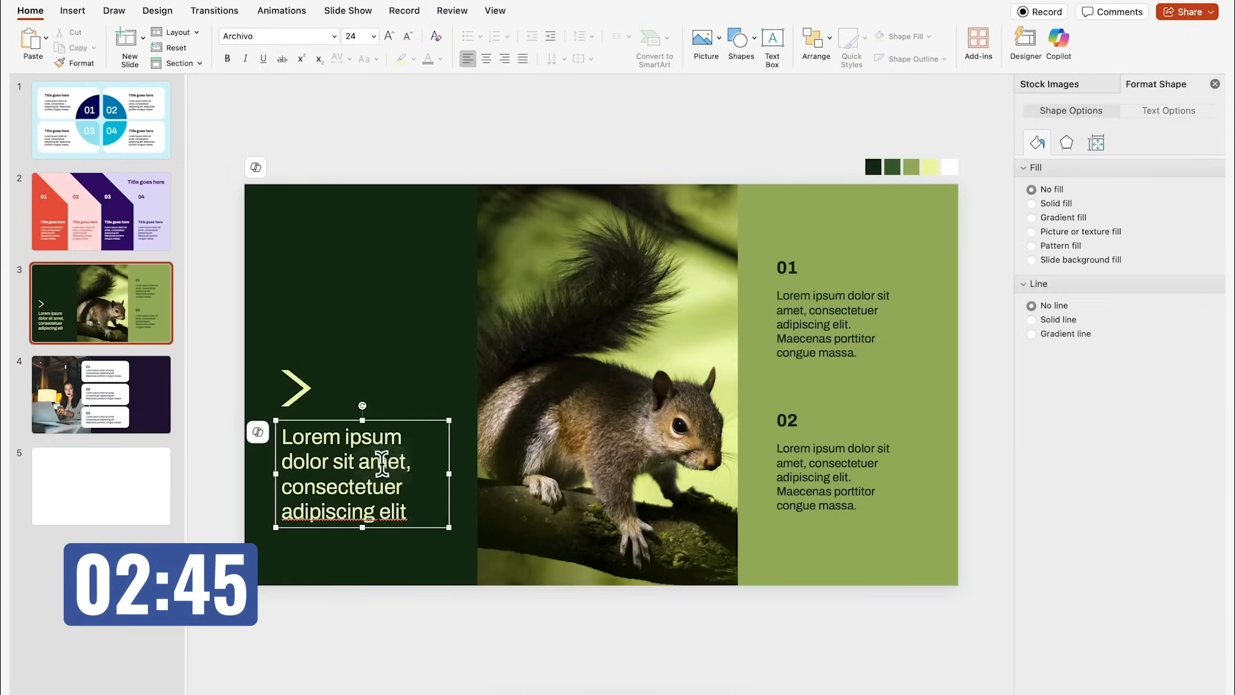
- Paste the slide-3 heading beside the boxes on slide 4 and colour it red
left_click(100, 394)
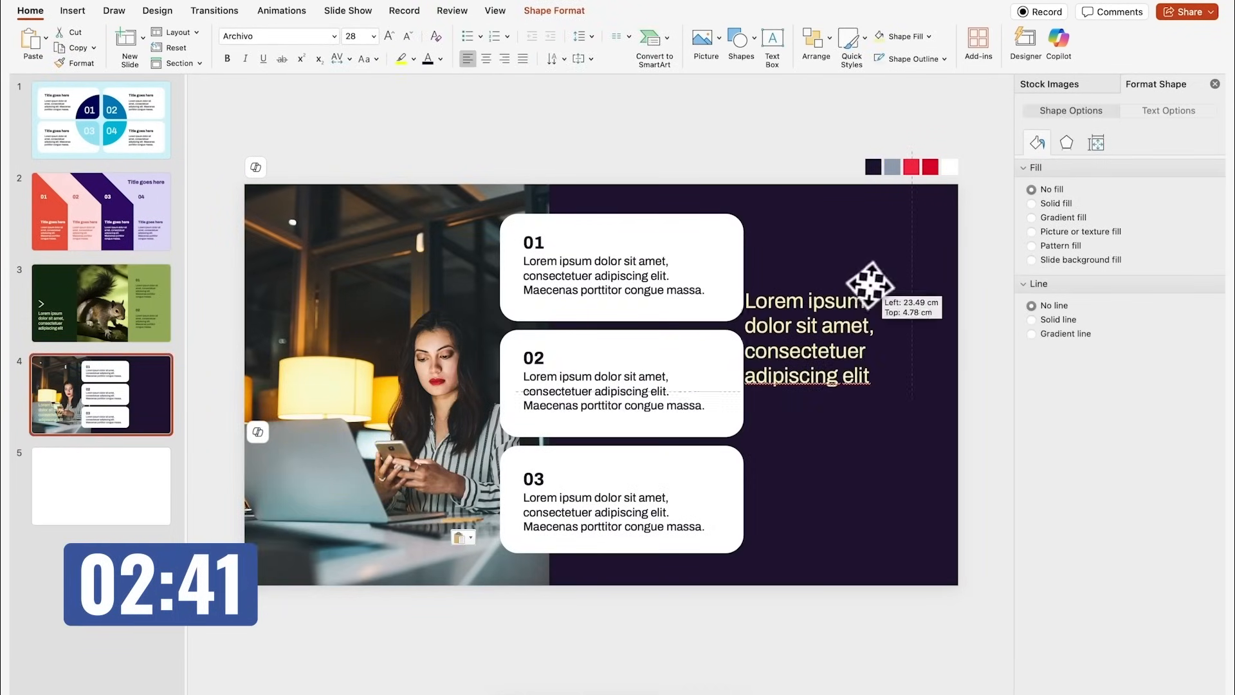
left_click(439, 60)
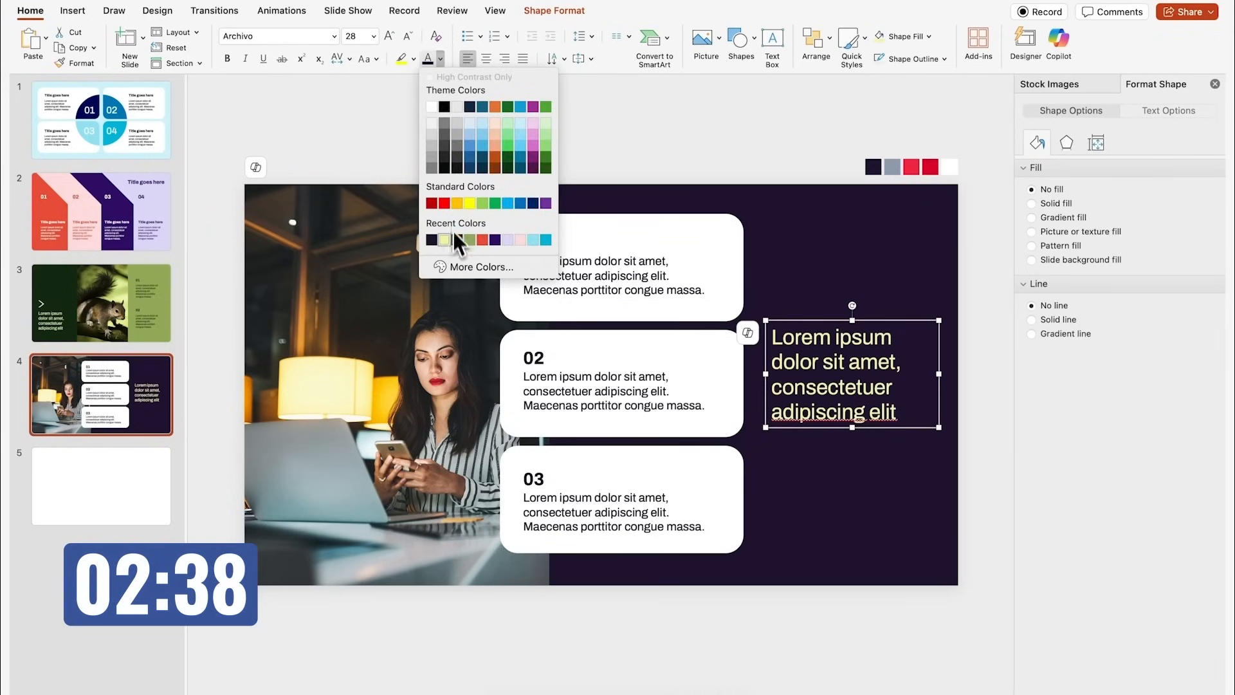
left_click(480, 267)
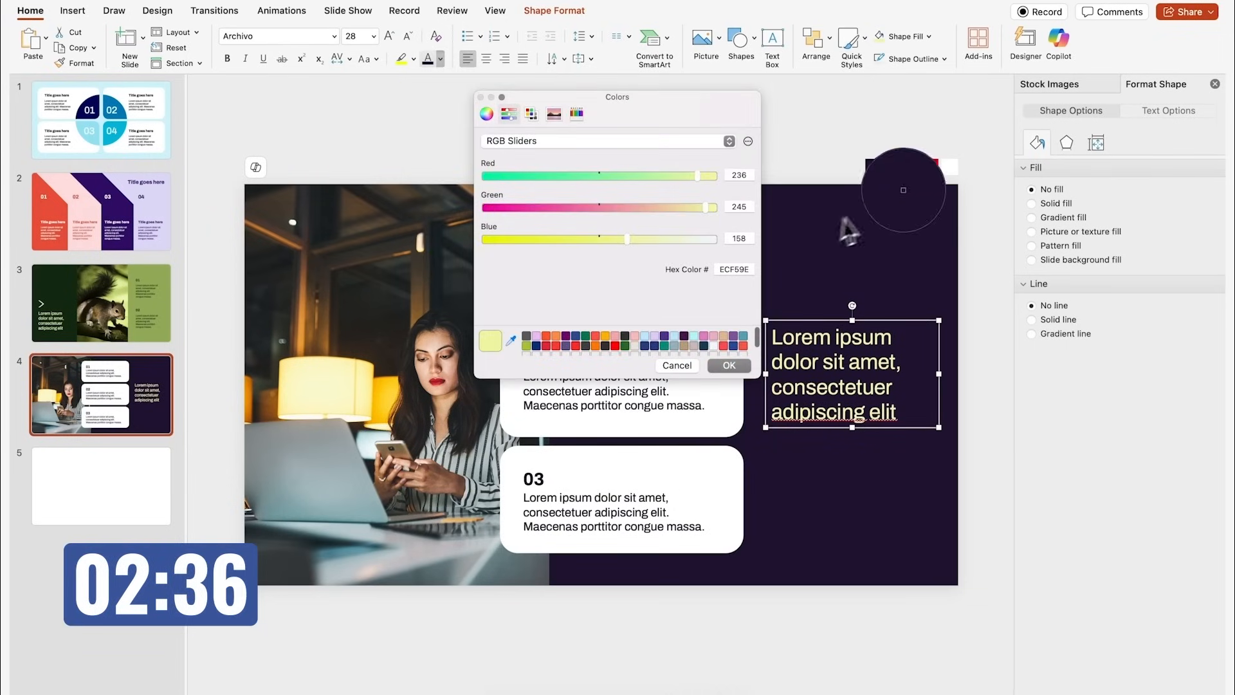
left_click(727, 364)
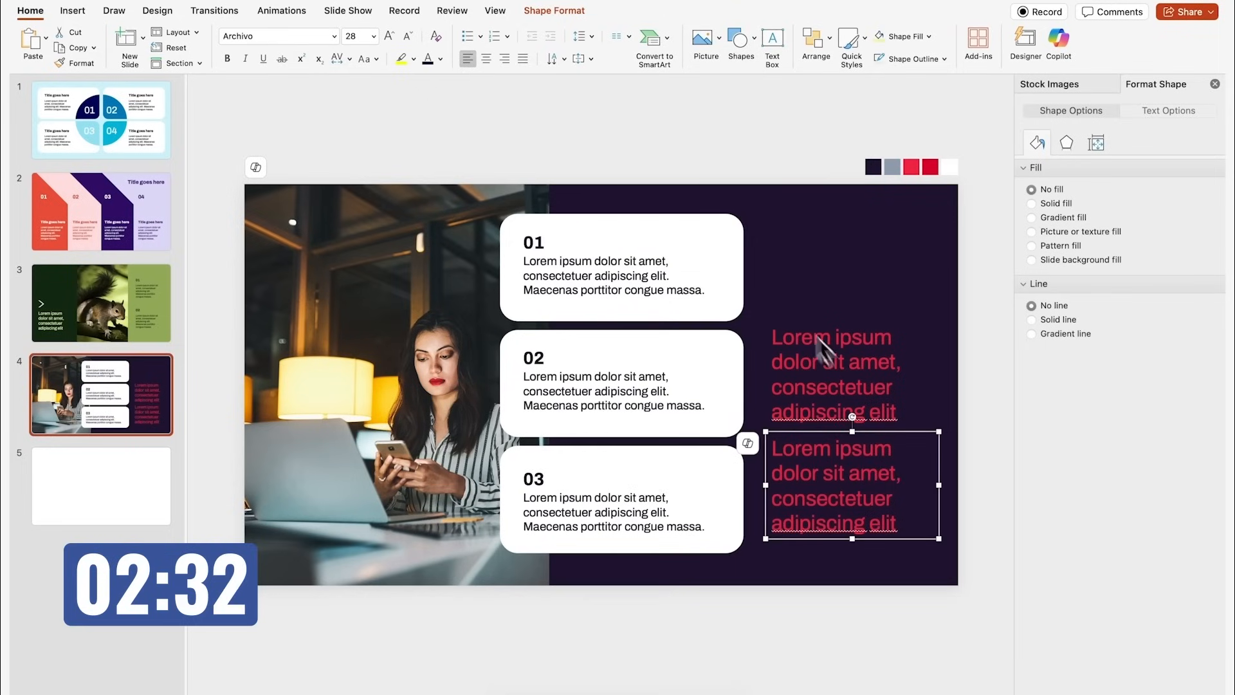
- Duplicate the heading as a 16 pt white Lorem ipsum paragraph below it
left_click(408, 36)
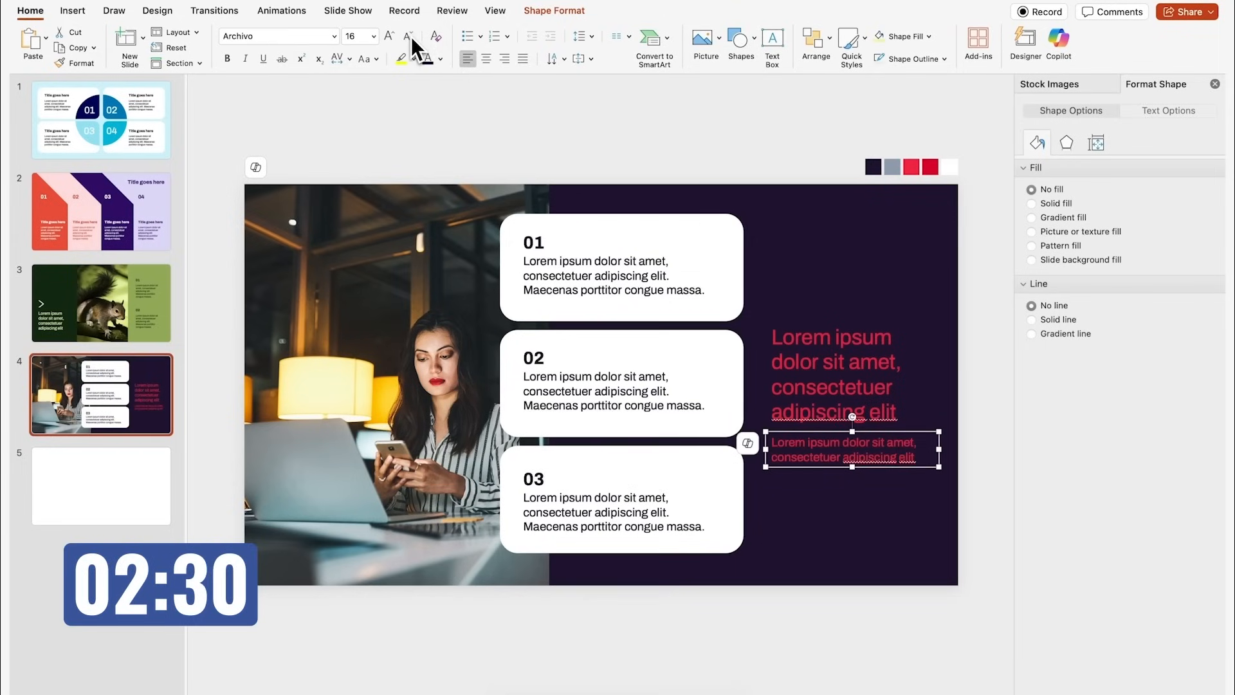
left_click(439, 58)
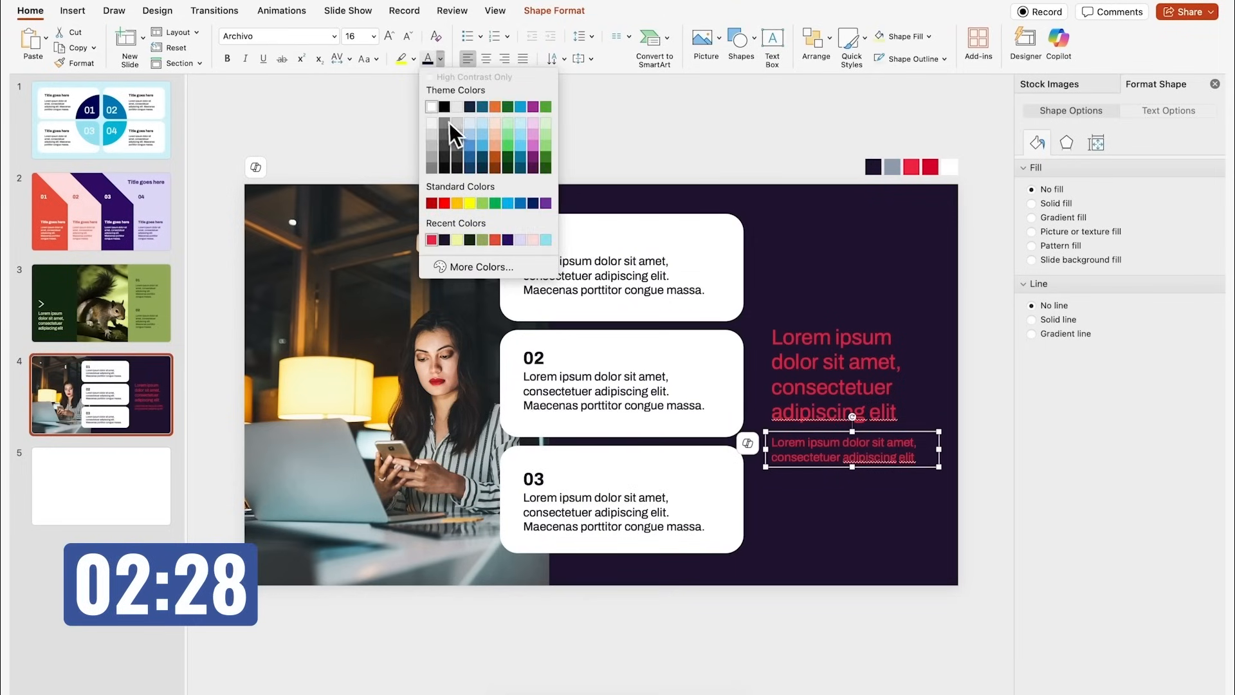
left_click(432, 106)
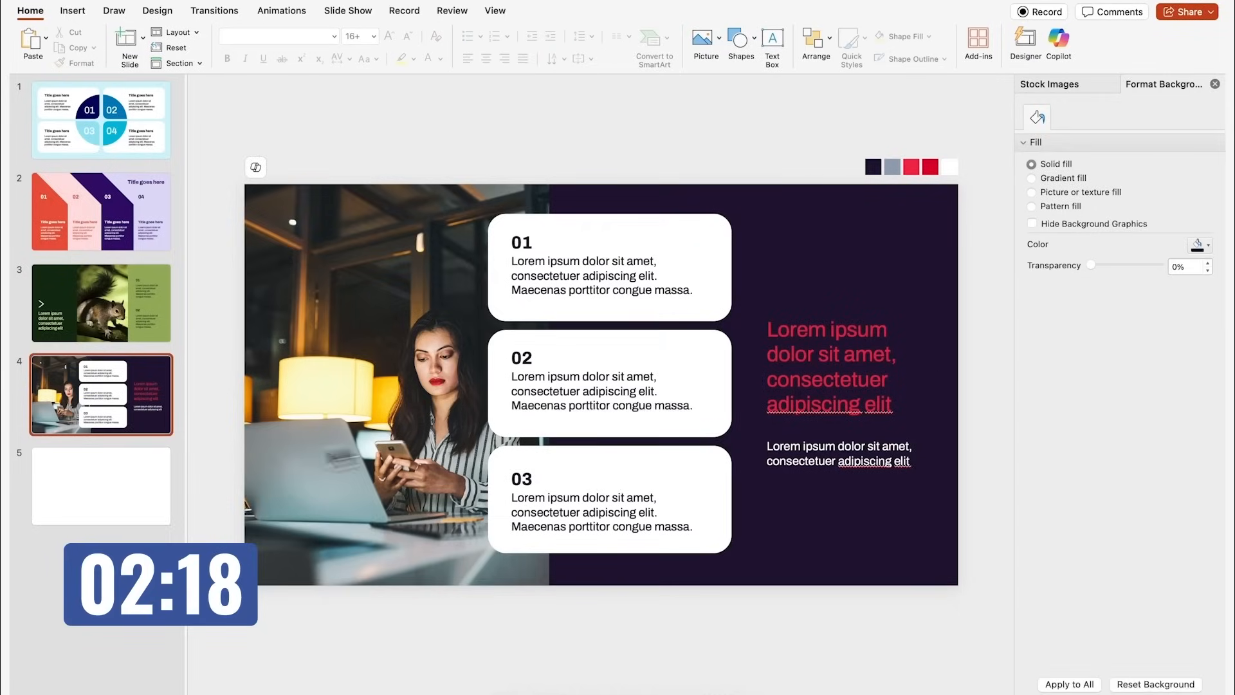
- Draw a rectangle covering all of slide 5 and start a buildings stock-image search
left_click(101, 486)
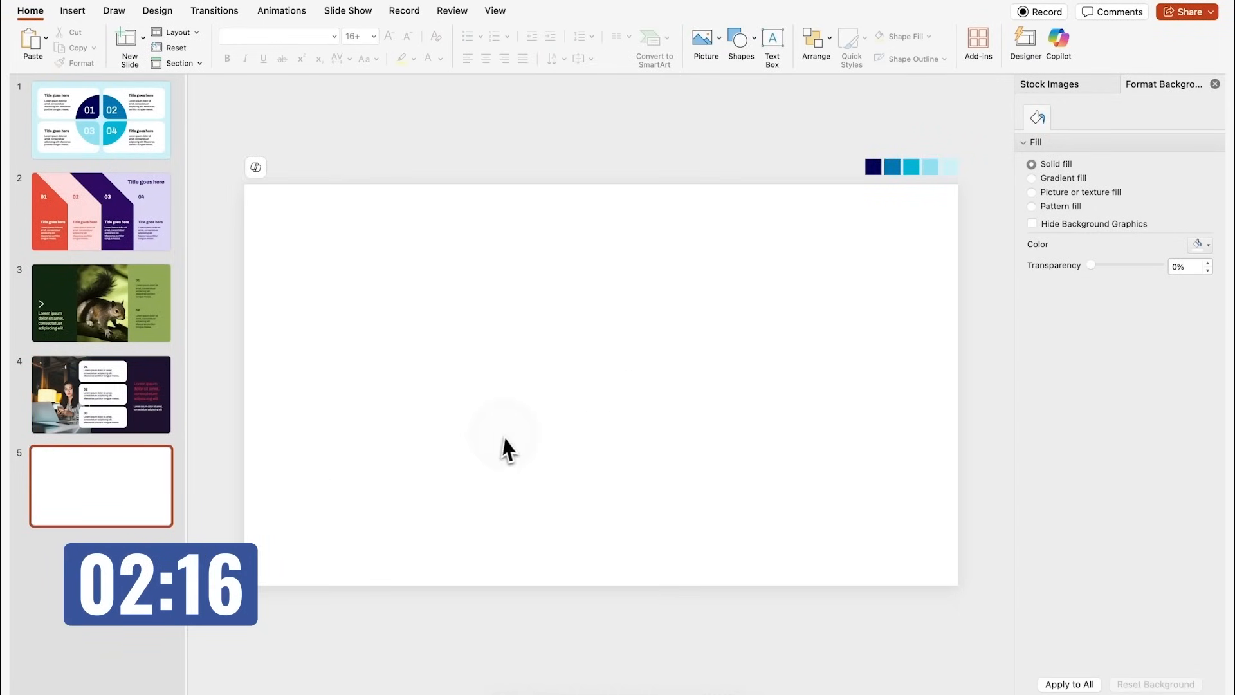
left_click(1047, 85)
type("buildings")
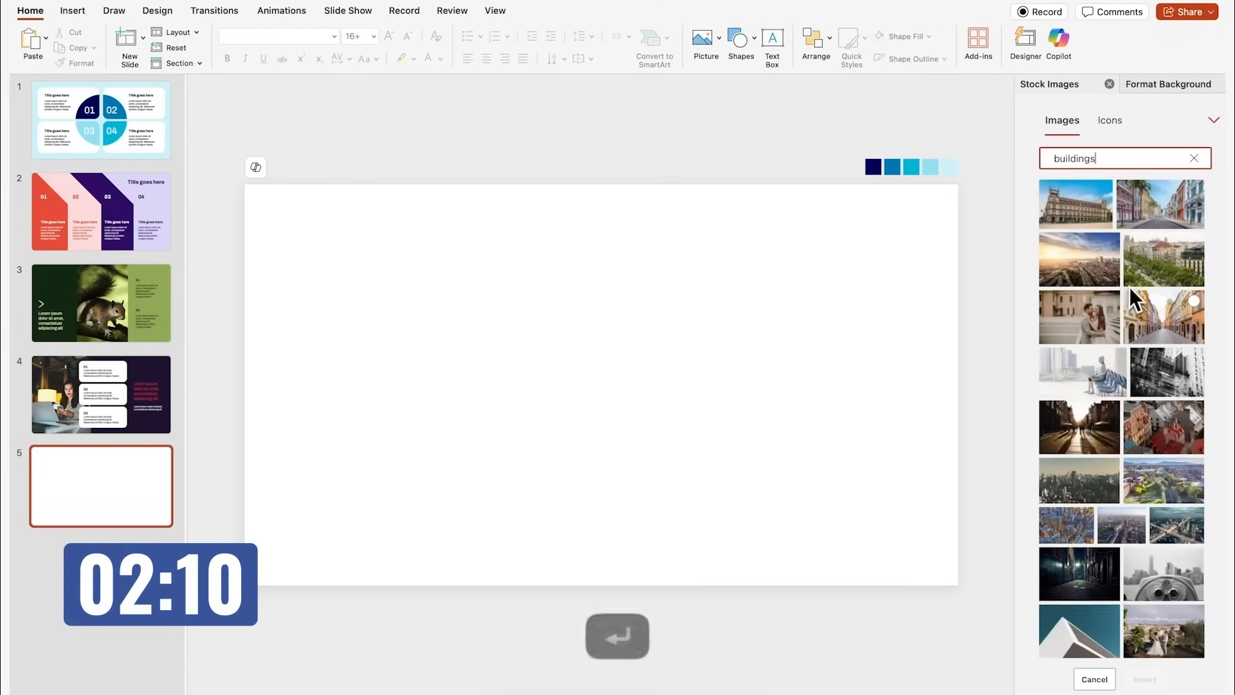
scroll("down", 3)
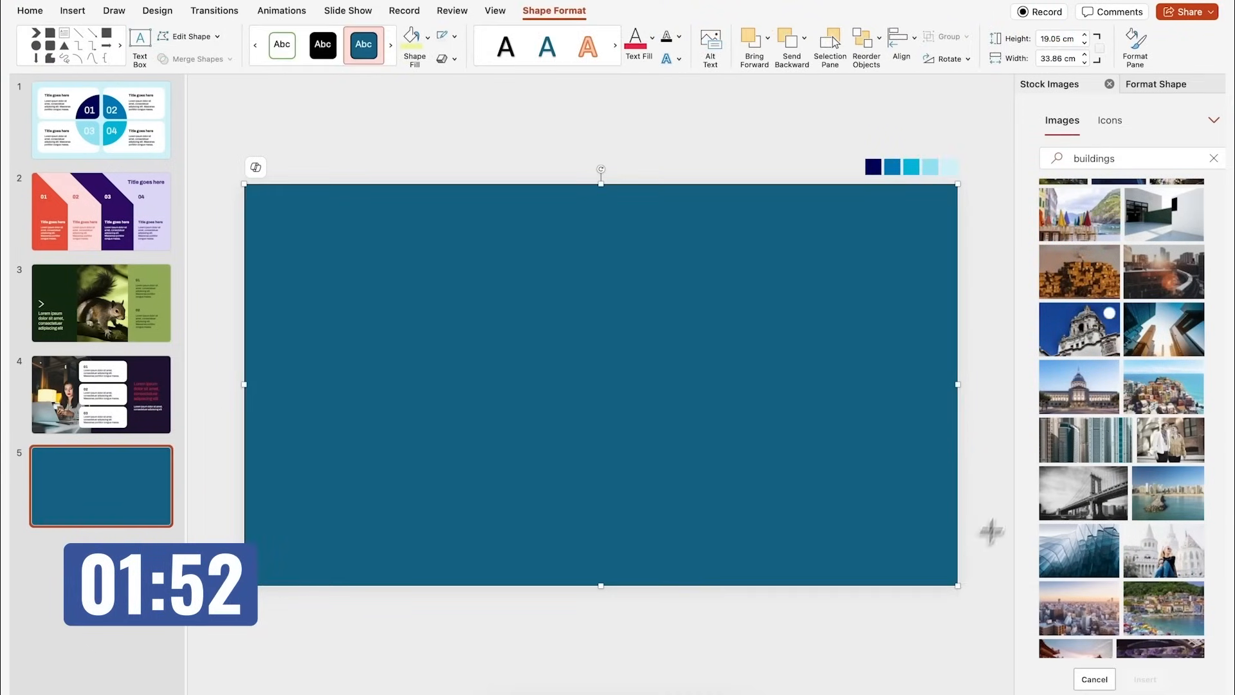
- Fill the full-slide rectangle with a custom dark navy colour via More Fill Colors
left_click(408, 37)
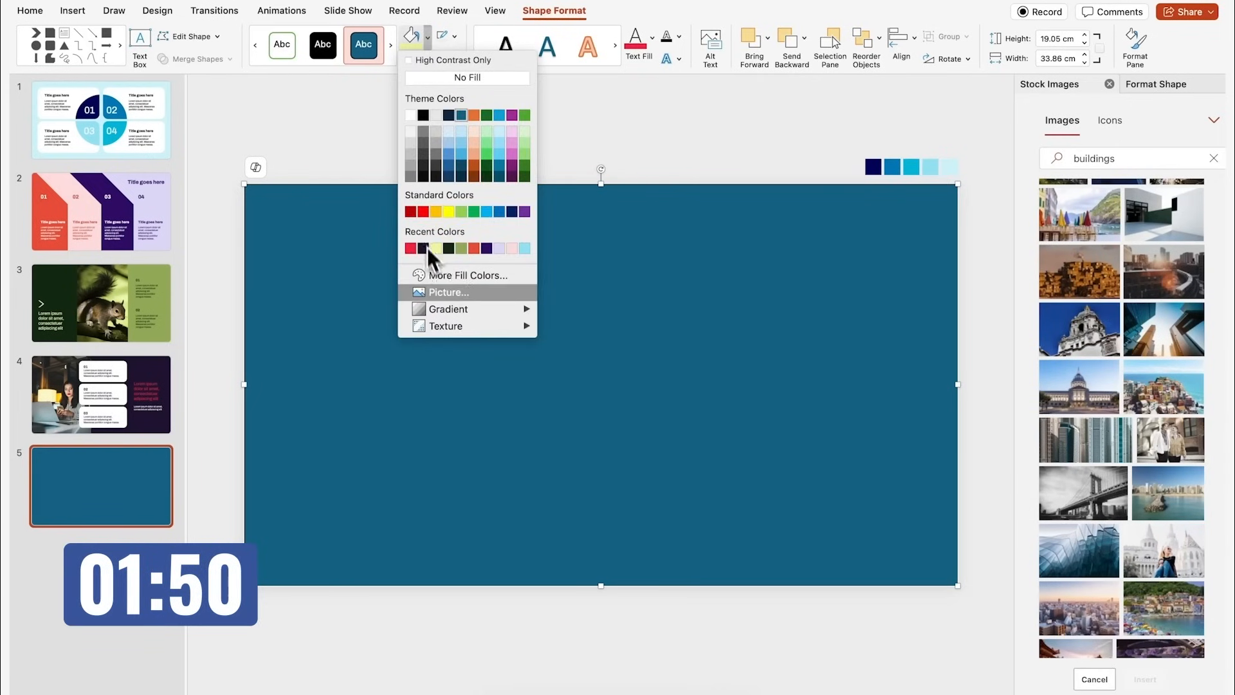
left_click(468, 275)
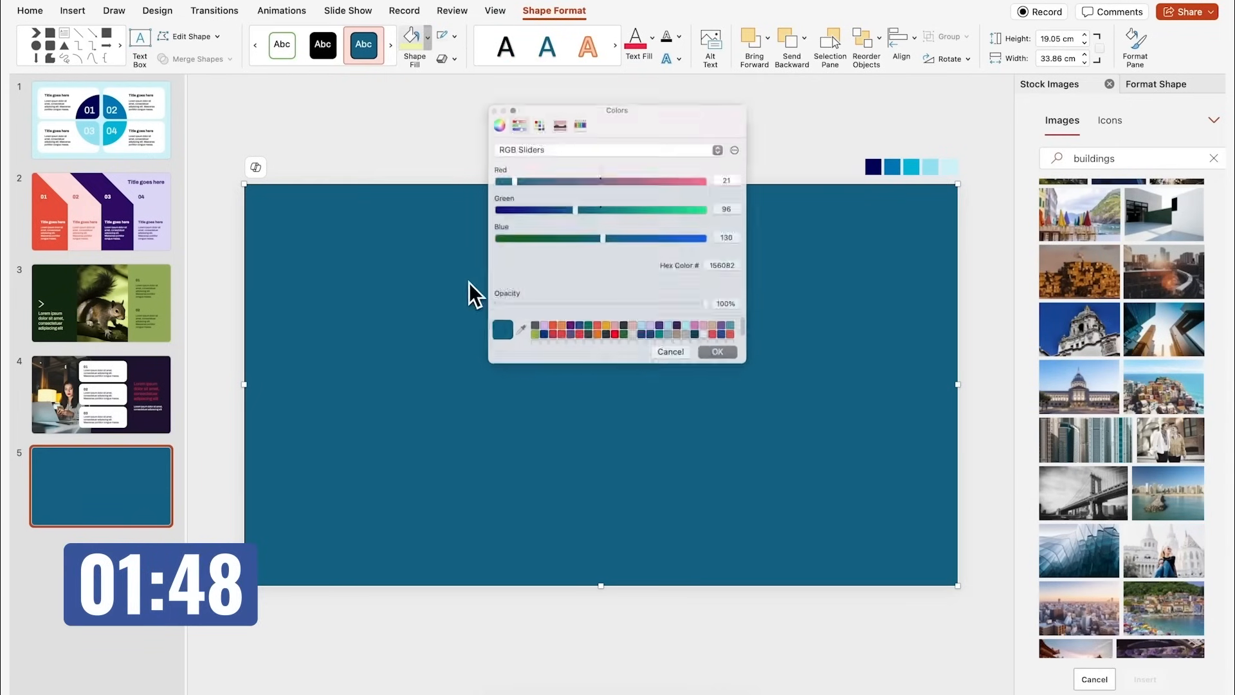
left_click(868, 166)
type("2025")
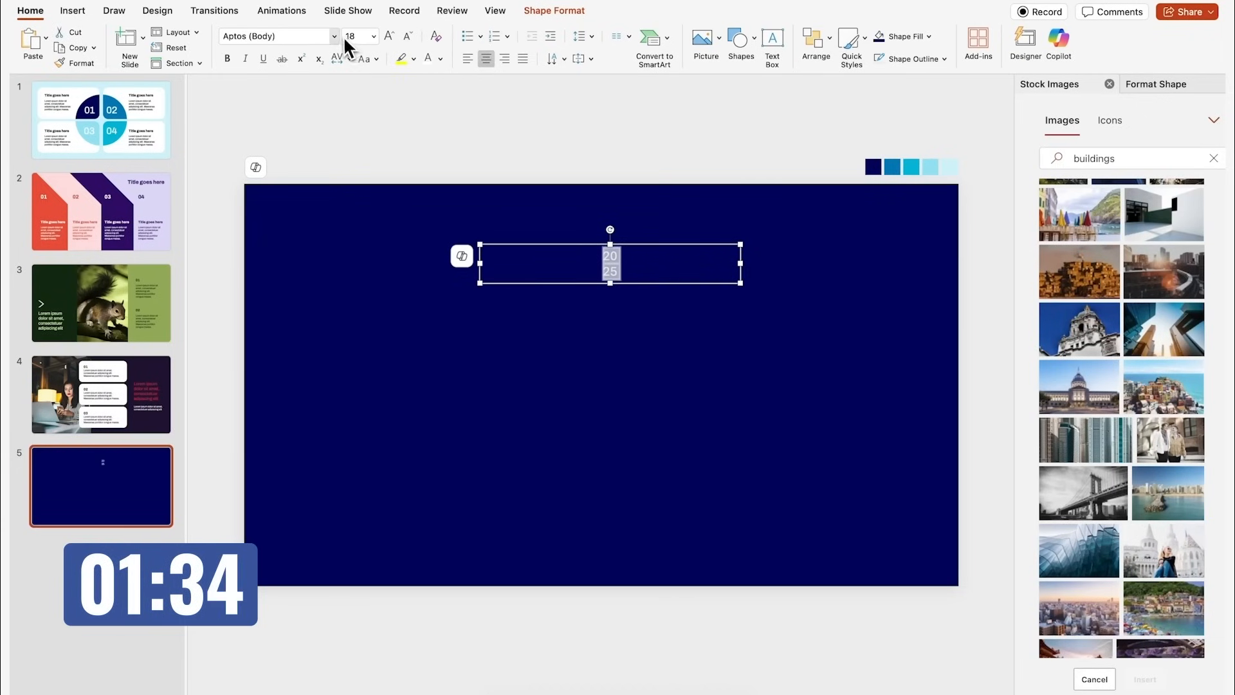
- Set 2025 in Archivo bold with Multiple line spacing and enlarge it to fill the slide
left_click(275, 36)
type("Archivo")
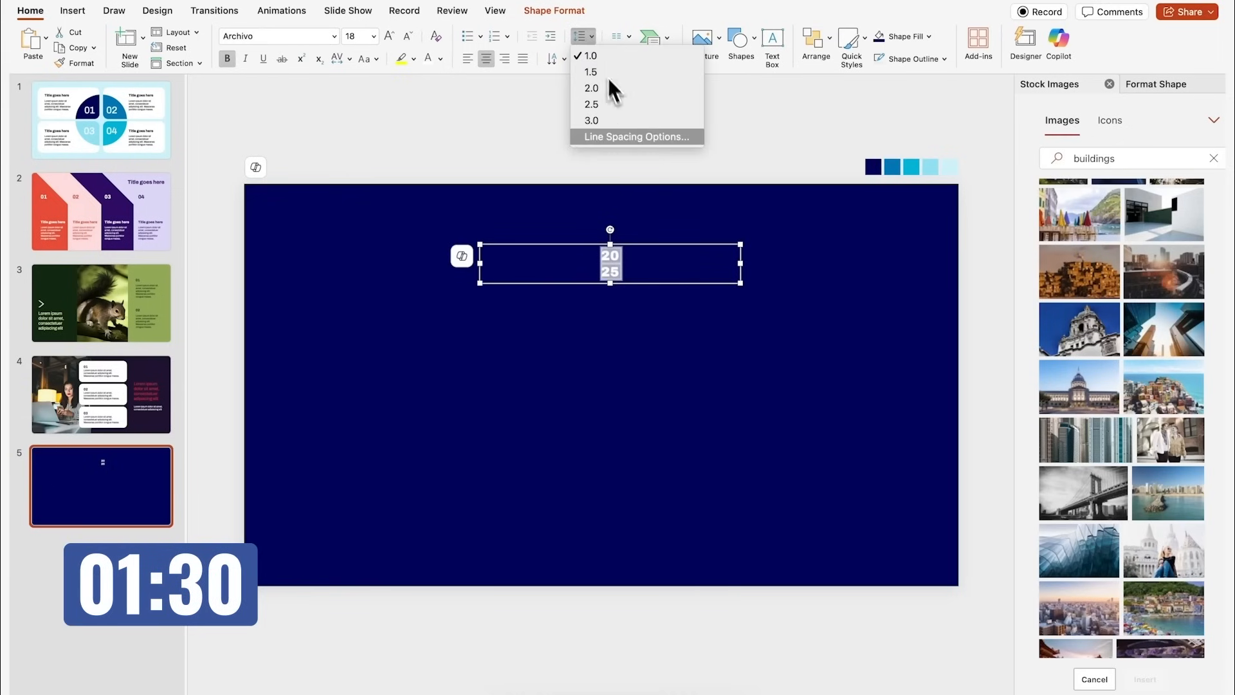
left_click(633, 137)
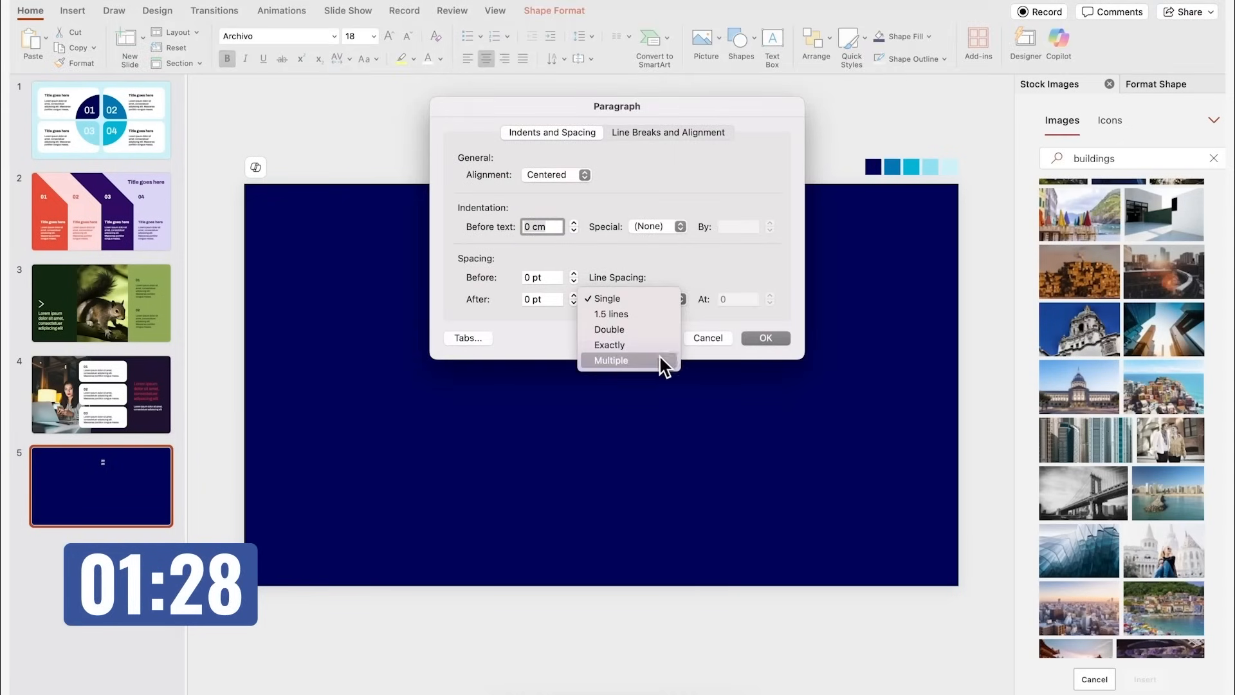
left_click(610, 360)
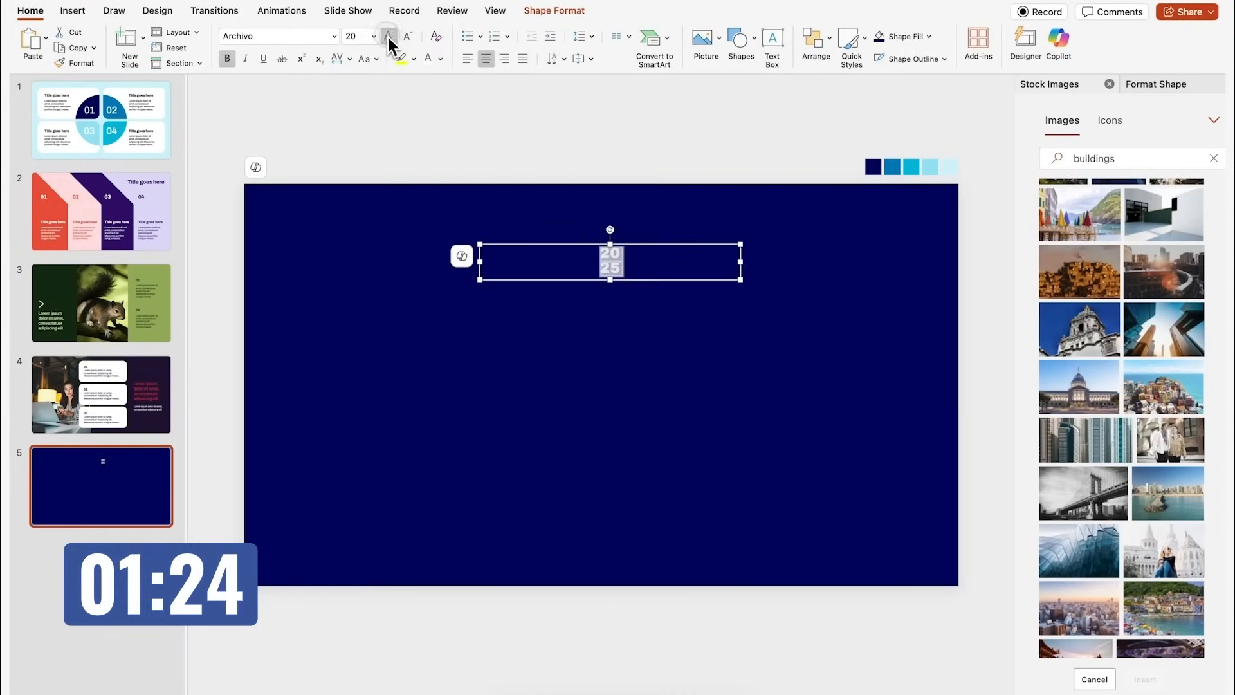
left_click(387, 36)
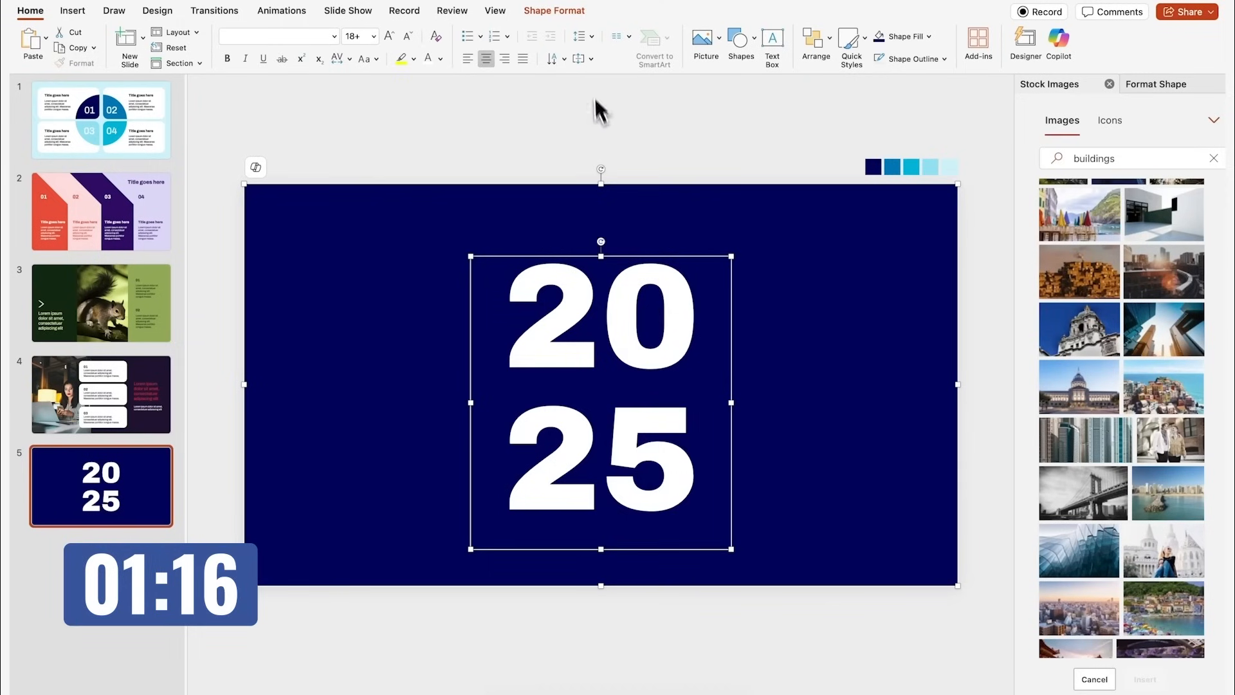
- Subtract the 2025 digits from the navy rectangle and remove the merged shape's outline
left_click(194, 58)
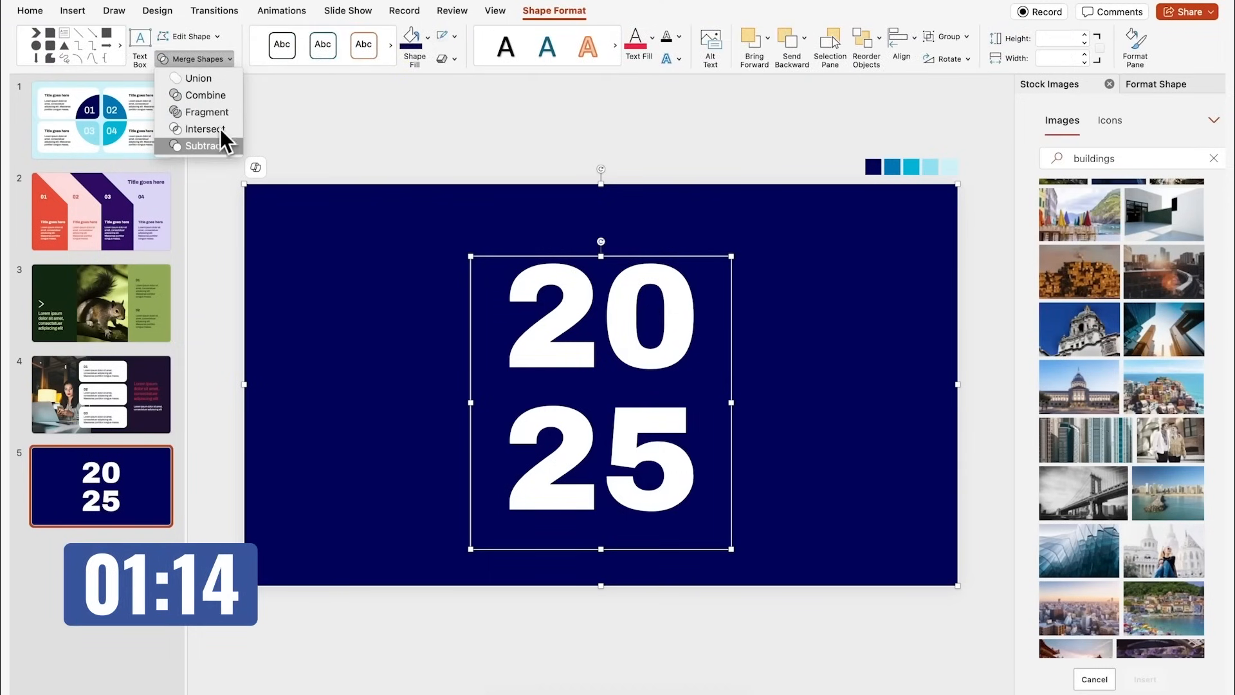
left_click(206, 129)
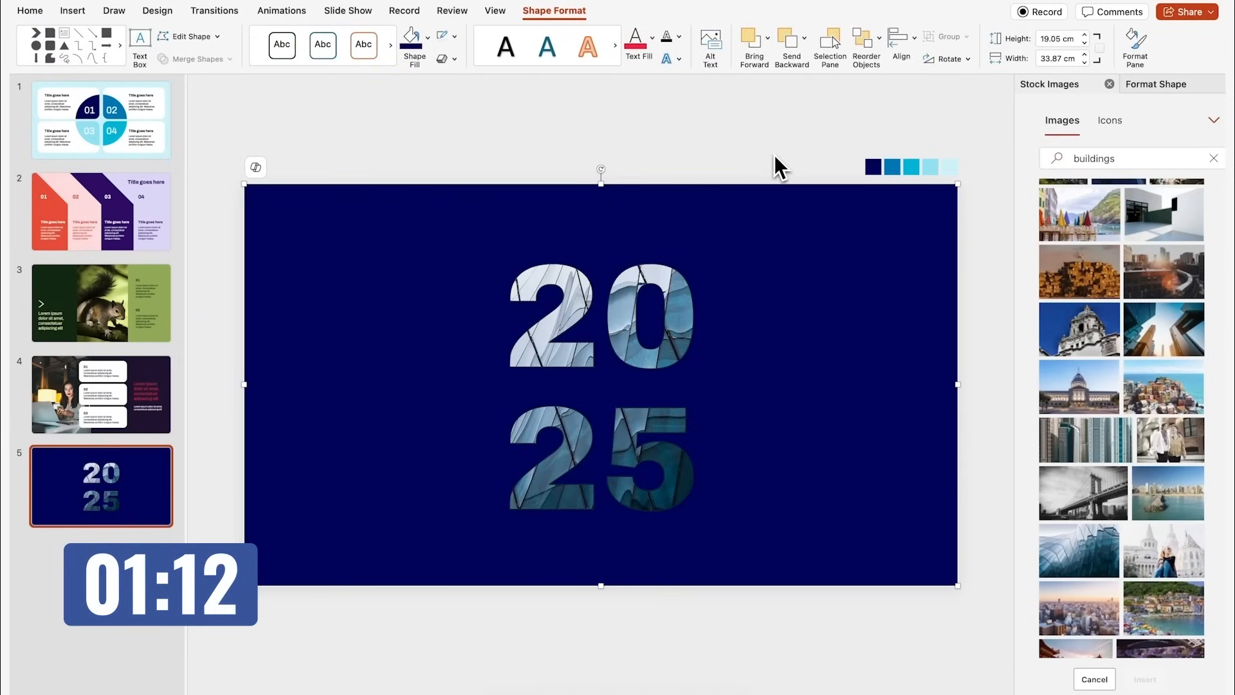
left_click(1154, 85)
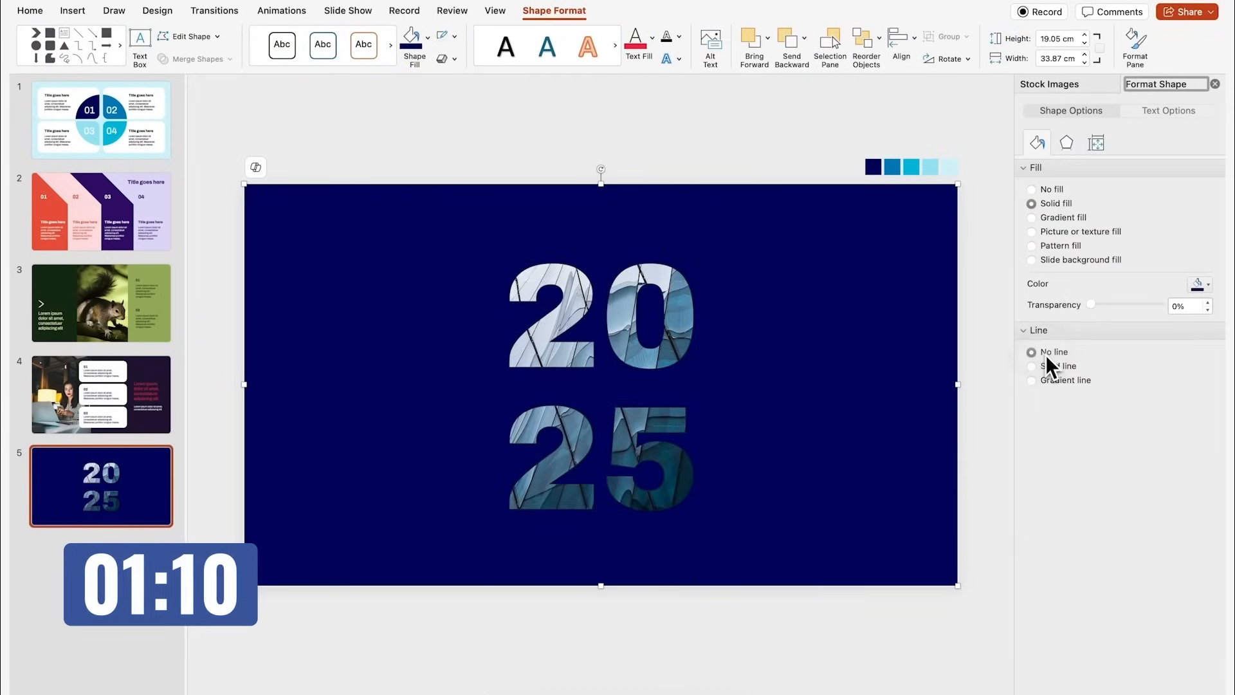
left_click(100, 394)
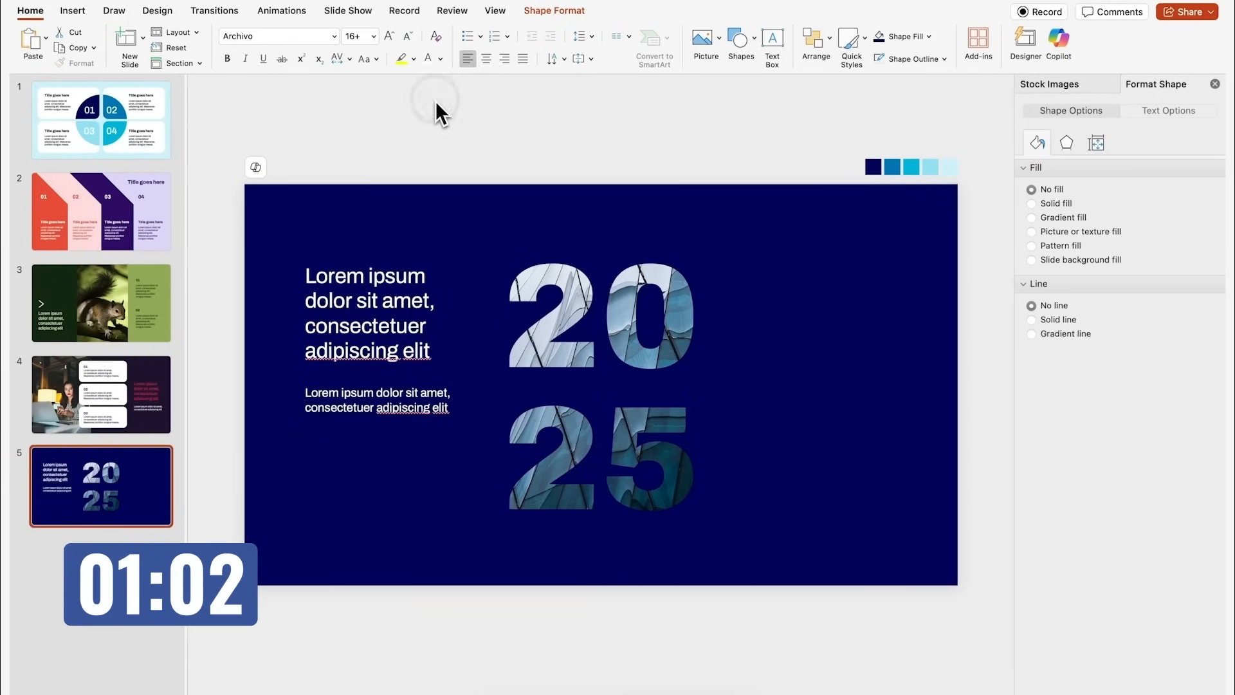
- Paste slide 4's numbered text blocks onto slide 5 and set the navy fill to 17% transparency
left_click(101, 394)
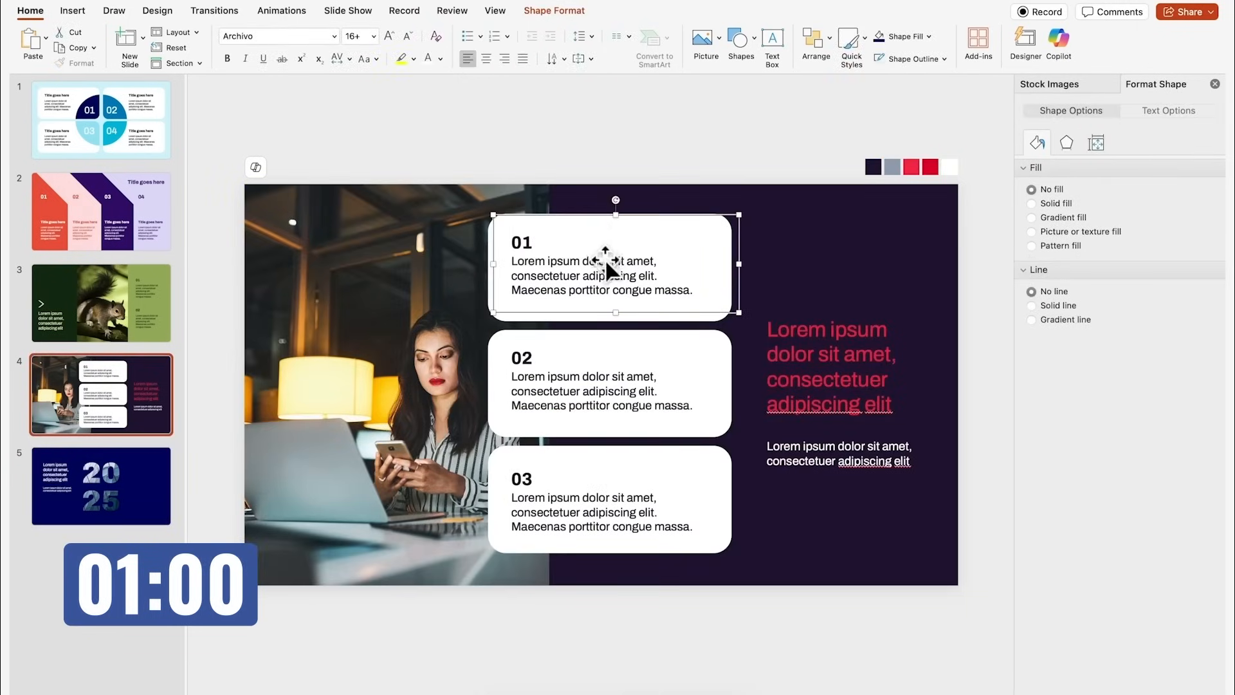
key("cmd+v")
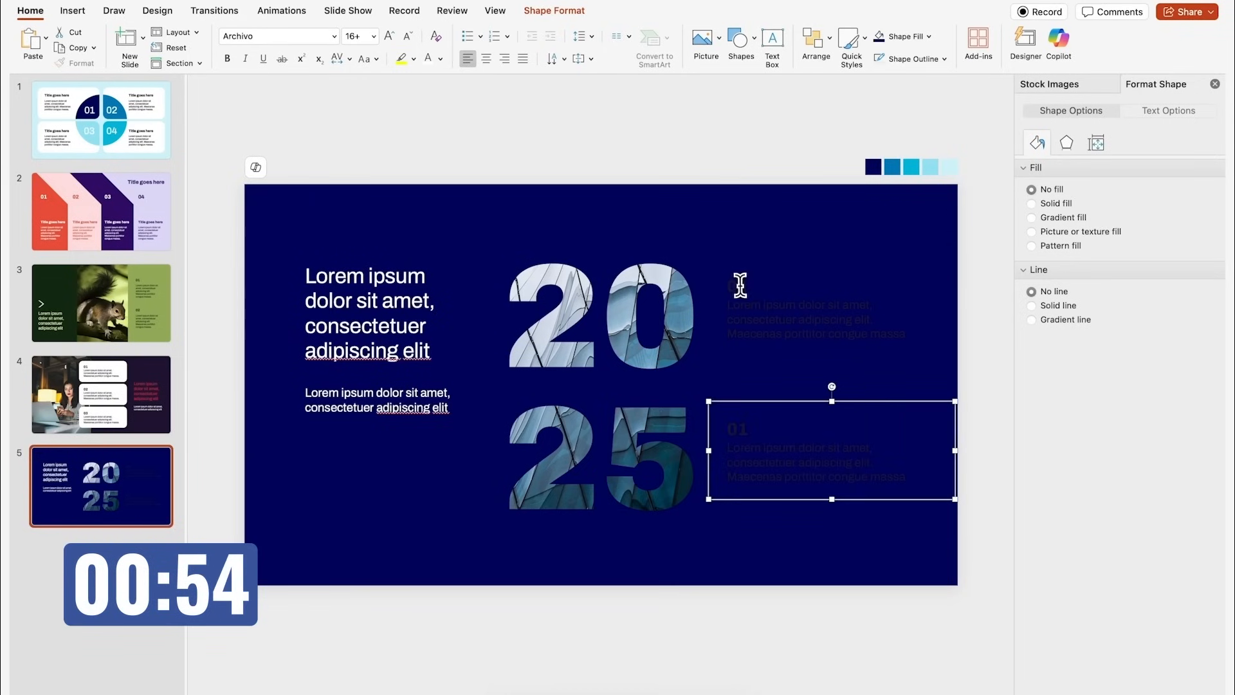
left_click(827, 308)
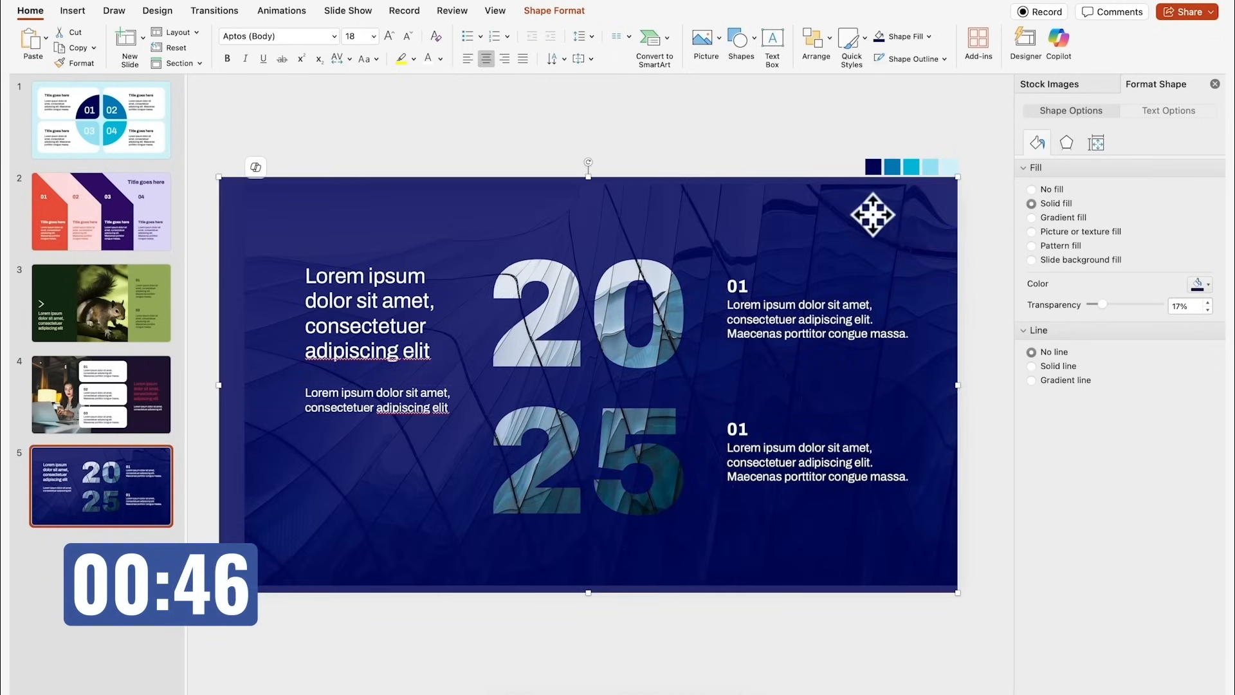
left_click(740, 41)
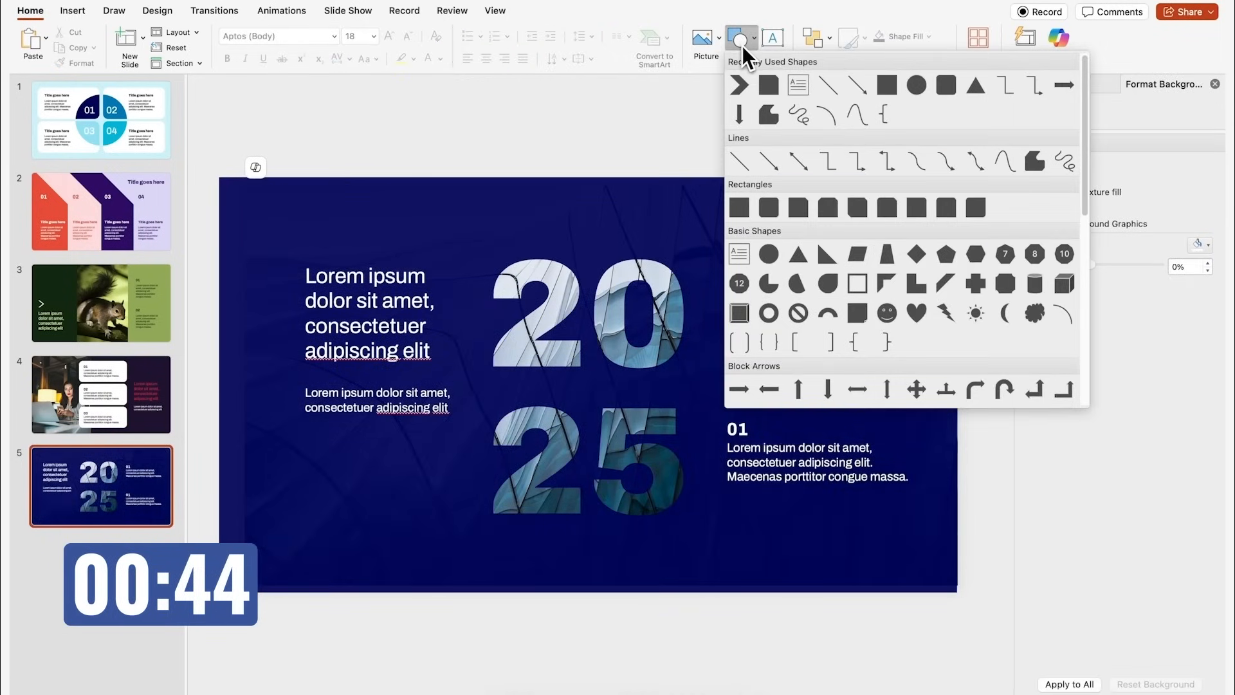
- Draw two outline-free rectangles under the numbered blocks, one white and one blue
left_click(769, 207)
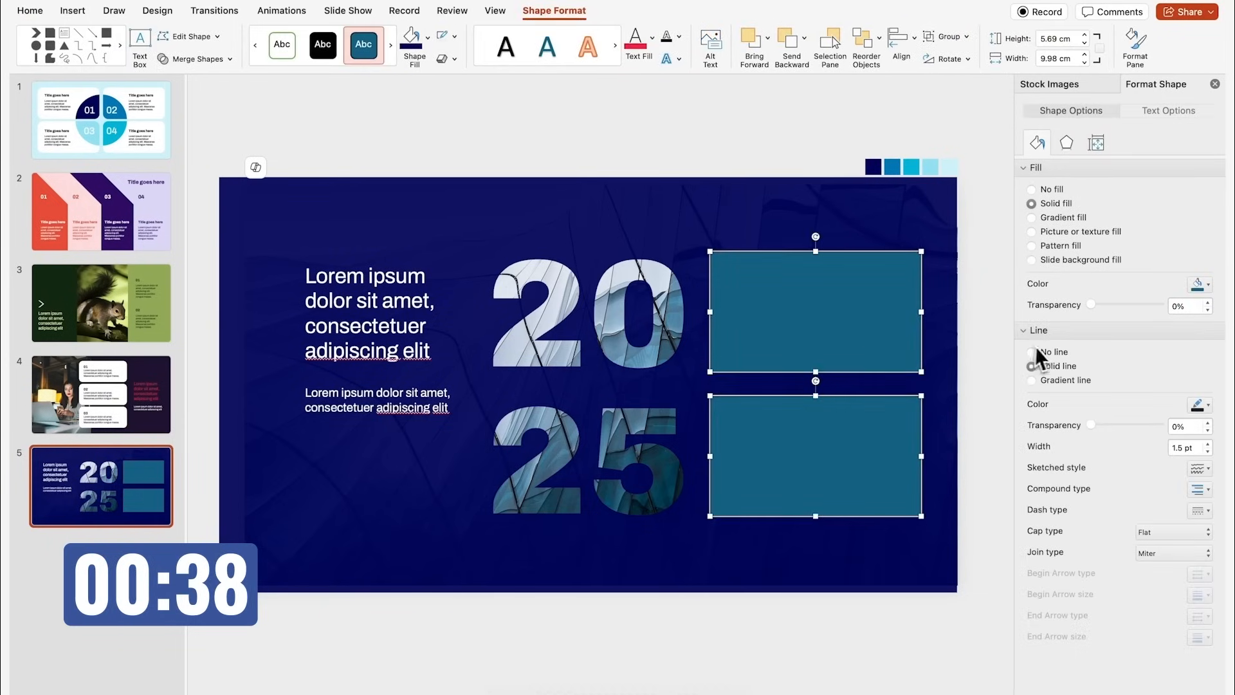
left_click(1032, 353)
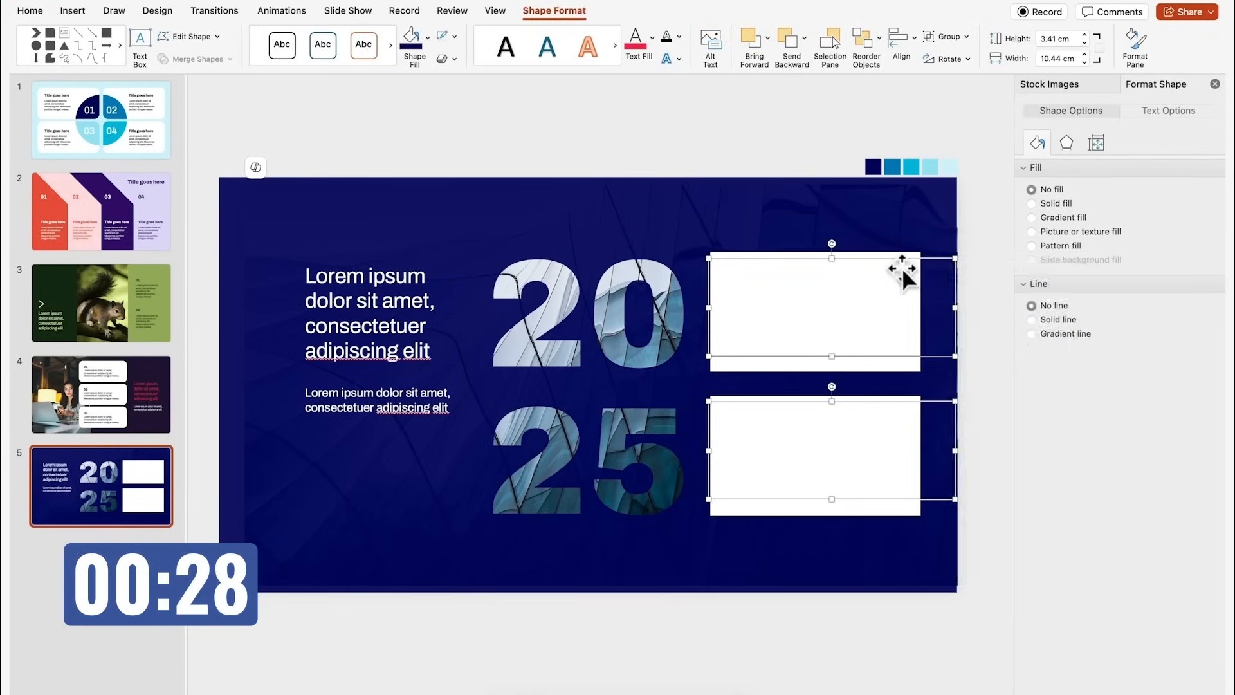
left_click(1054, 203)
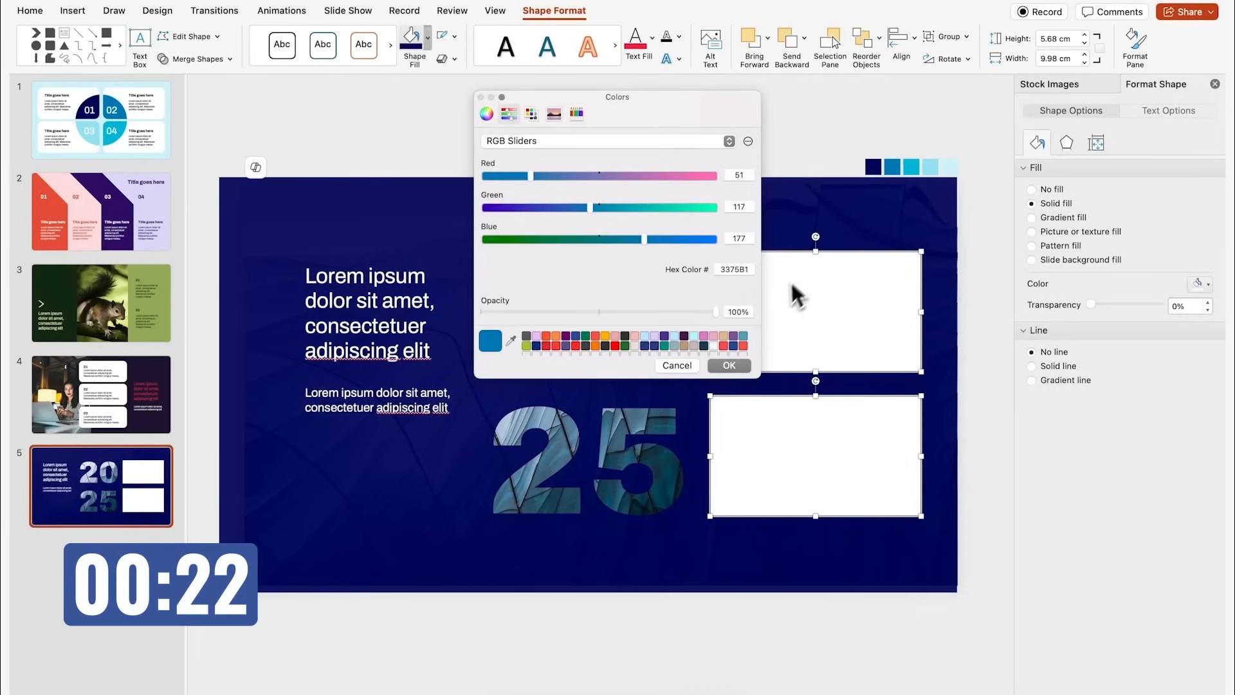
left_click(728, 365)
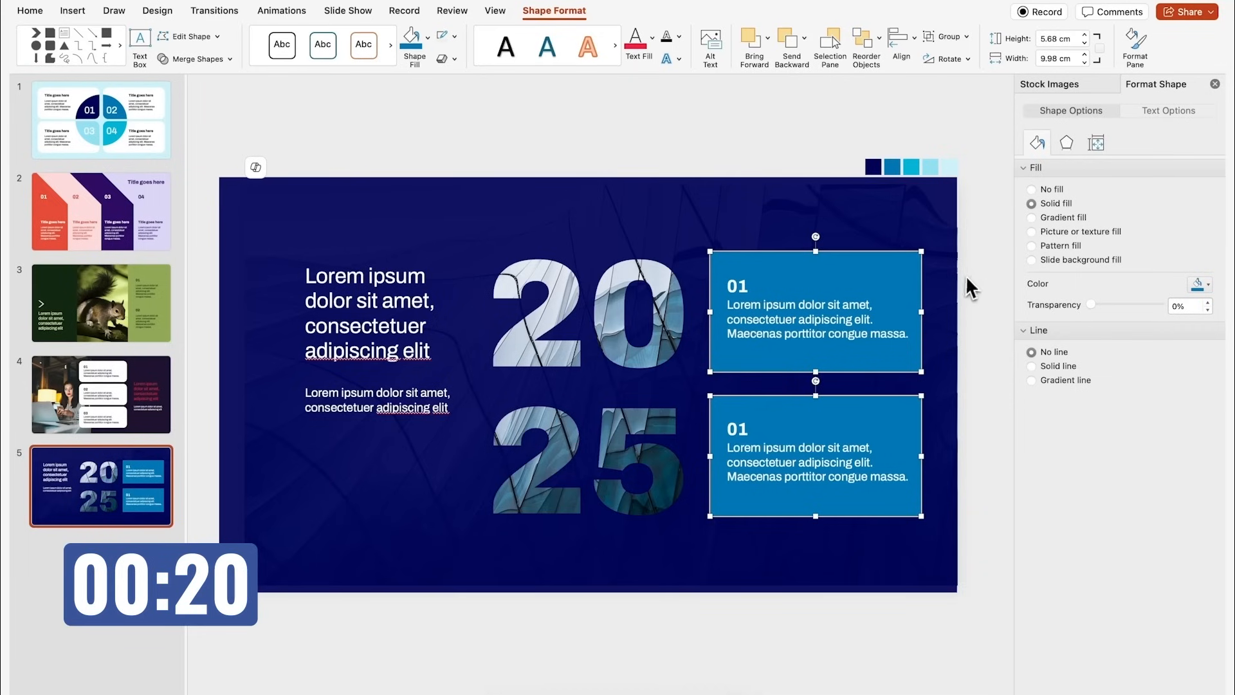
left_click(1199, 283)
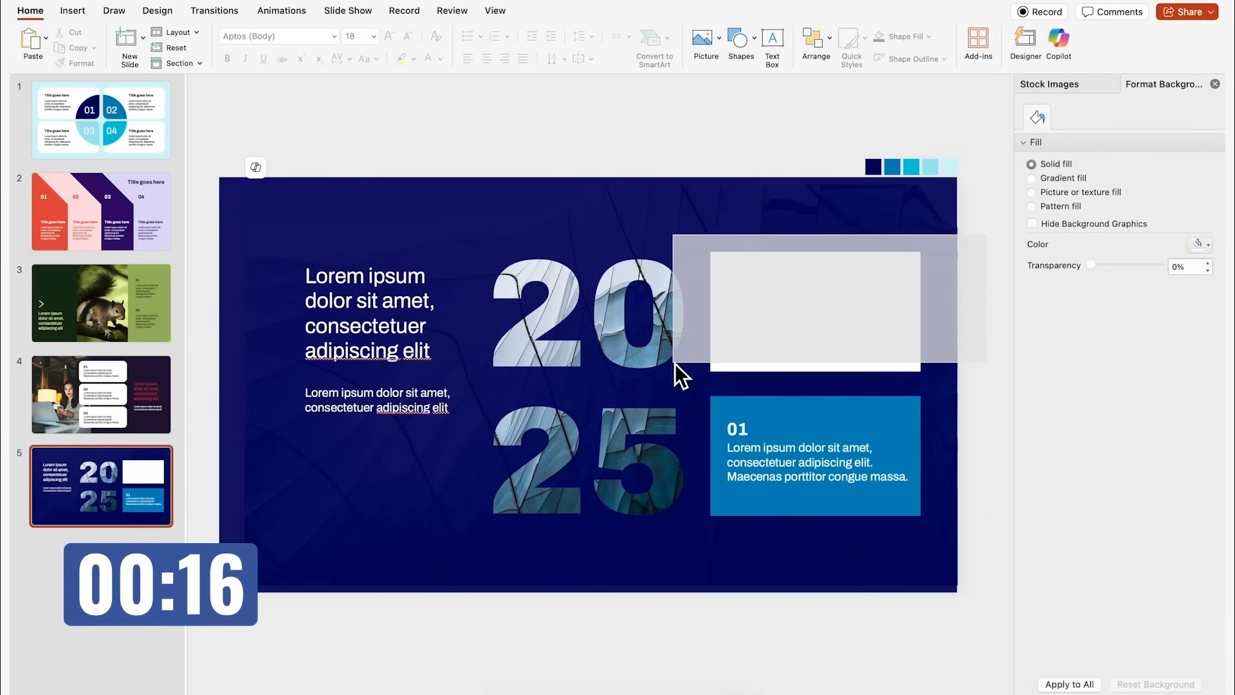
- Bring the text blocks in front of their boxes and renumber the second one 02
left_click(813, 308)
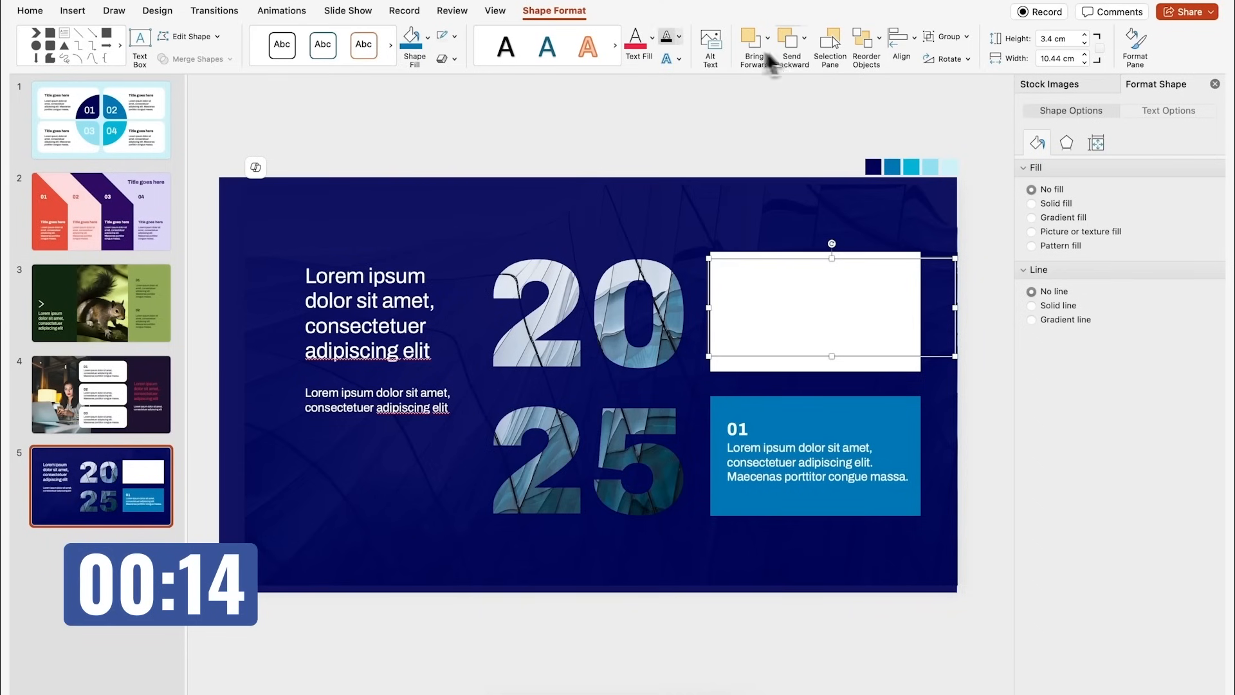
left_click(649, 38)
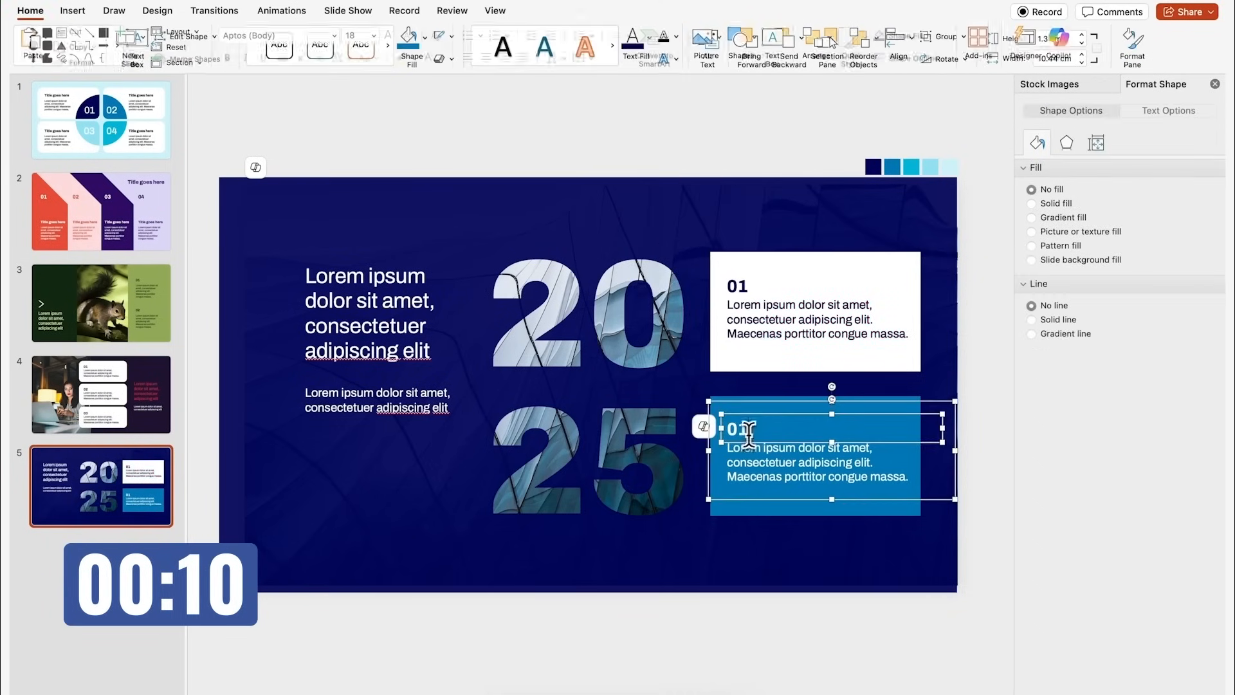
type("2")
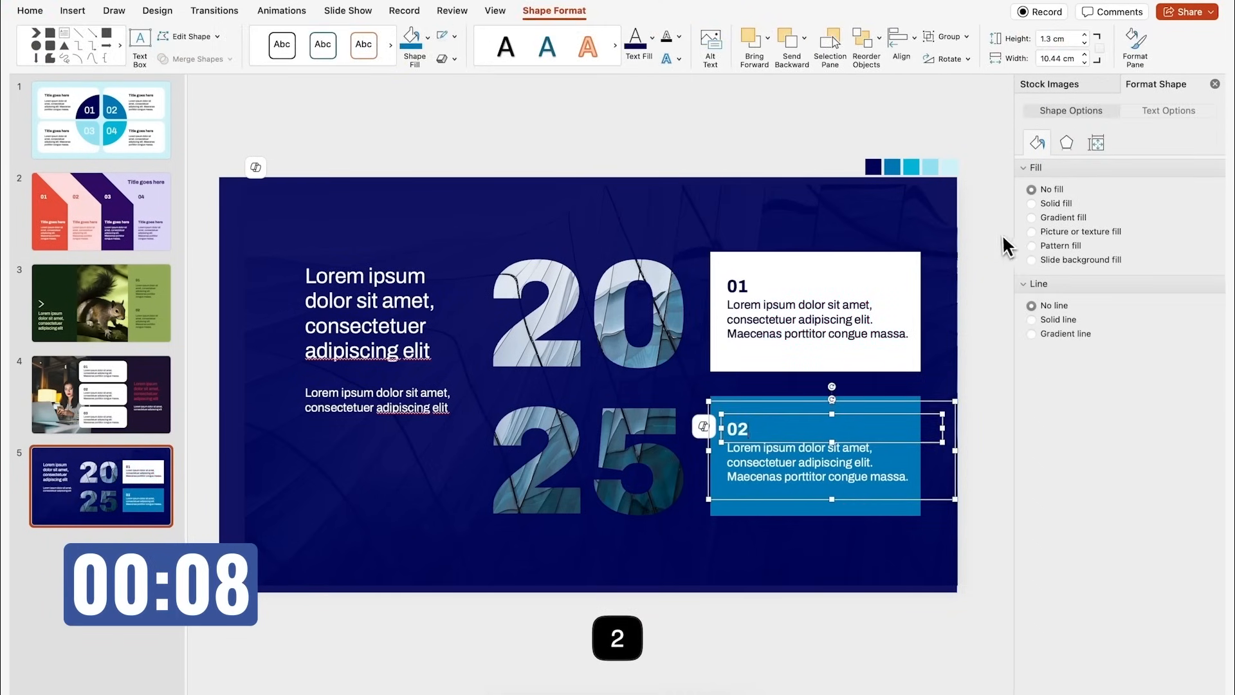
left_click(816, 311)
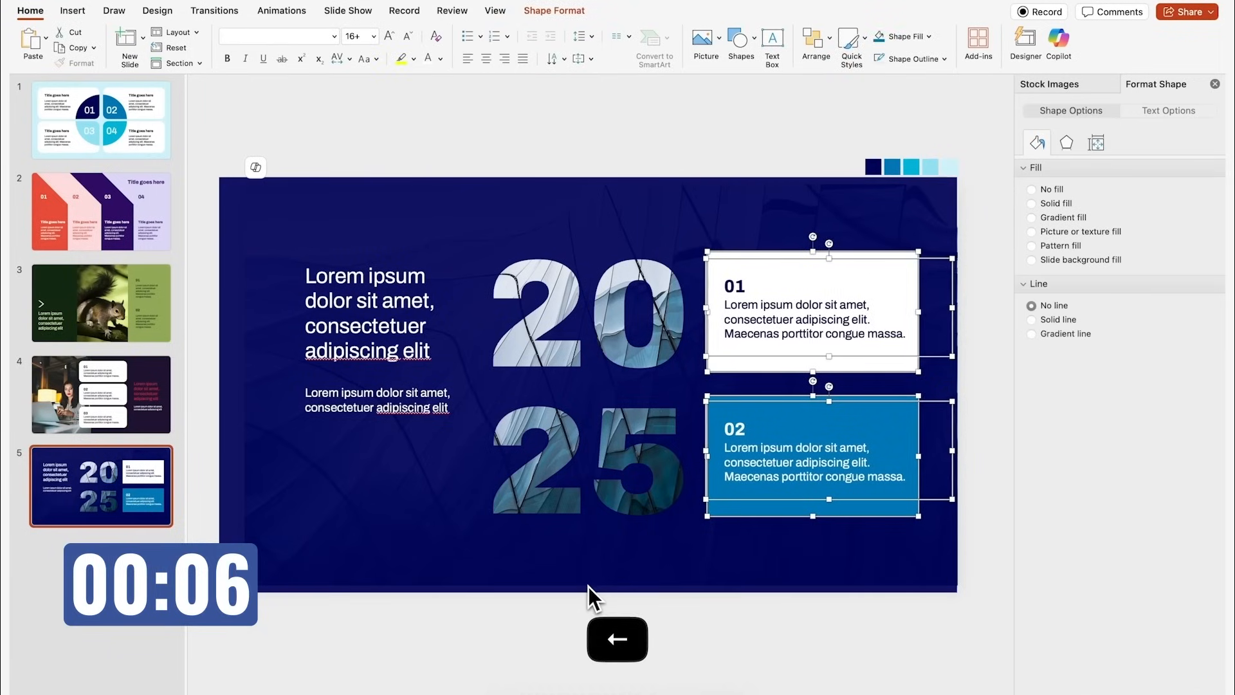